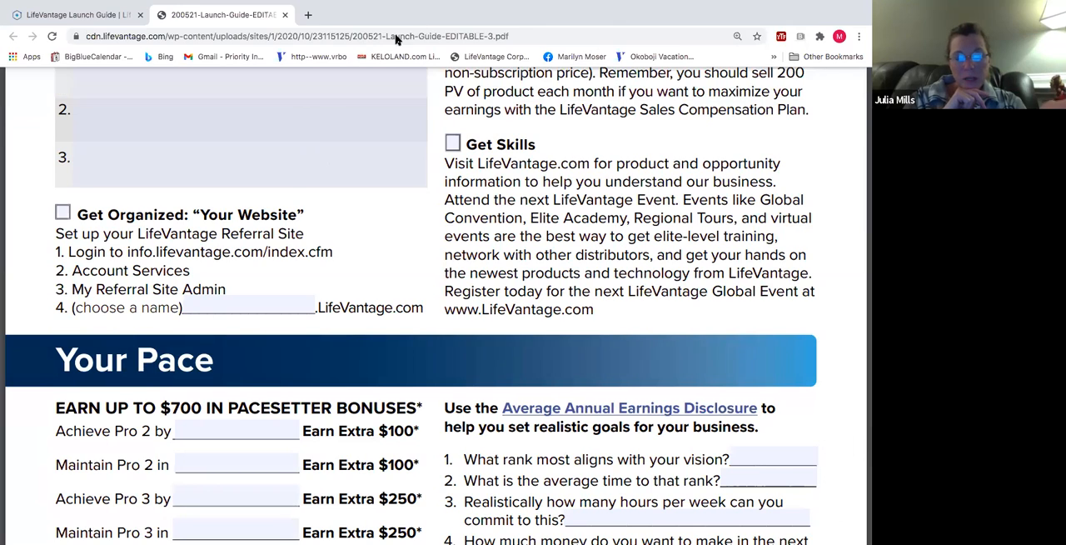
pyautogui.moveTo(597, 27)
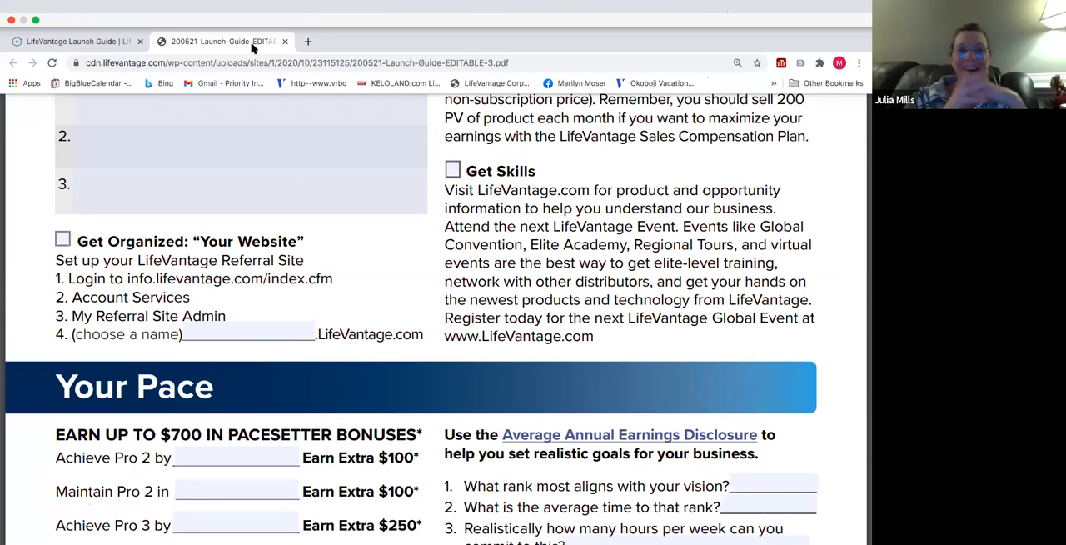
# - Reload the Launch Guide PDF so its full first page, 1 of 3, is shown
pyautogui.scroll(-3)
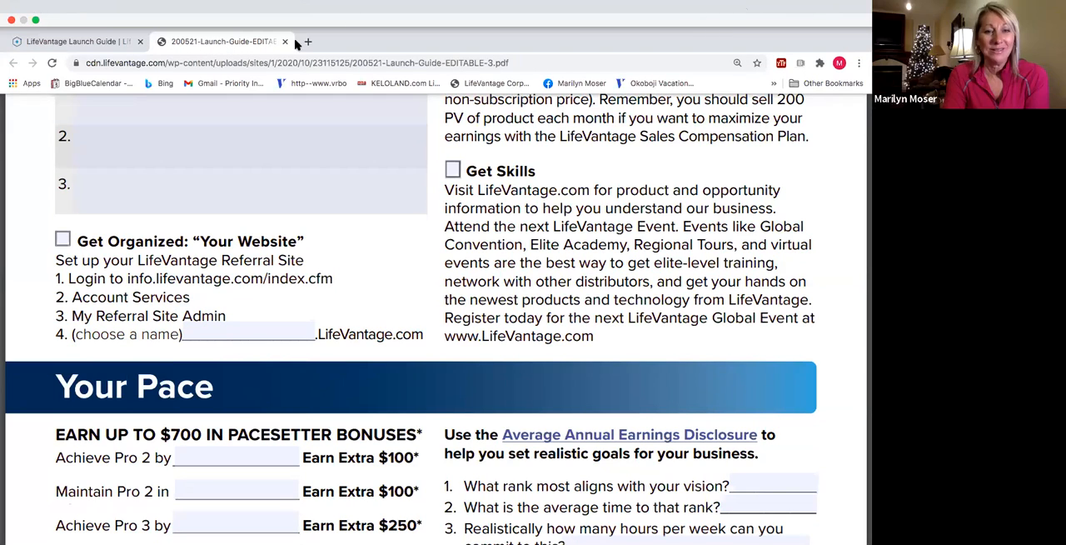
pyautogui.moveTo(280, 76)
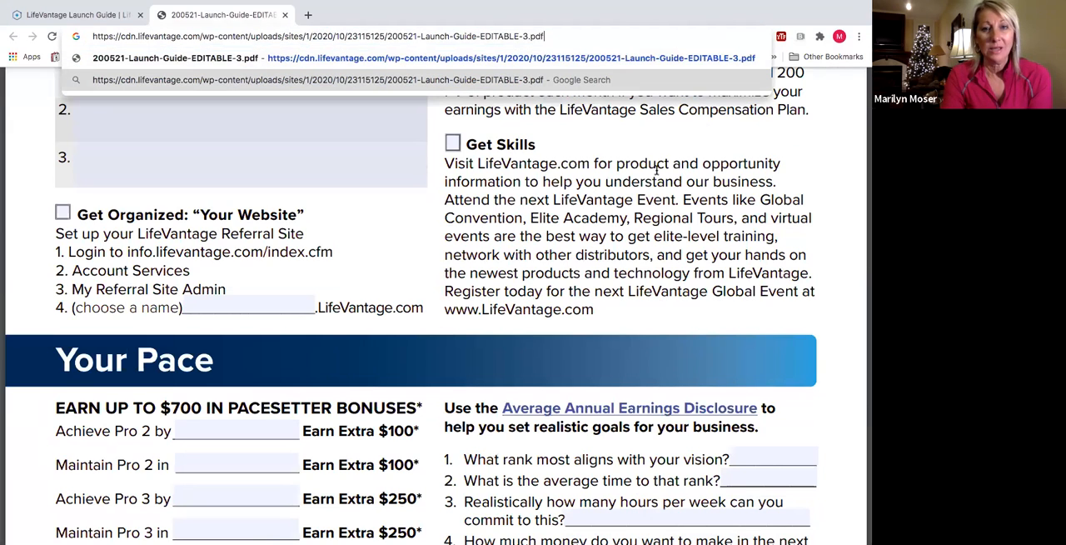
pyautogui.press('Return')
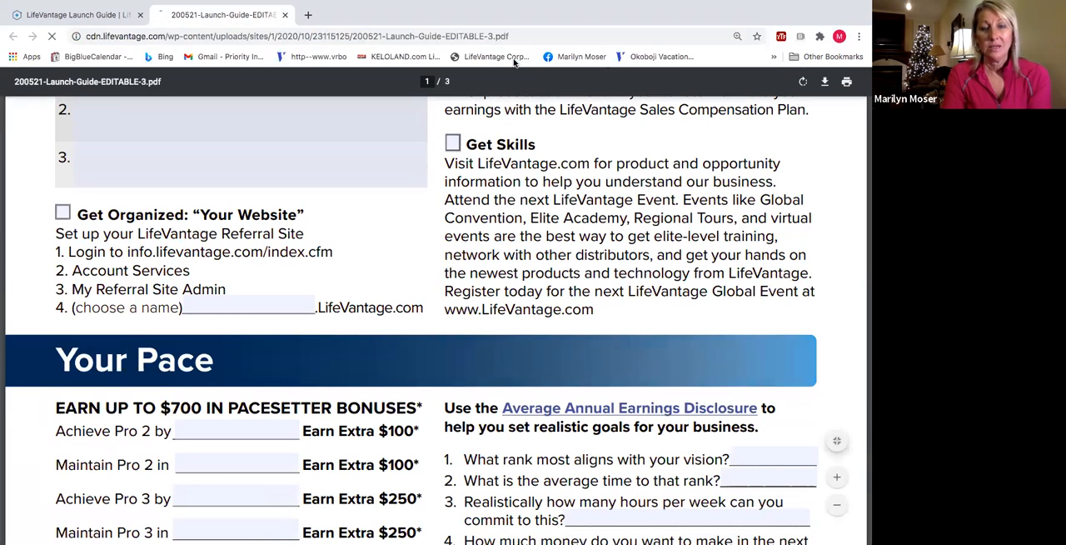
pyautogui.scroll(3)
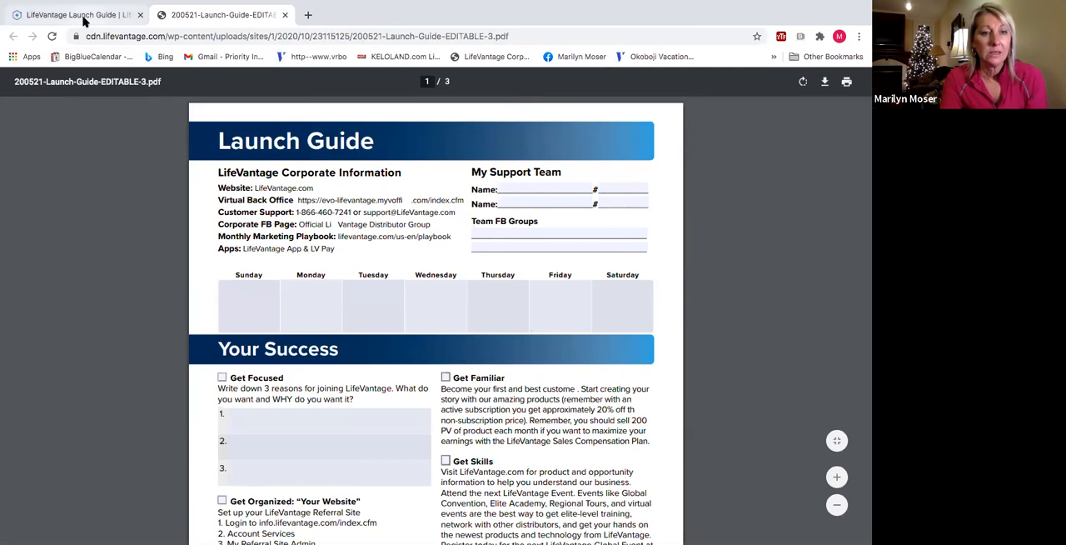
# - Return to the Launch Guide article and download the guide into a new tab
pyautogui.click(75, 13)
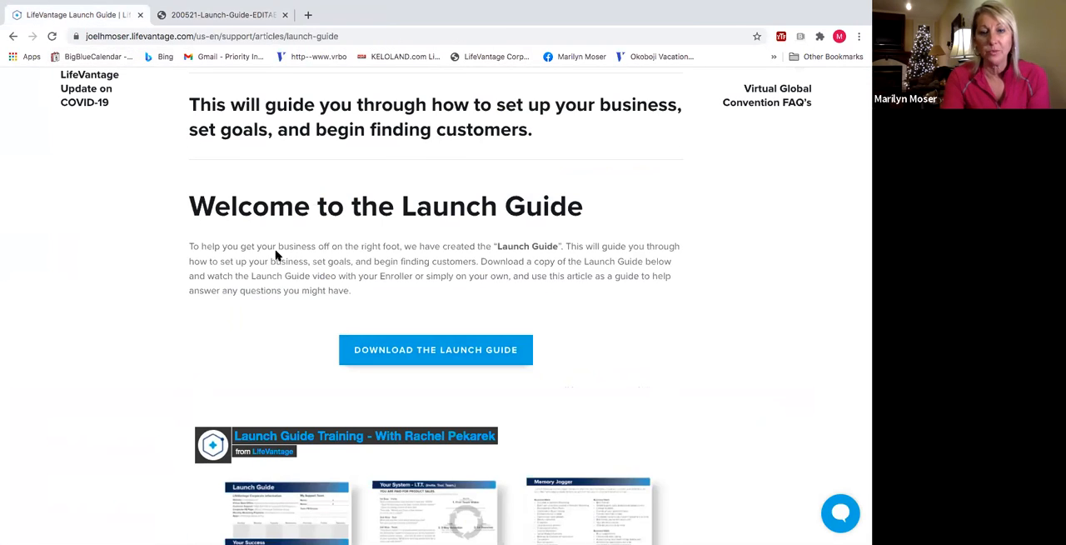
pyautogui.moveTo(407, 205)
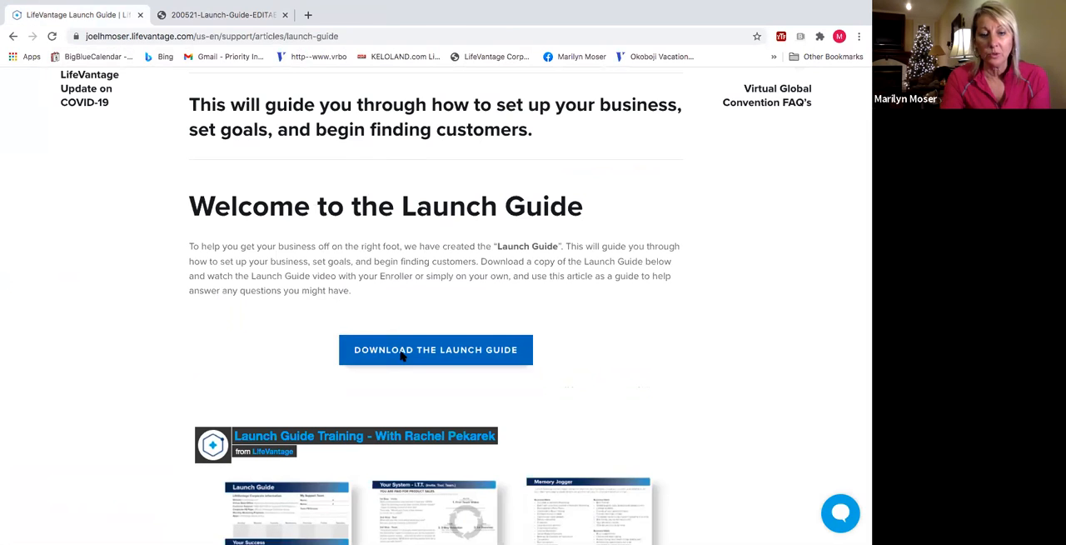
pyautogui.click(434, 350)
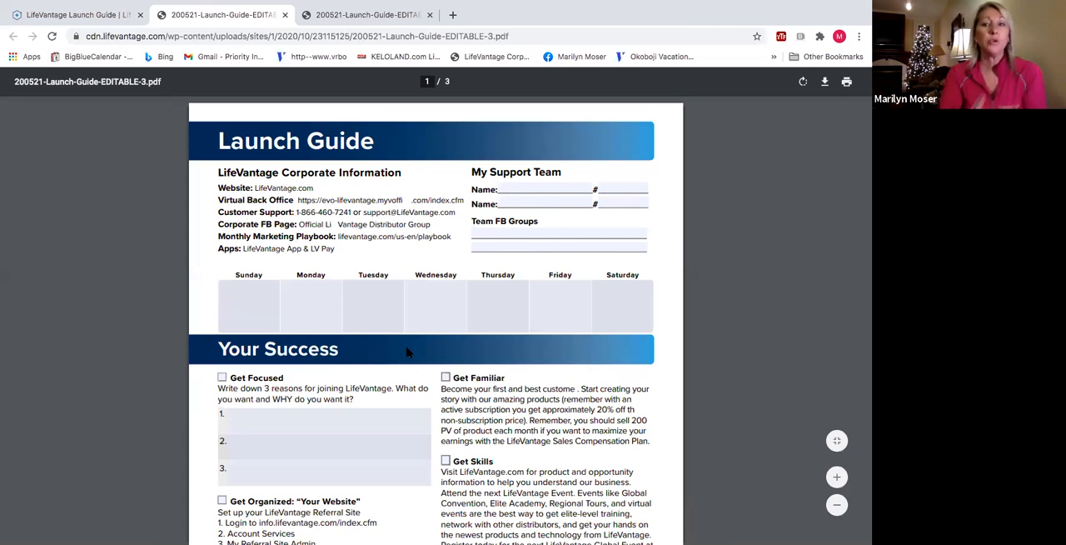
pyautogui.moveTo(379, 363)
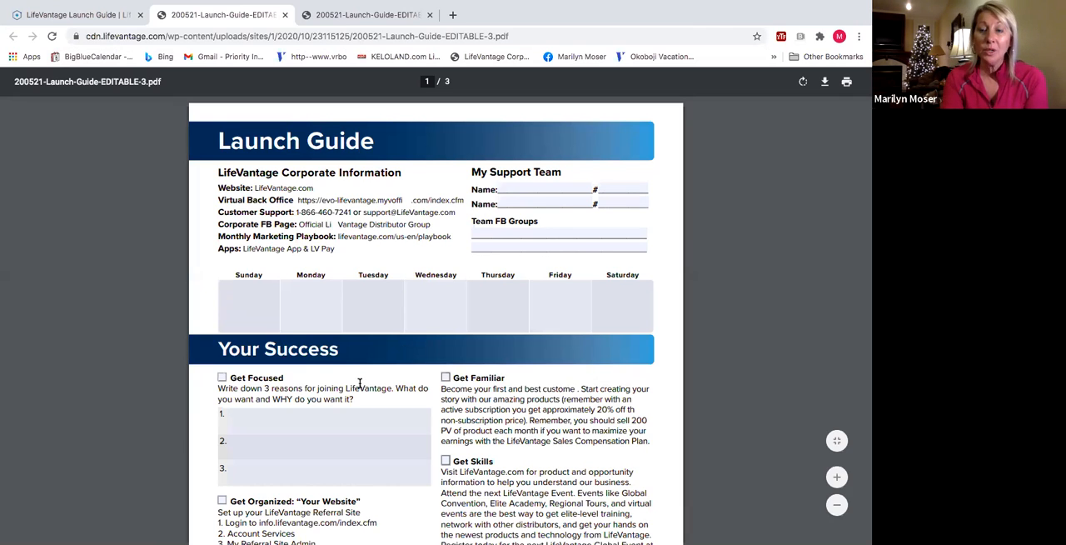
pyautogui.scroll(-3)
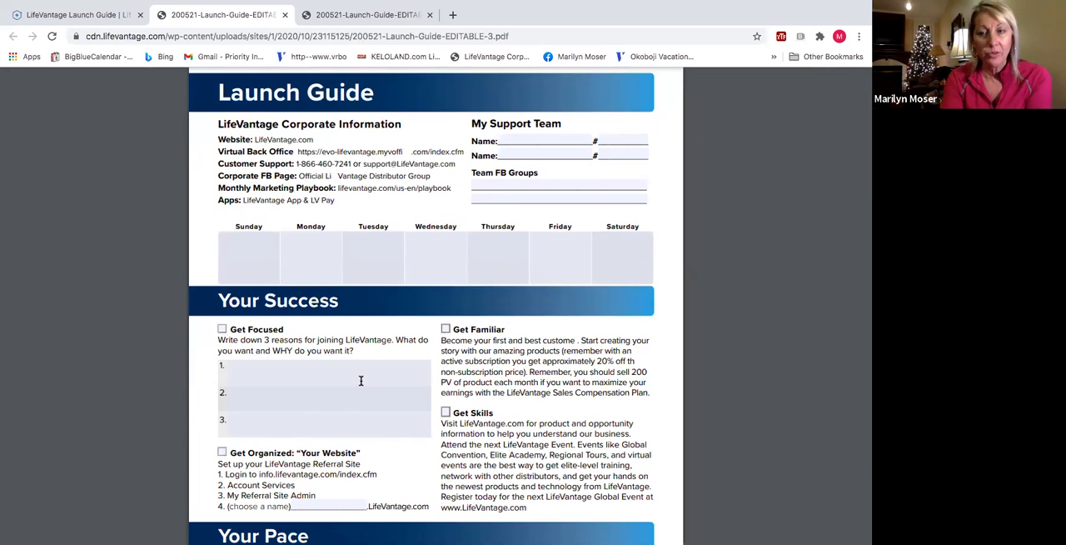
# - Scroll the Launch Guide down to the Your Pace section with its bonus targets
pyautogui.scroll(-3)
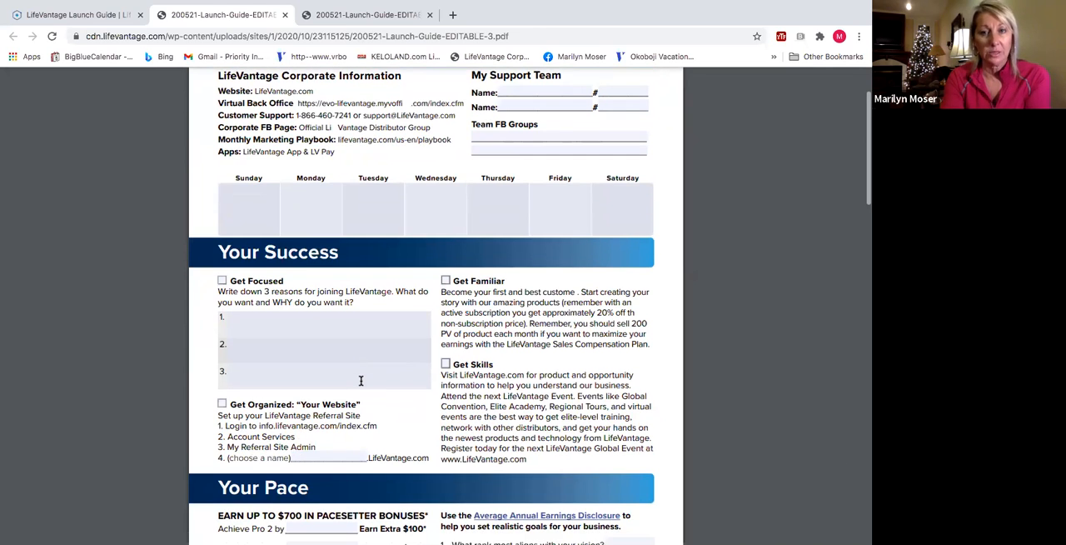
pyautogui.scroll(-3)
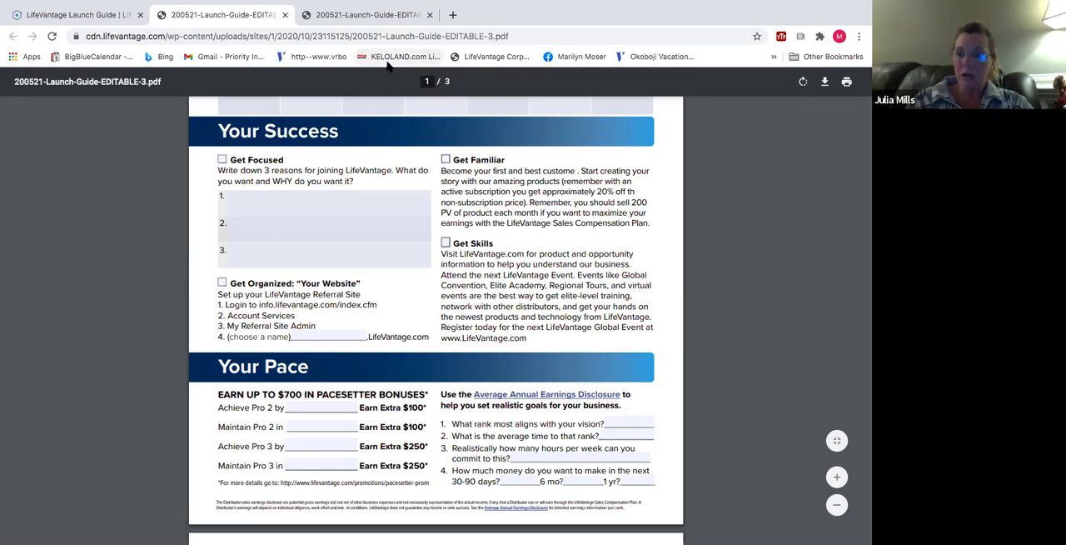
pyautogui.moveTo(400, 57)
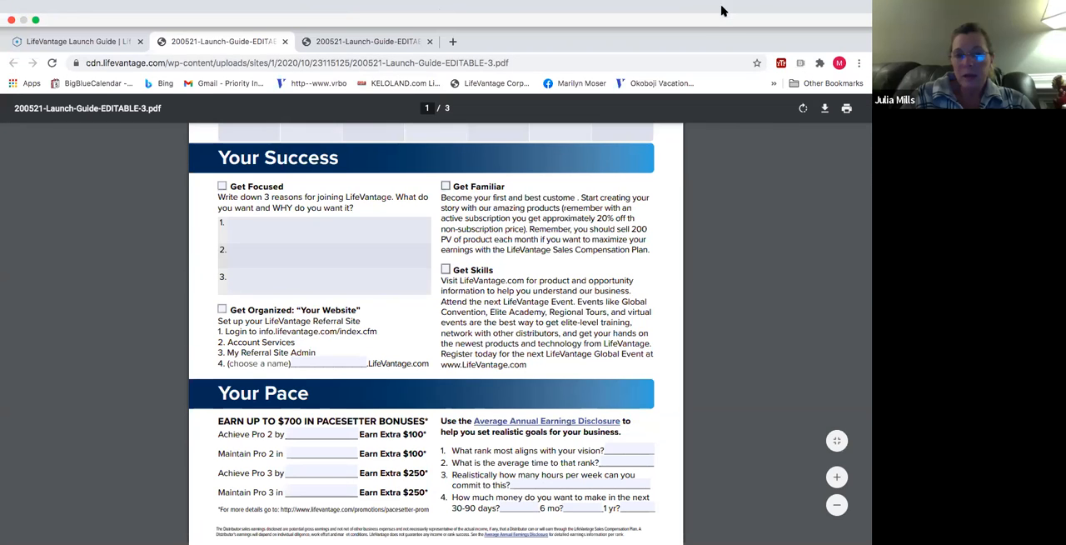
pyautogui.scroll(-3)
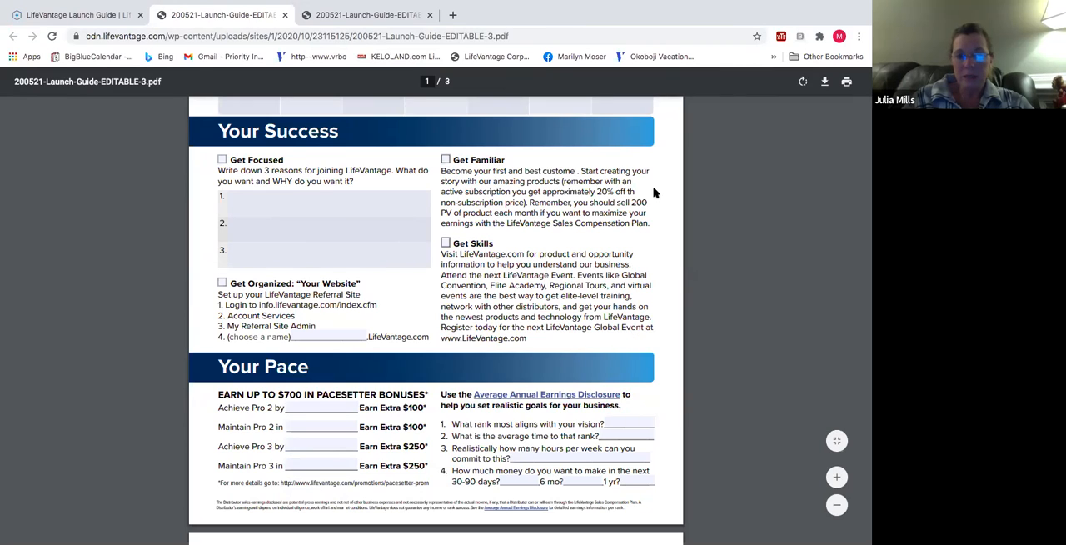
pyautogui.moveTo(829, 54)
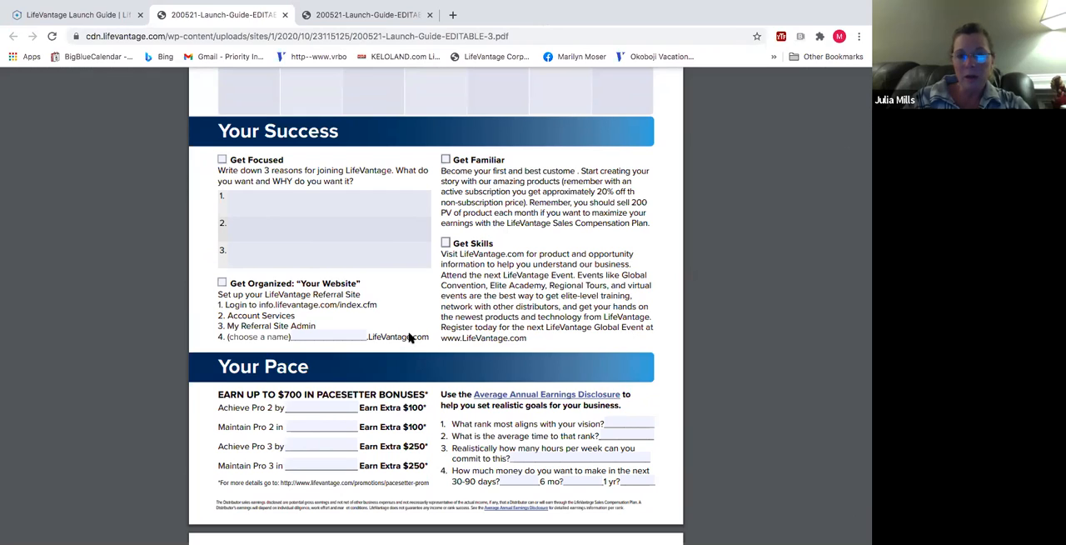
pyautogui.moveTo(491, 182)
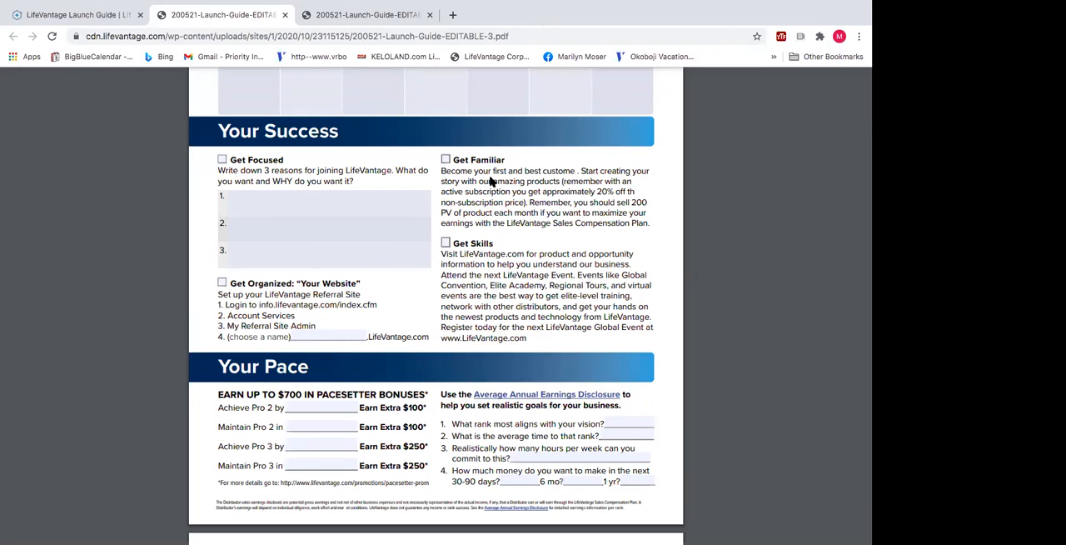
pyautogui.moveTo(457, 263)
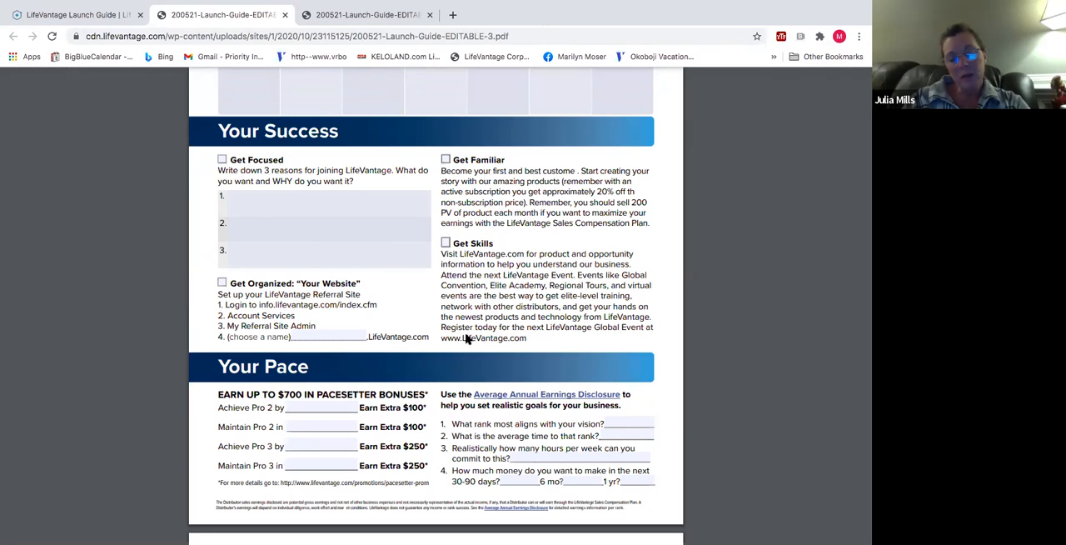
pyautogui.moveTo(479, 340)
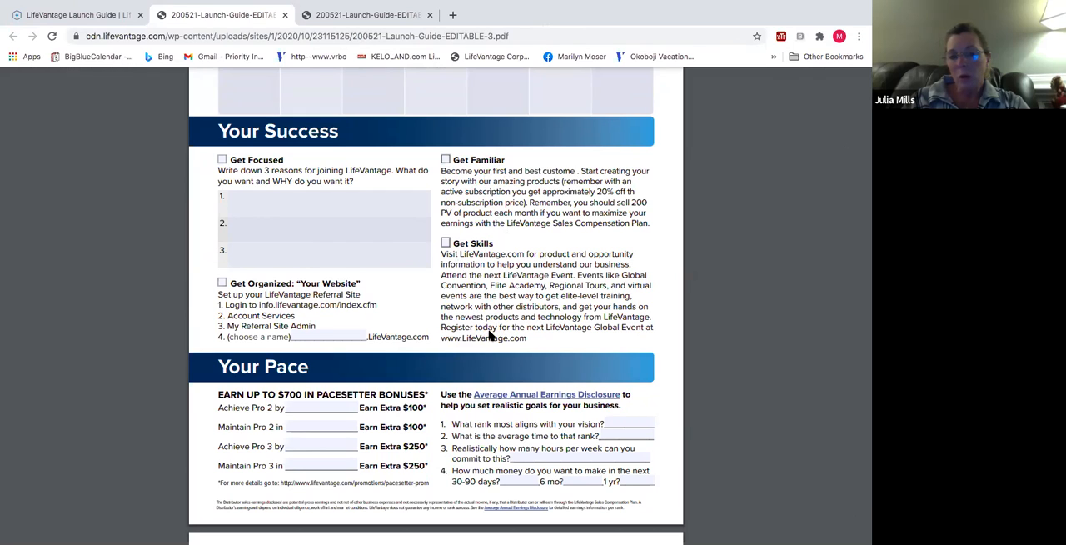
pyautogui.moveTo(506, 320)
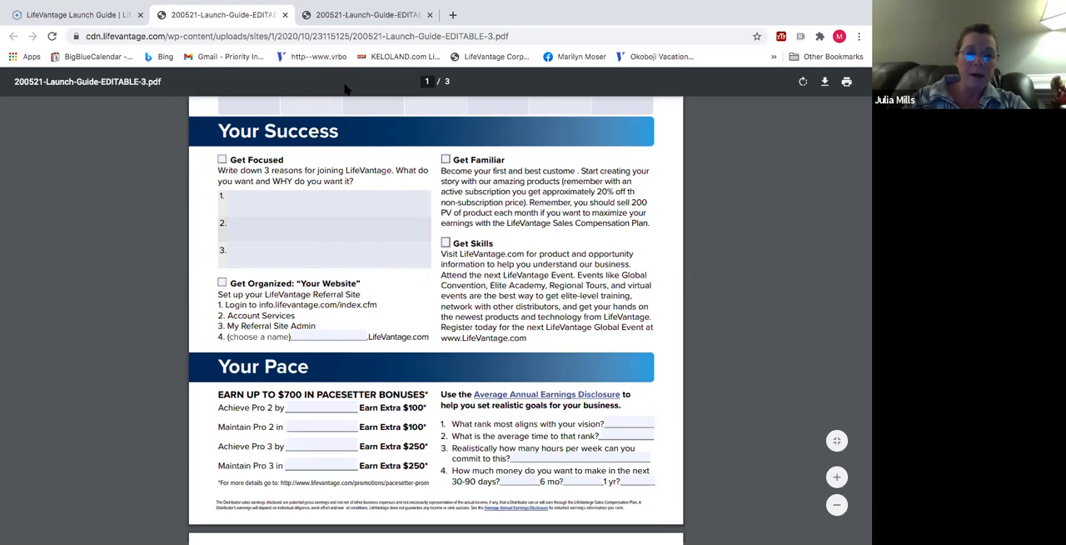
pyautogui.moveTo(416, 298)
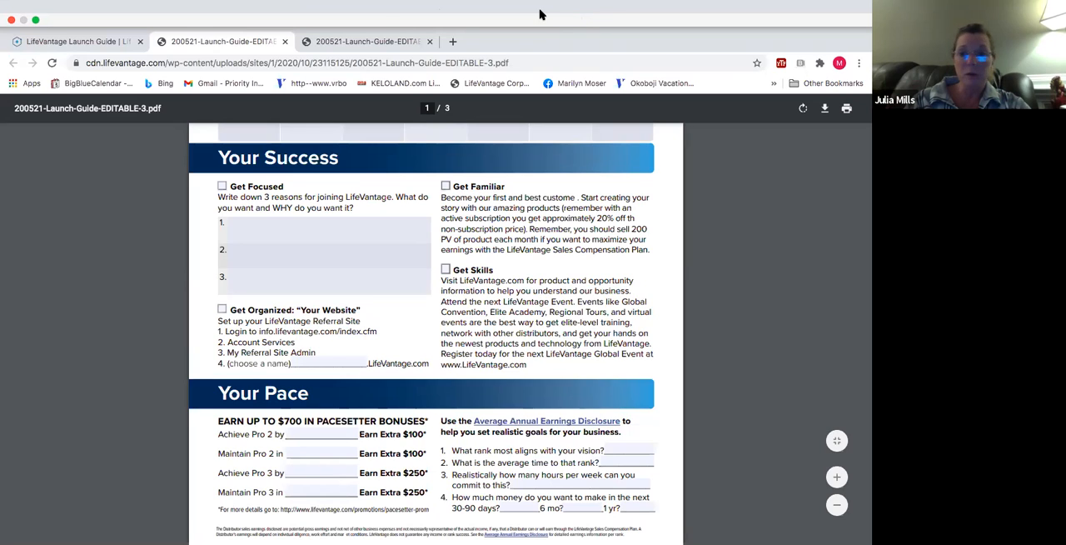
pyautogui.moveTo(383, 14)
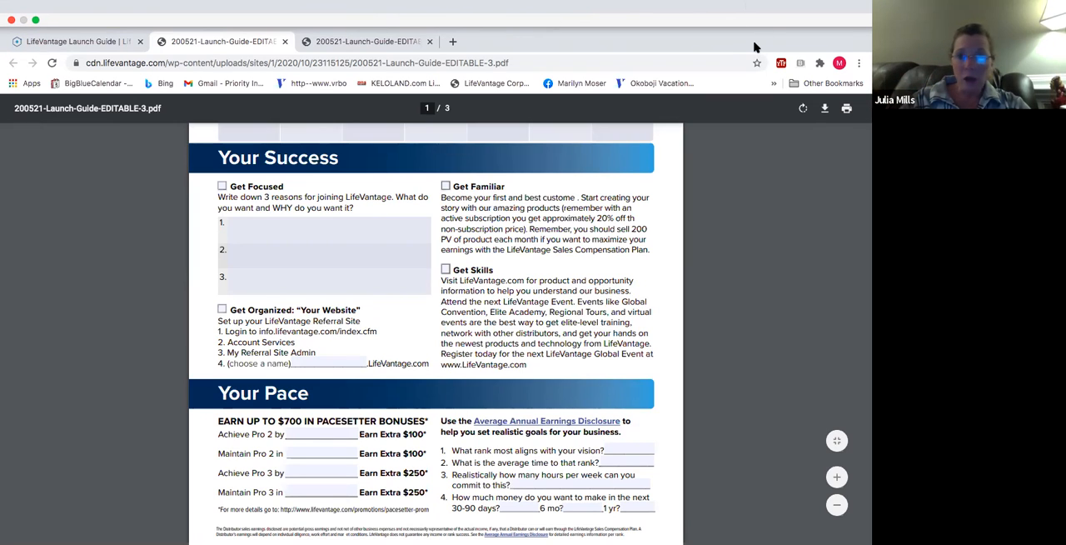
pyautogui.scroll(-3)
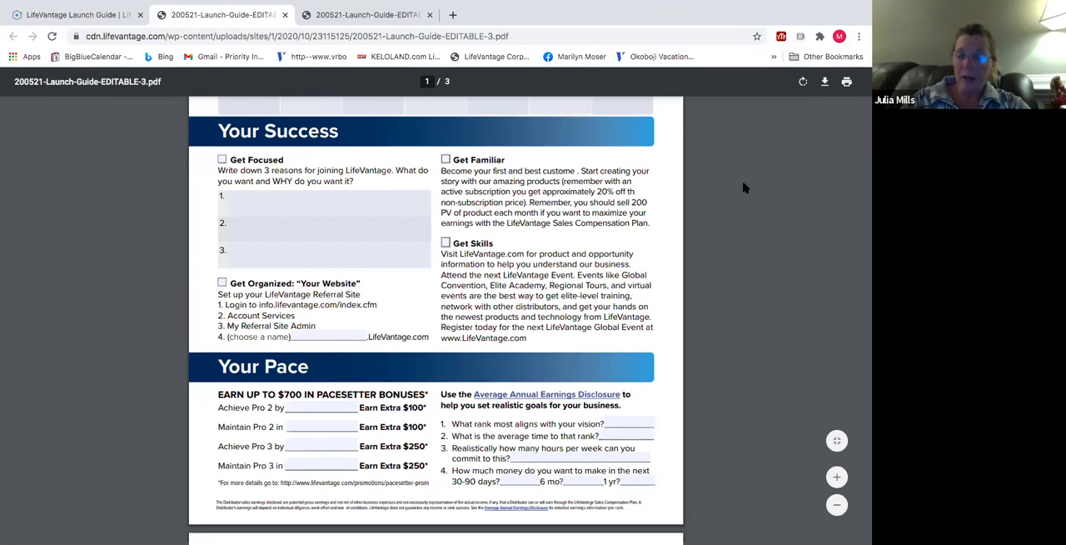
pyautogui.moveTo(772, 240)
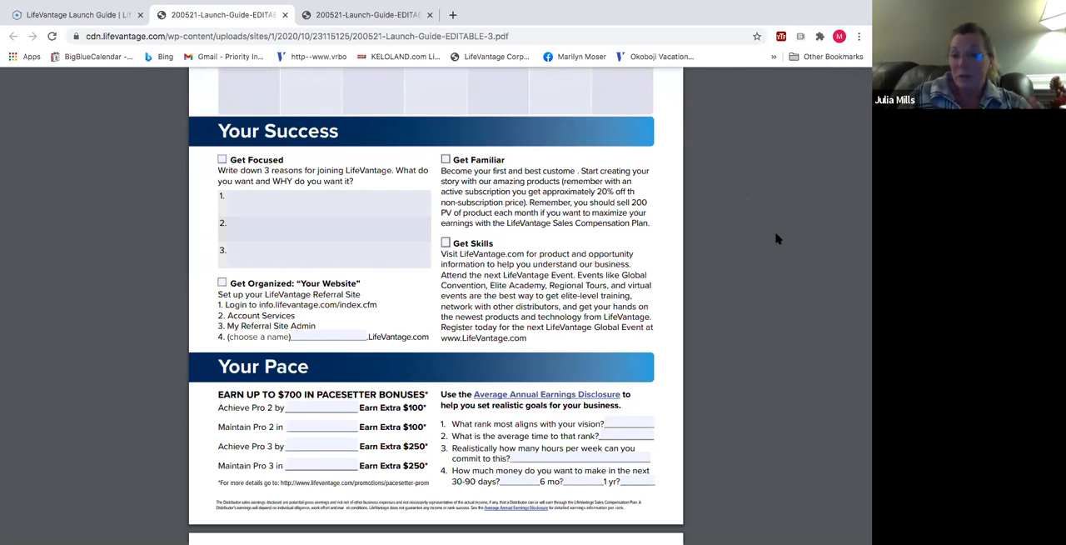
pyautogui.moveTo(570, 110)
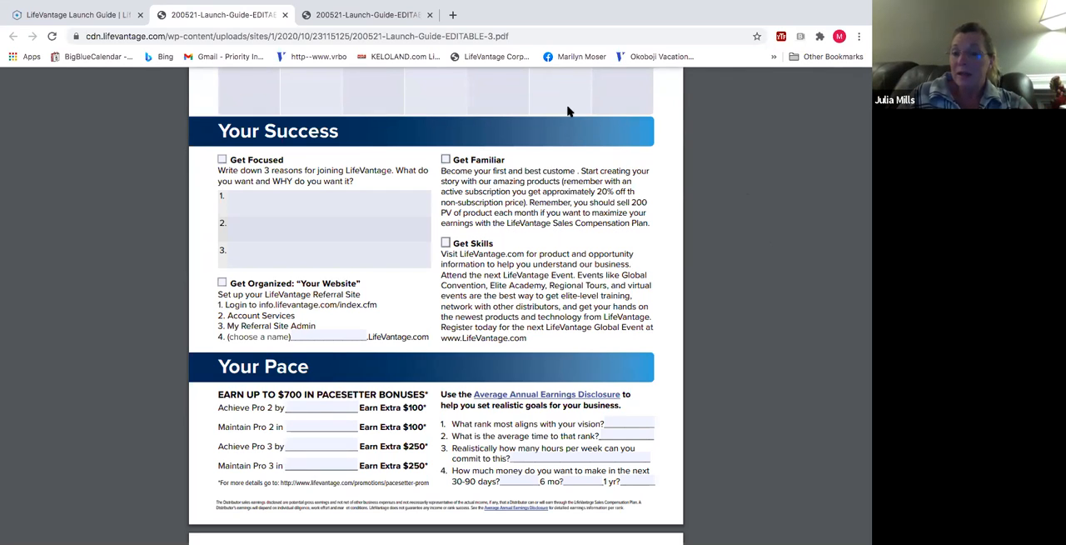
pyautogui.moveTo(737, 196)
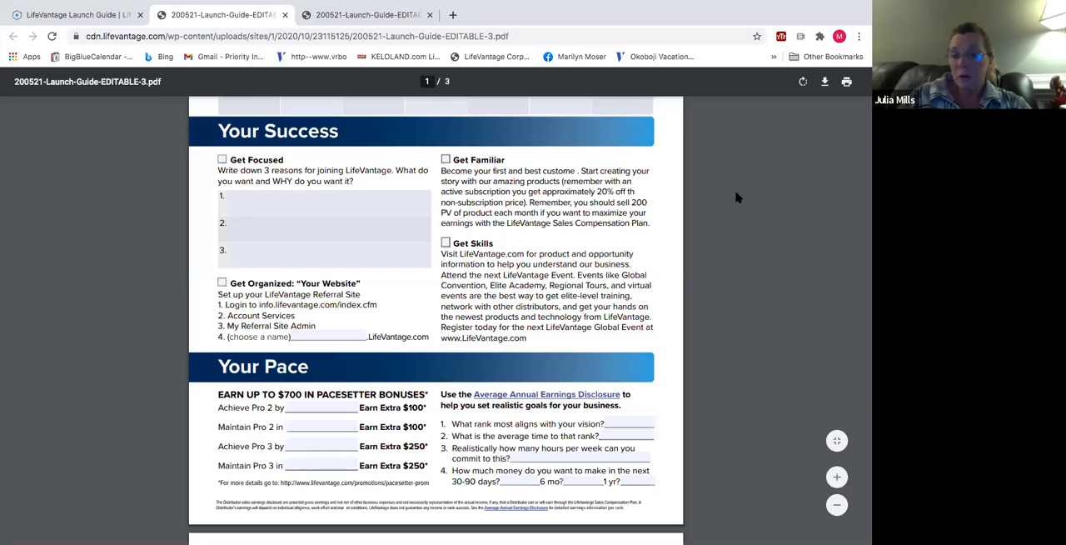
pyautogui.moveTo(722, 318)
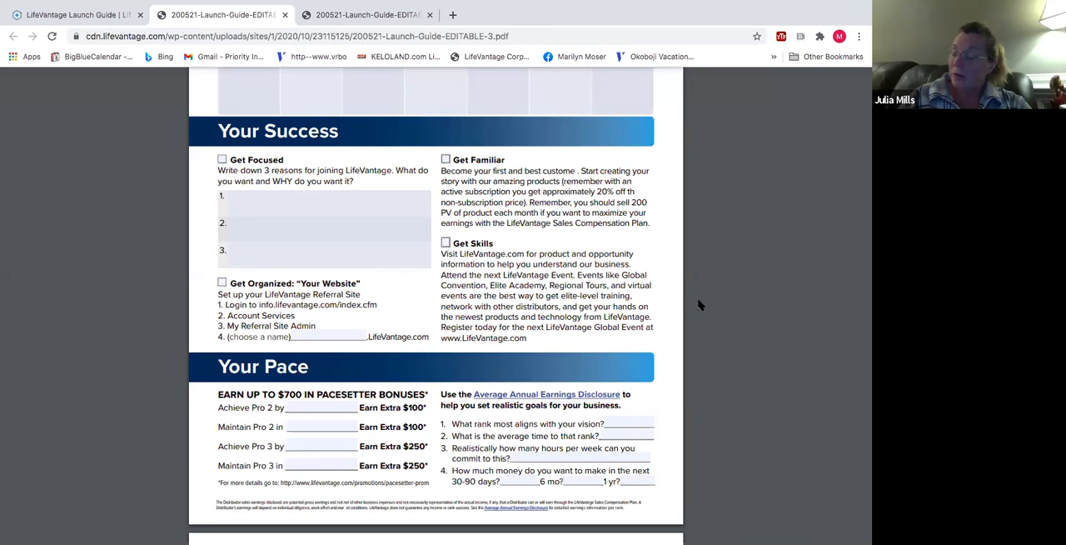
pyautogui.moveTo(636, 313)
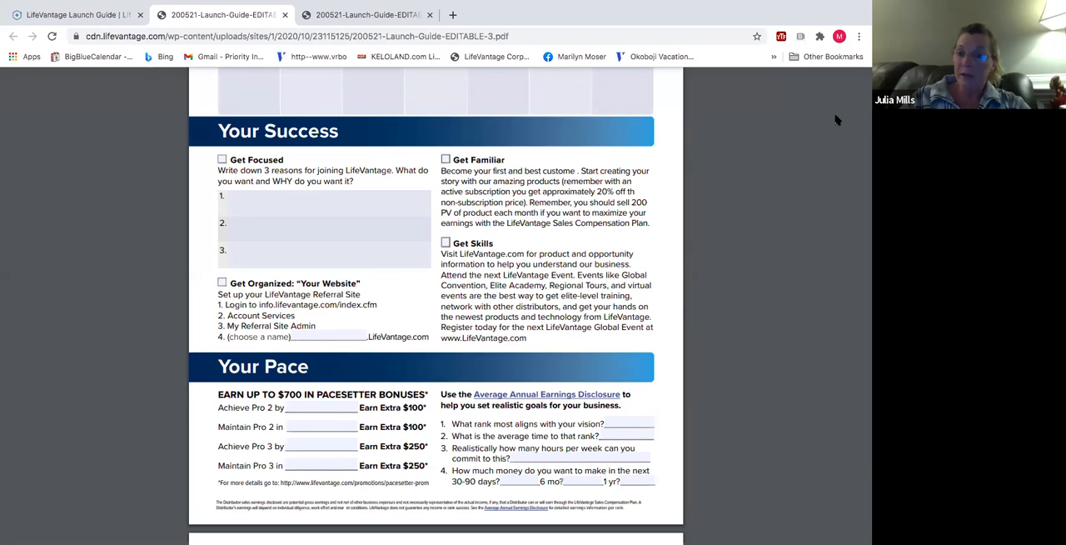
pyautogui.moveTo(846, 166)
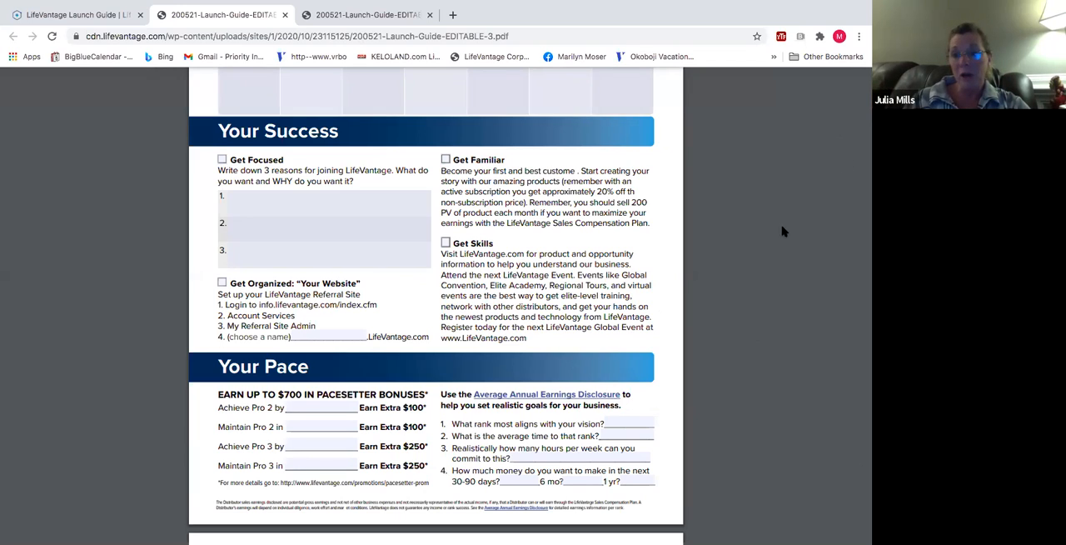
pyautogui.moveTo(781, 253)
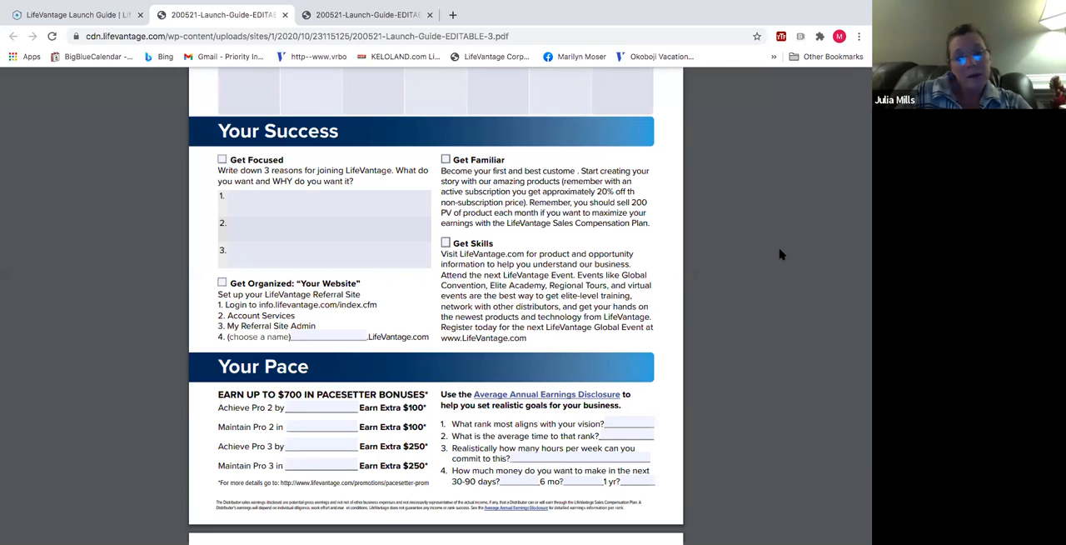
pyautogui.moveTo(743, 57)
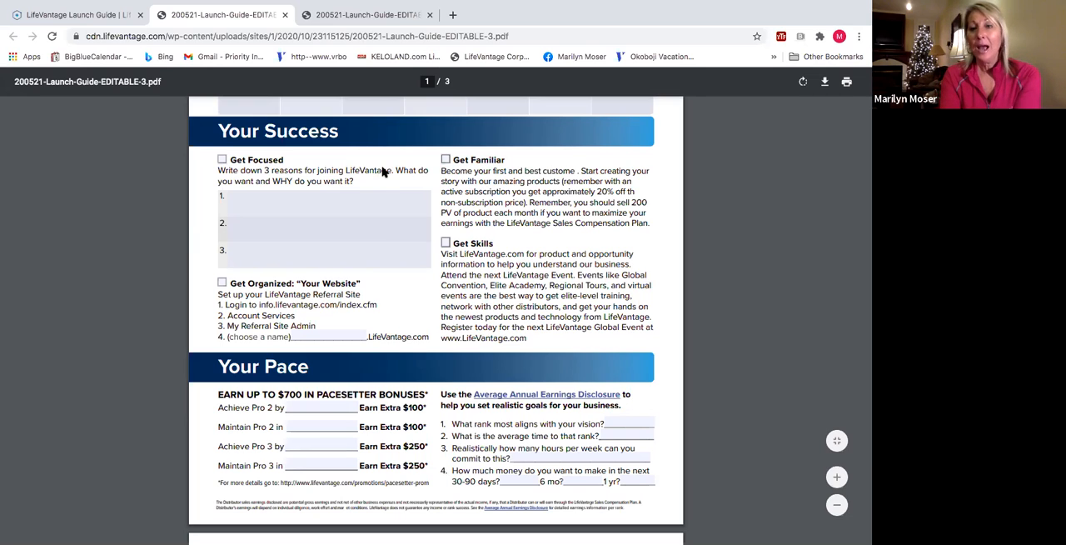
pyautogui.moveTo(435, 168)
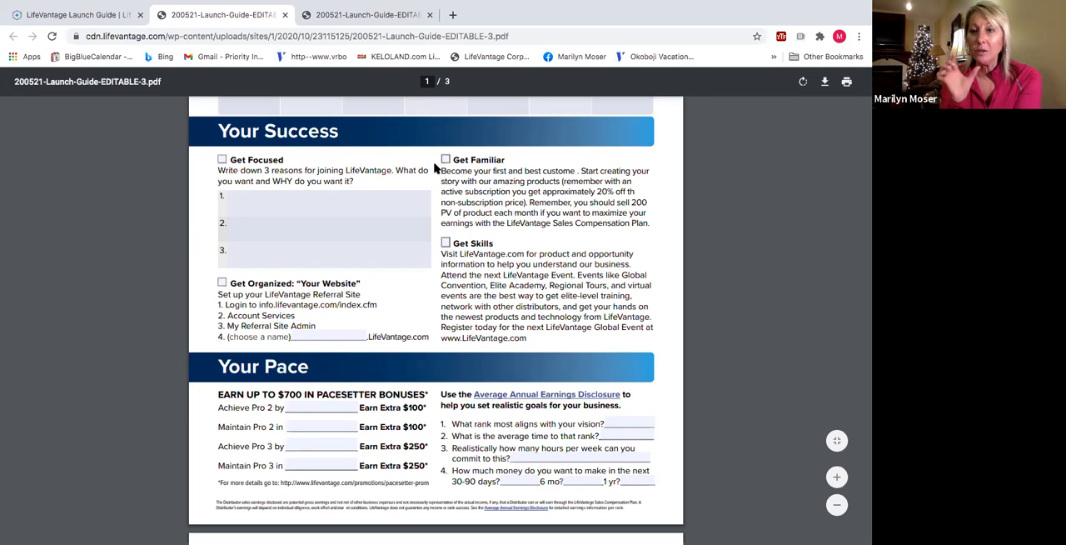
pyautogui.moveTo(510, 163)
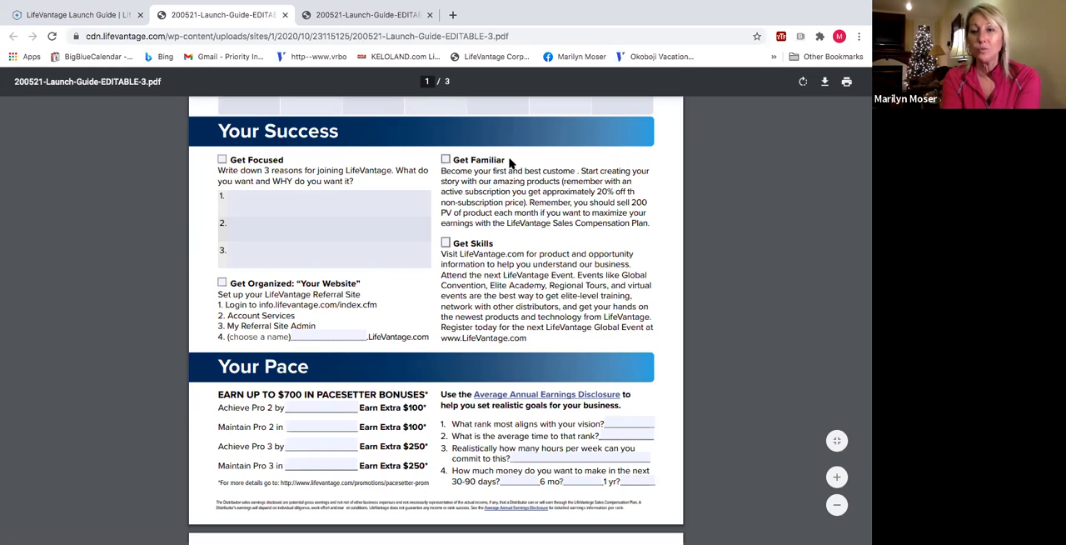
pyautogui.moveTo(803, 223)
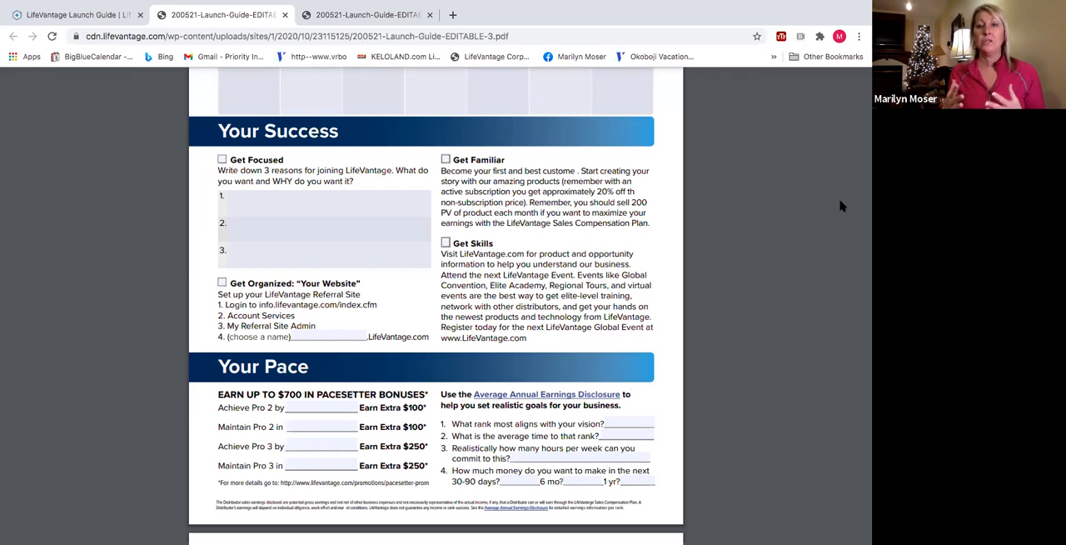
pyautogui.moveTo(854, 174)
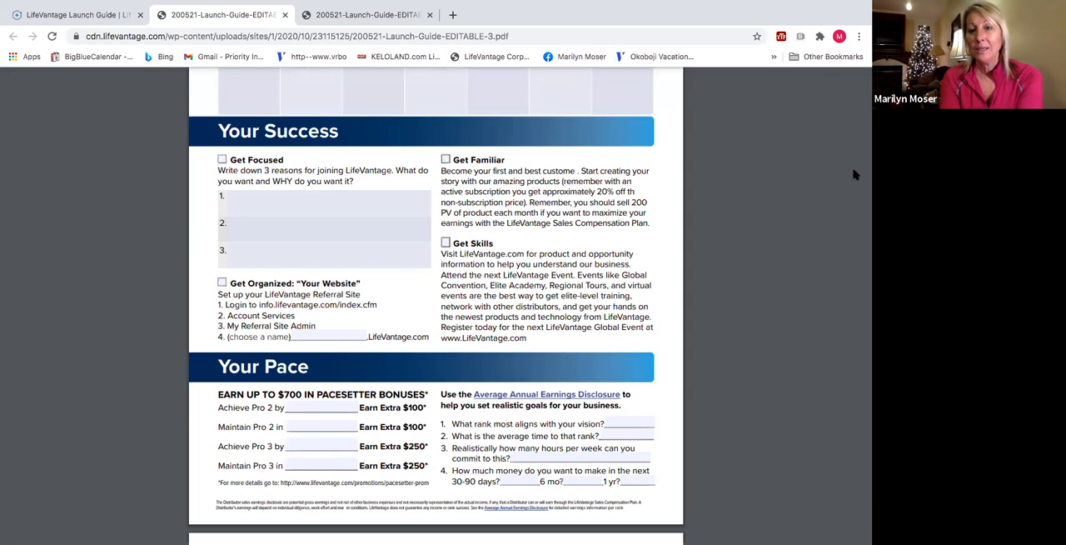
pyautogui.moveTo(749, 70)
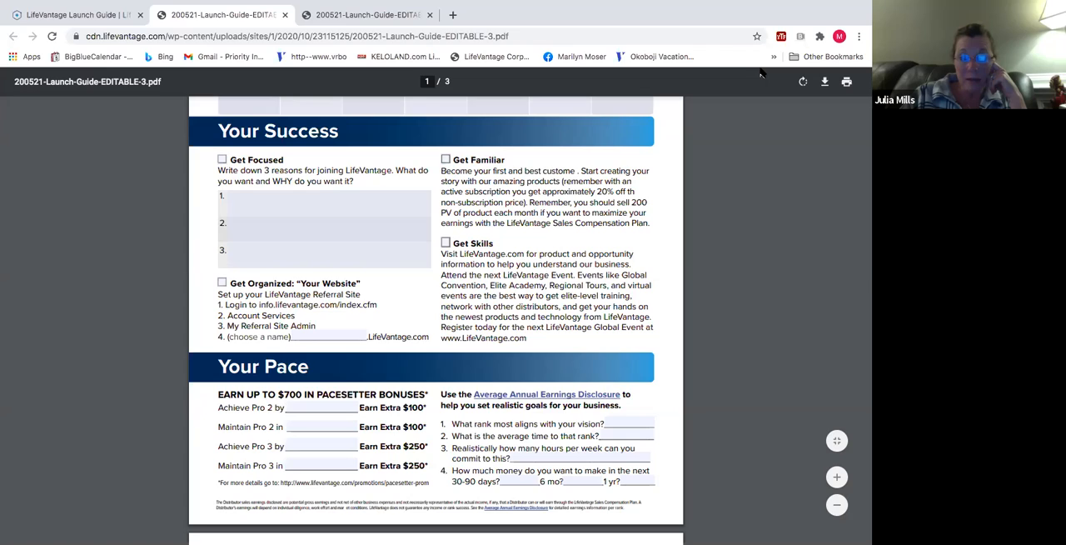
pyautogui.moveTo(707, 50)
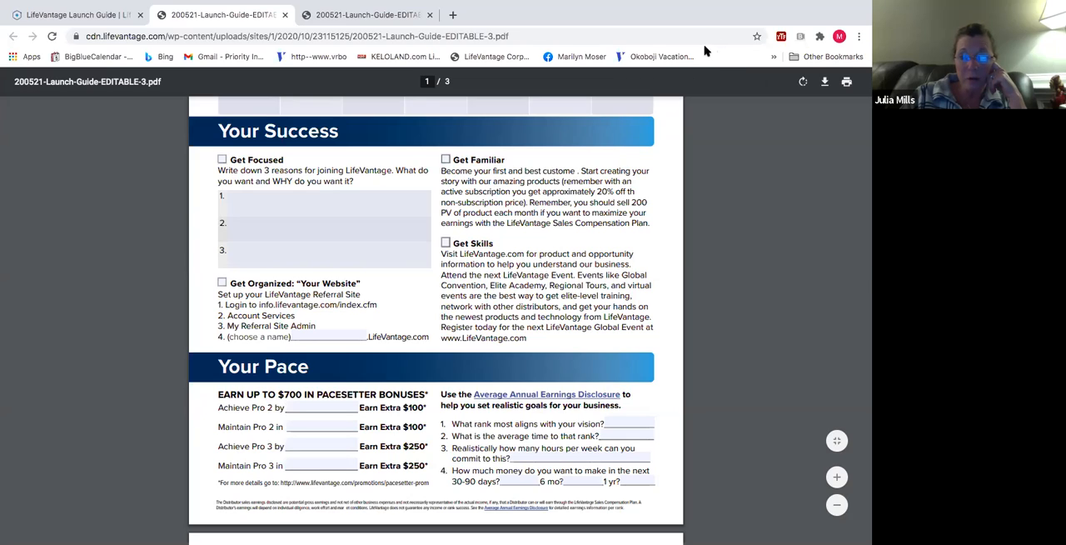
pyautogui.moveTo(663, 37)
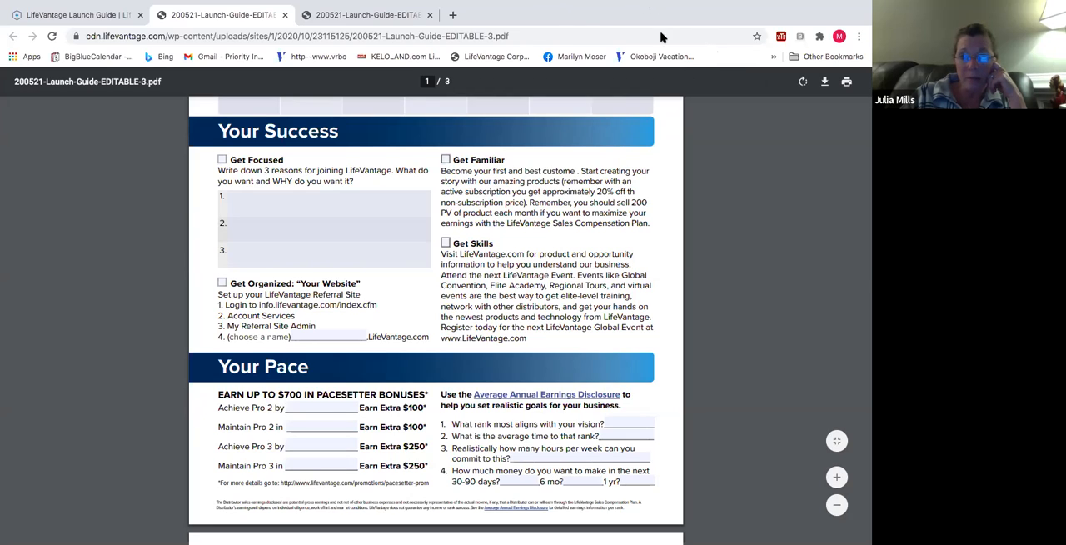
pyautogui.moveTo(760, 46)
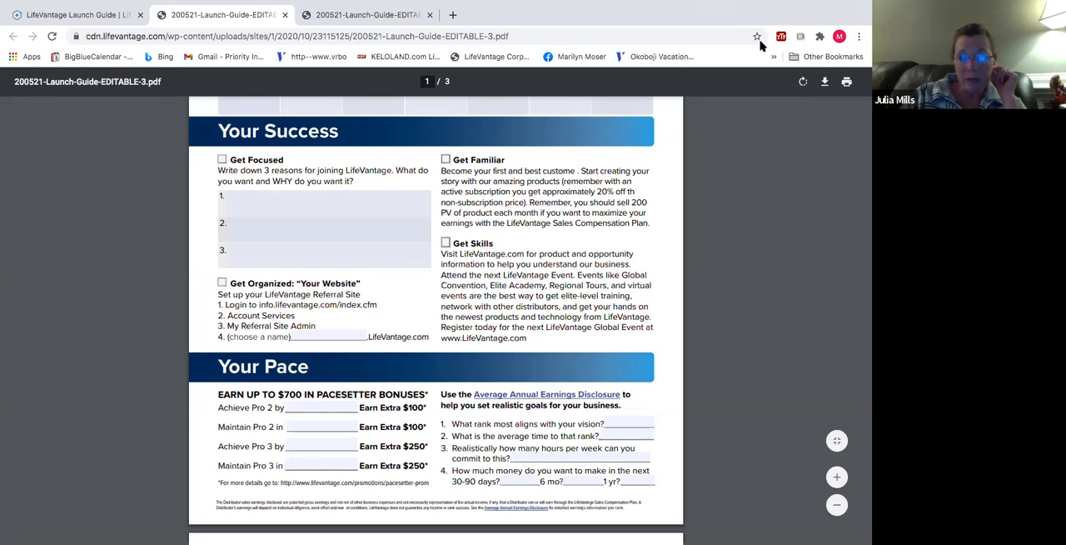
pyautogui.moveTo(657, 83)
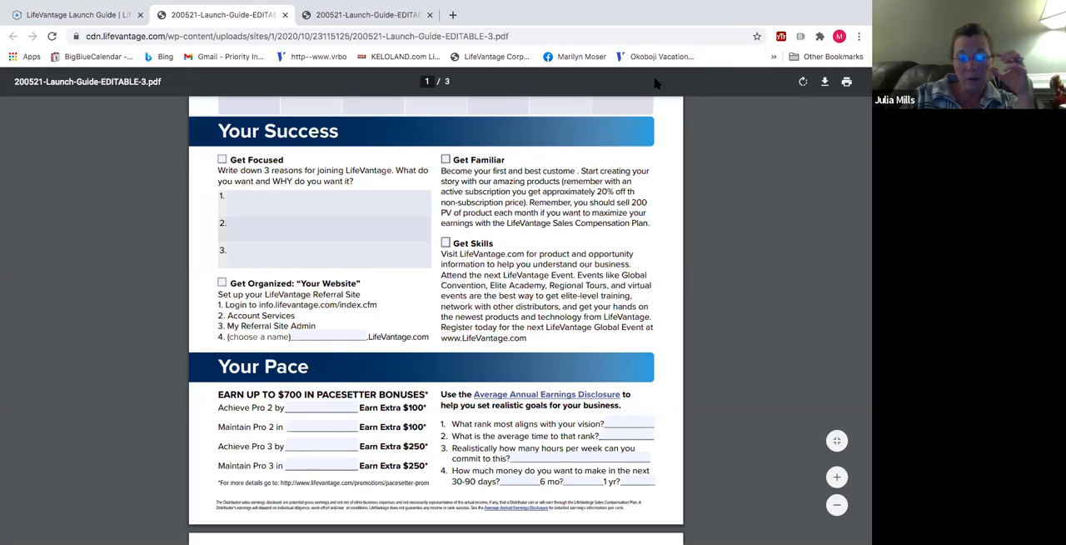
pyautogui.moveTo(829, 255)
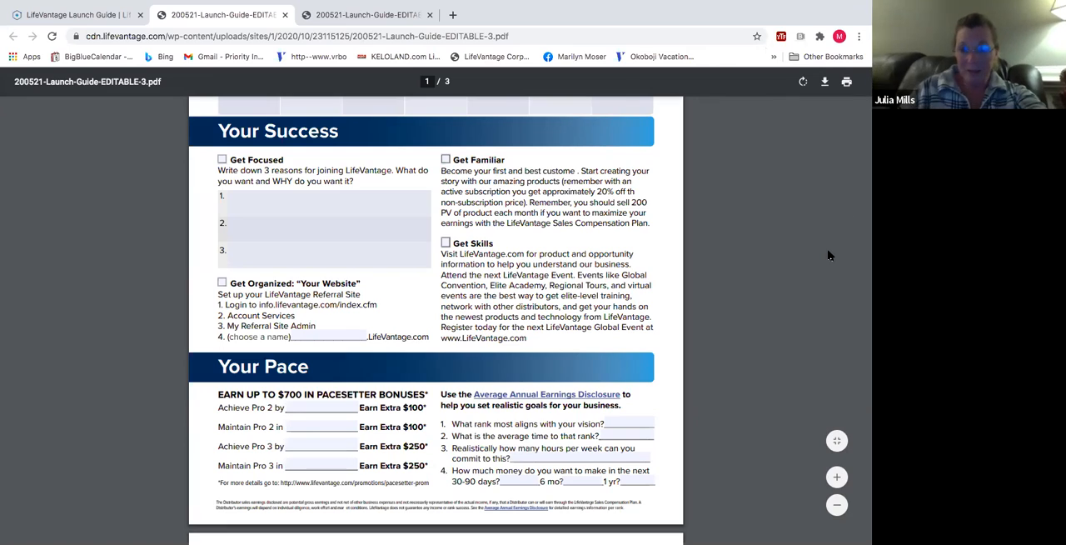
pyautogui.moveTo(749, 42)
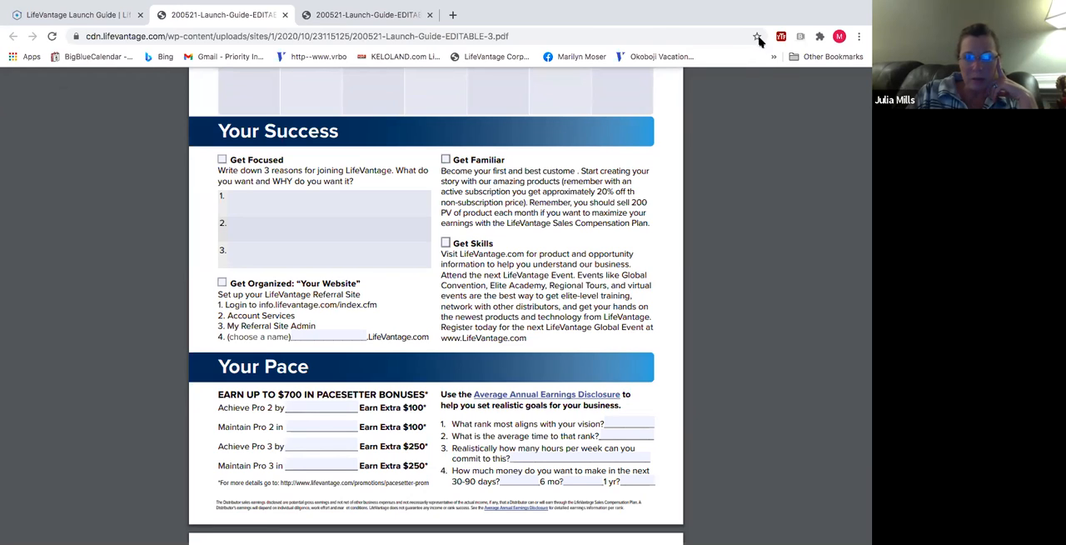
pyautogui.moveTo(753, 170)
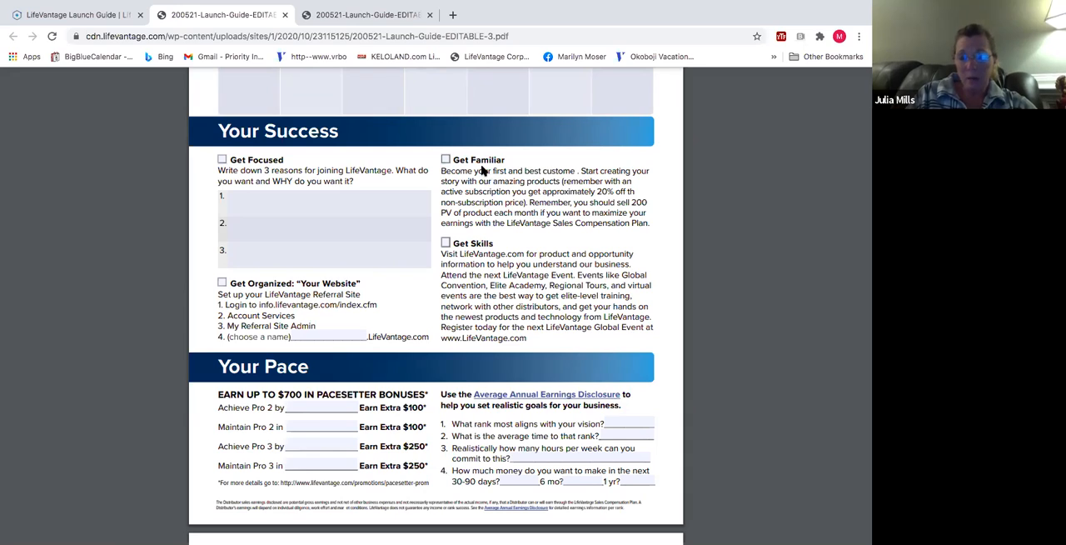
pyautogui.moveTo(483, 182)
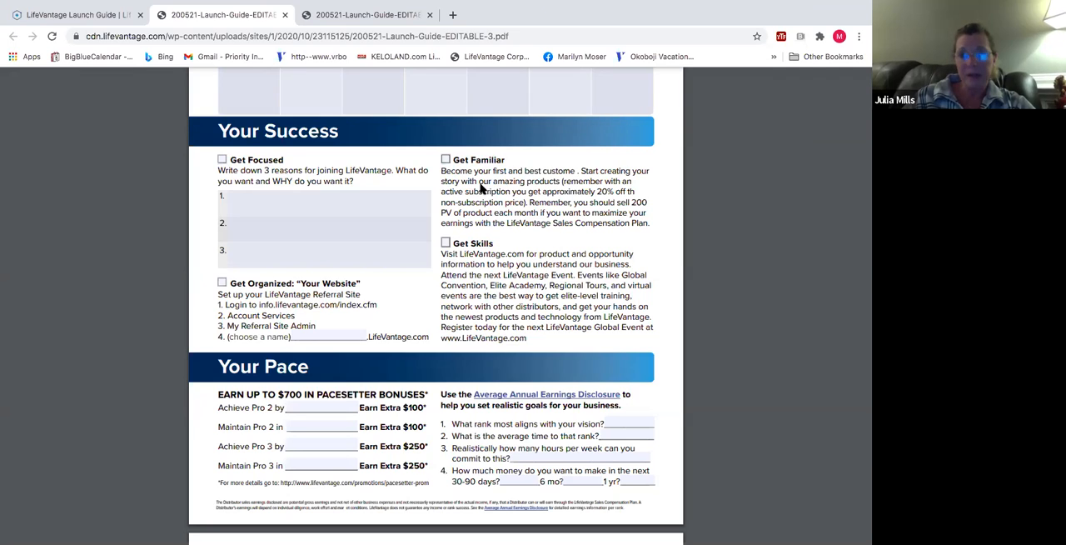
pyautogui.moveTo(480, 172)
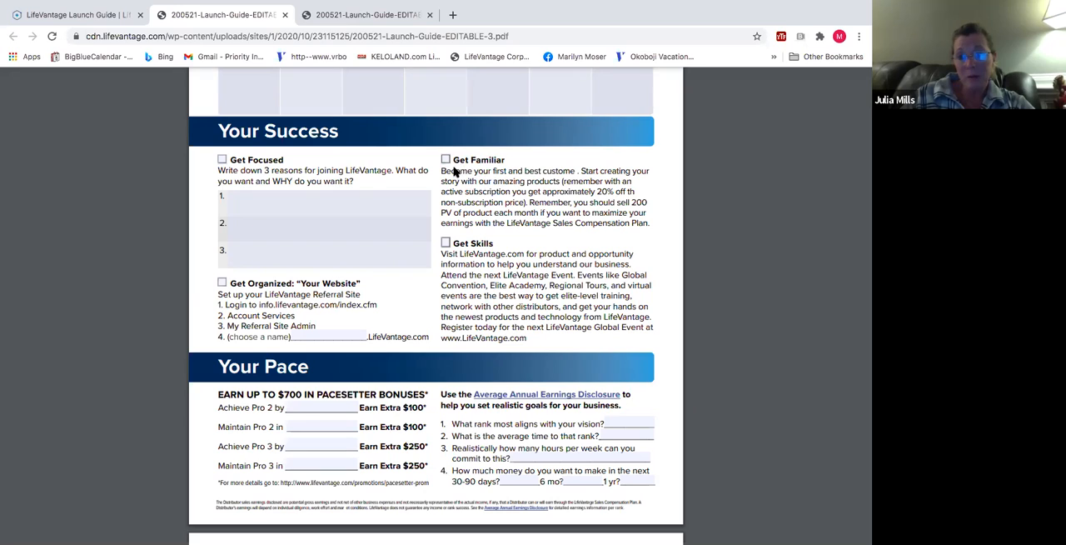
pyautogui.moveTo(467, 166)
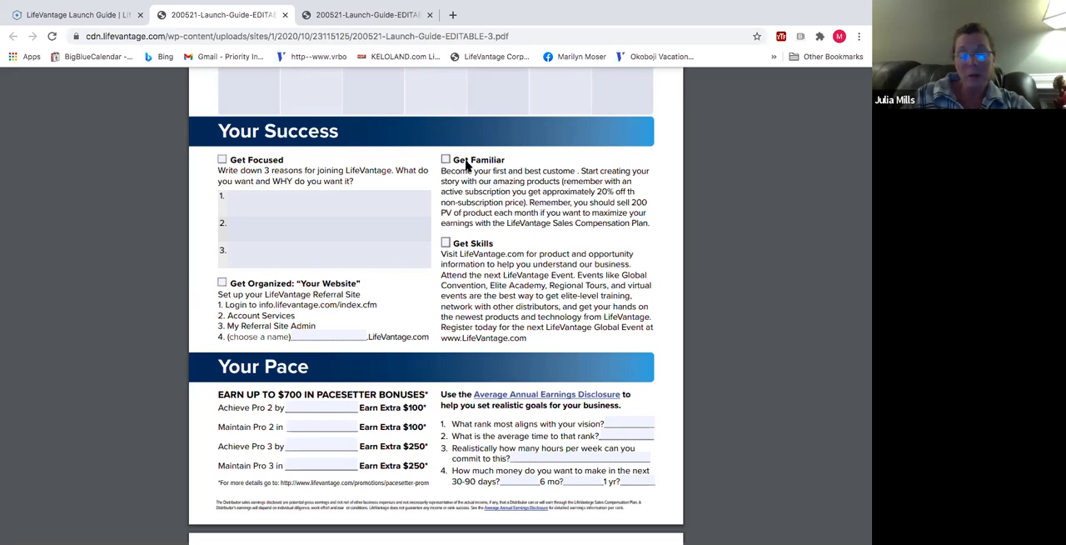
pyautogui.moveTo(673, 150)
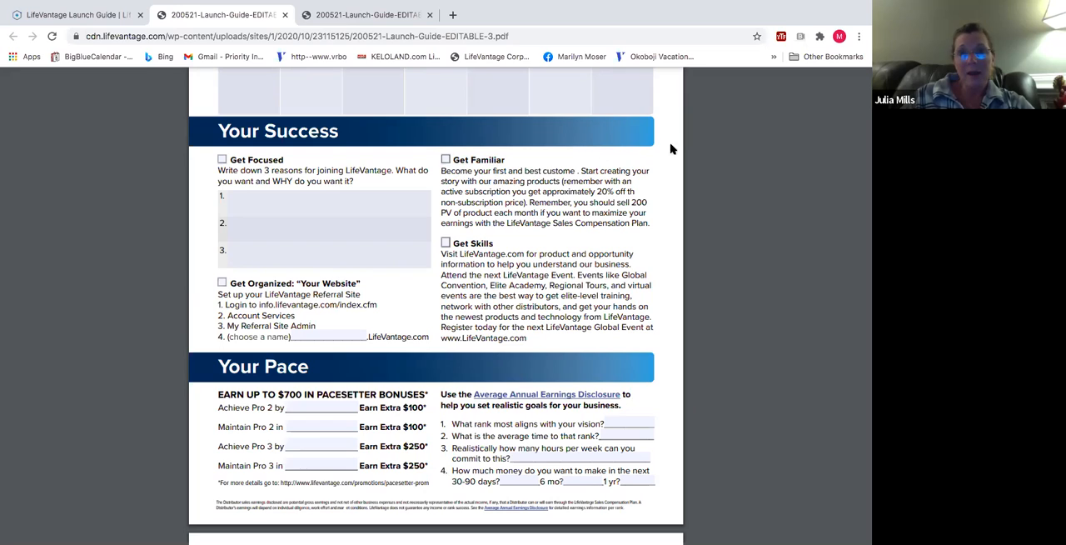
pyautogui.moveTo(731, 146)
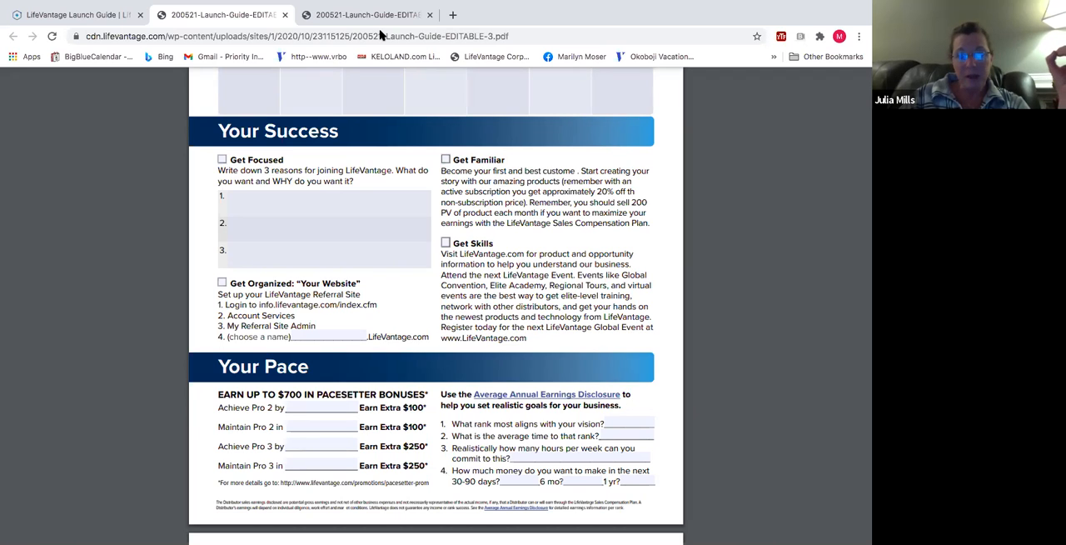
pyautogui.moveTo(373, 58)
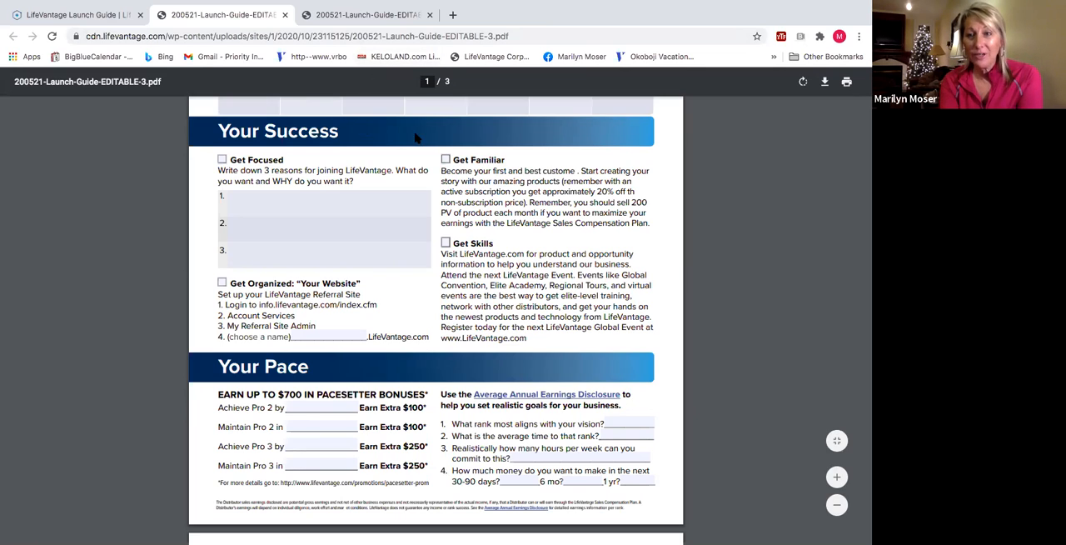
pyautogui.moveTo(501, 141)
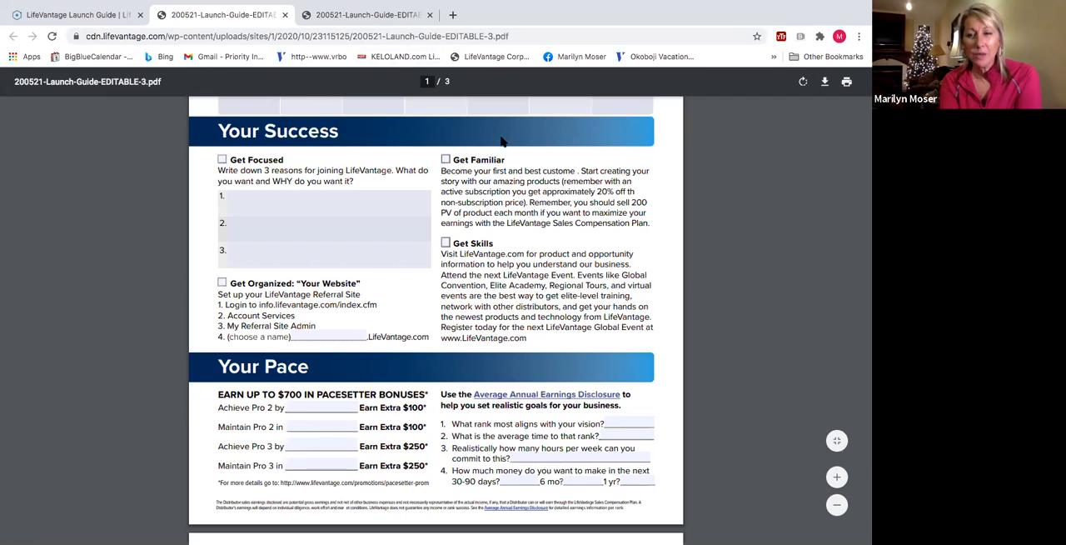
pyautogui.moveTo(463, 156)
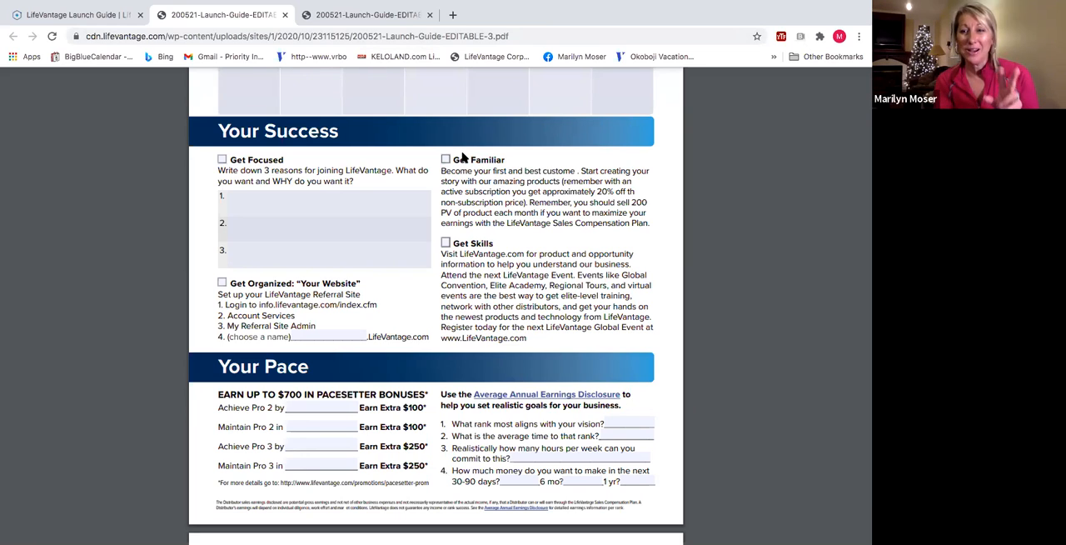
pyautogui.moveTo(469, 153)
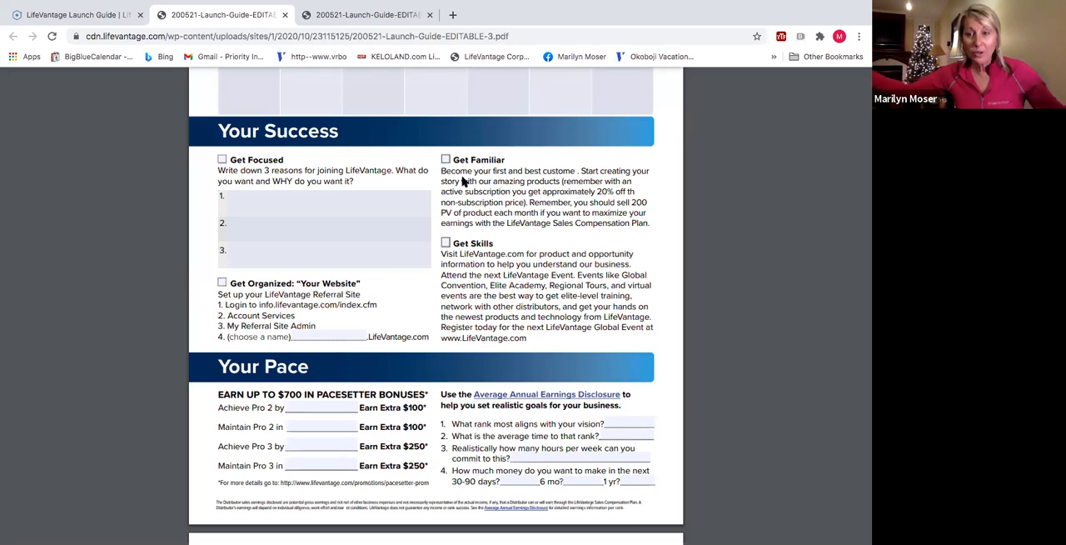
pyautogui.moveTo(663, 158)
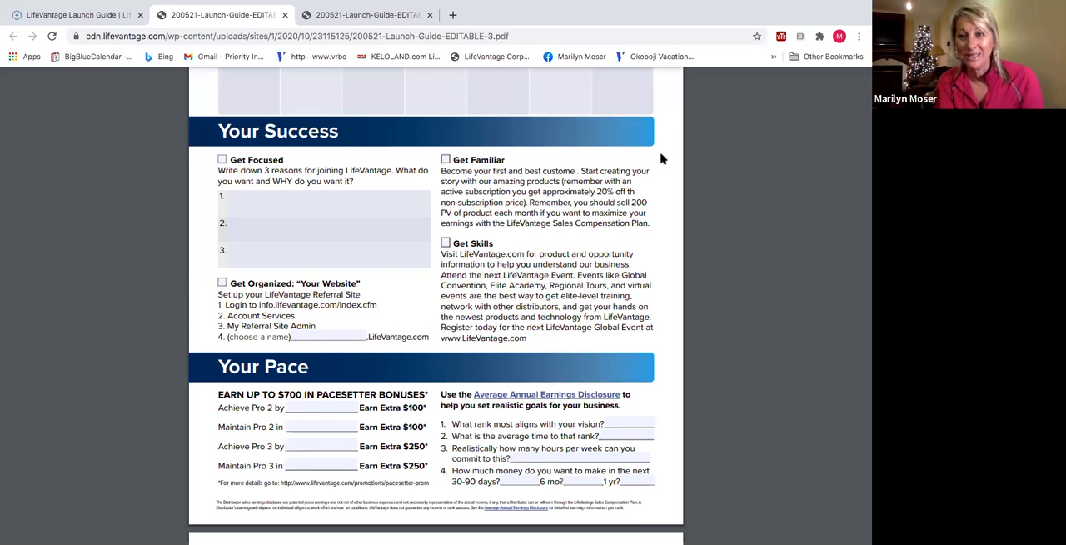
pyautogui.moveTo(742, 146)
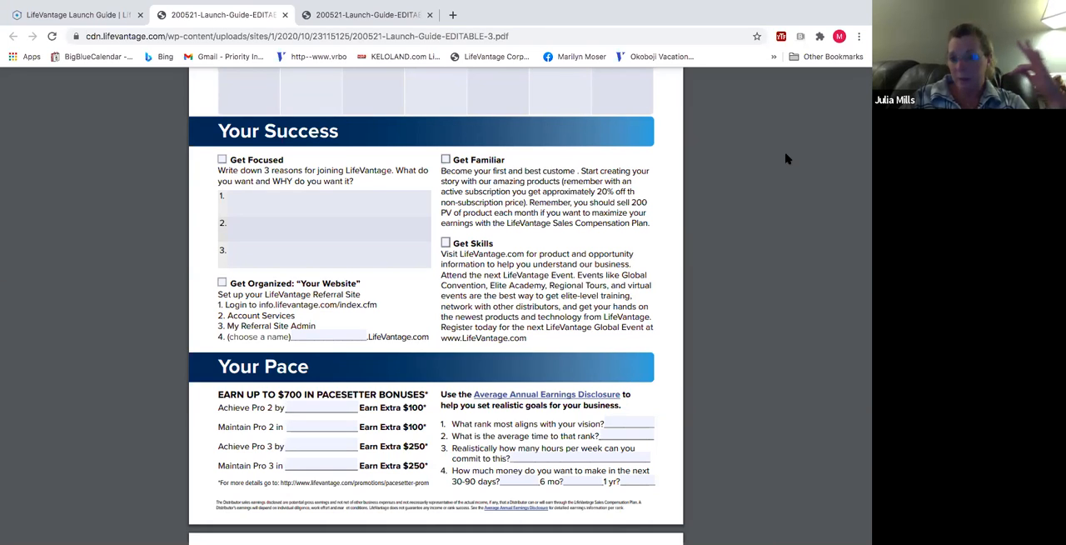
pyautogui.moveTo(757, 157)
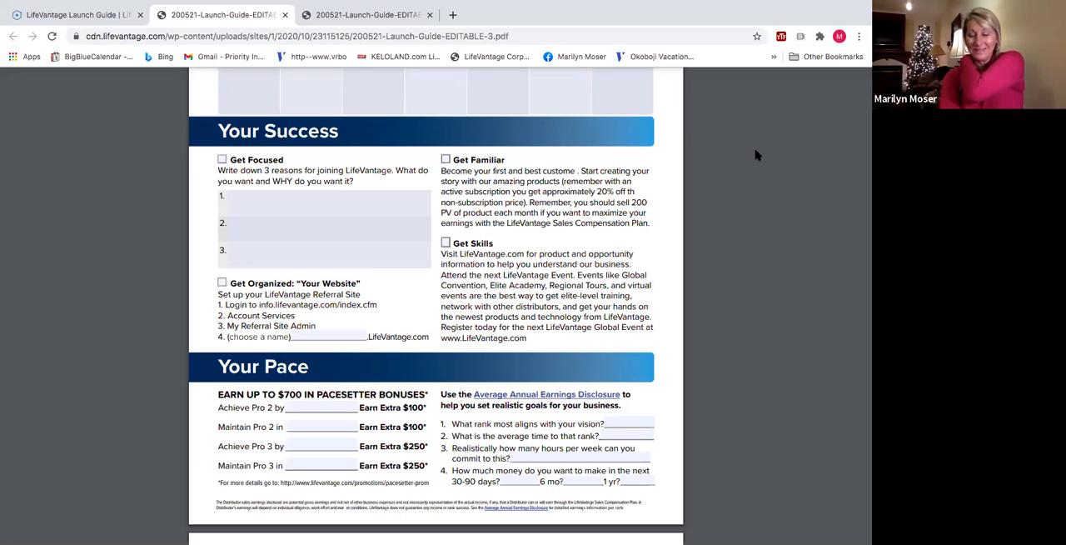
pyautogui.moveTo(773, 159)
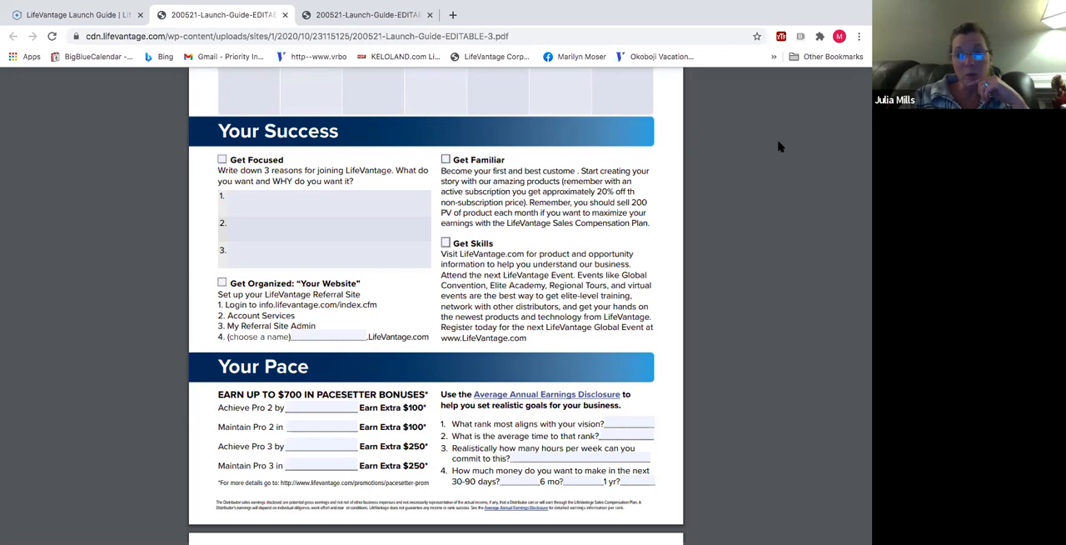
pyautogui.moveTo(816, 151)
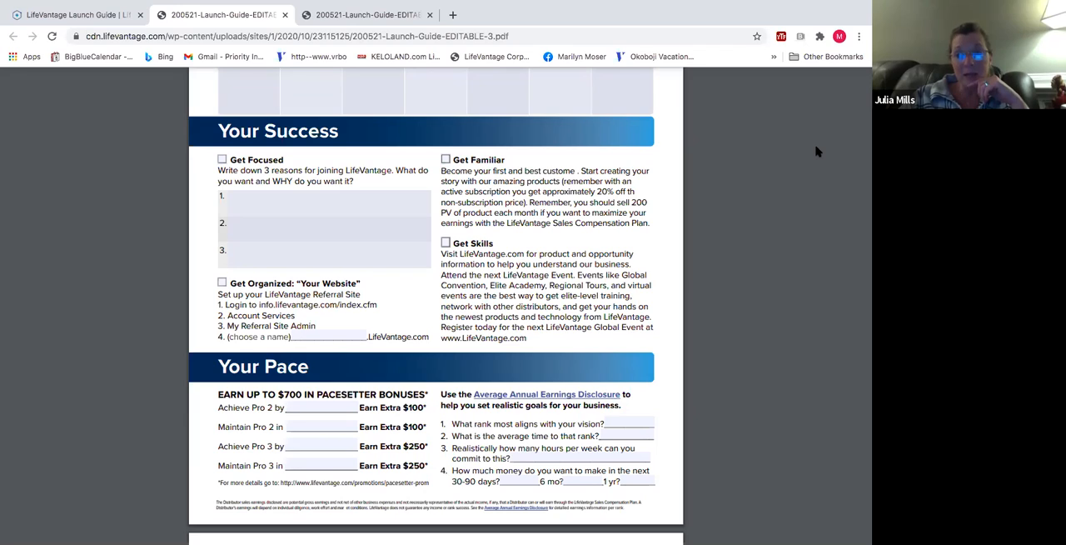
pyautogui.moveTo(791, 156)
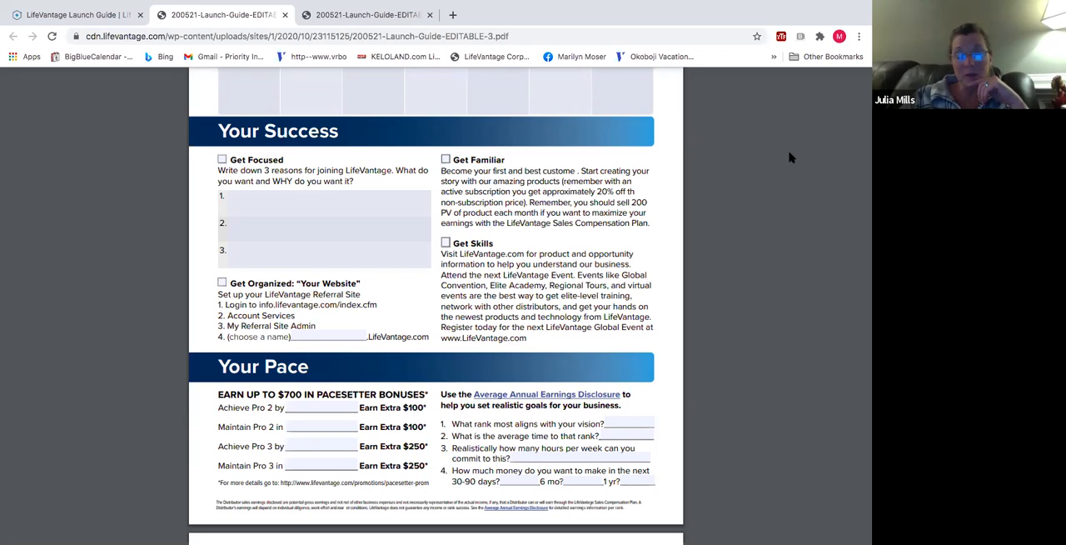
pyautogui.moveTo(787, 155)
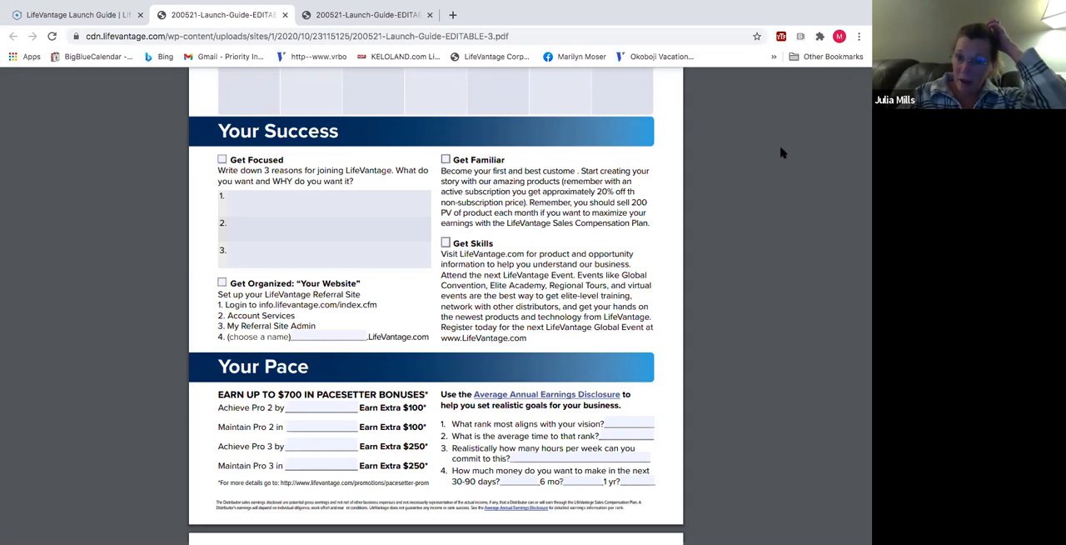
pyautogui.moveTo(764, 155)
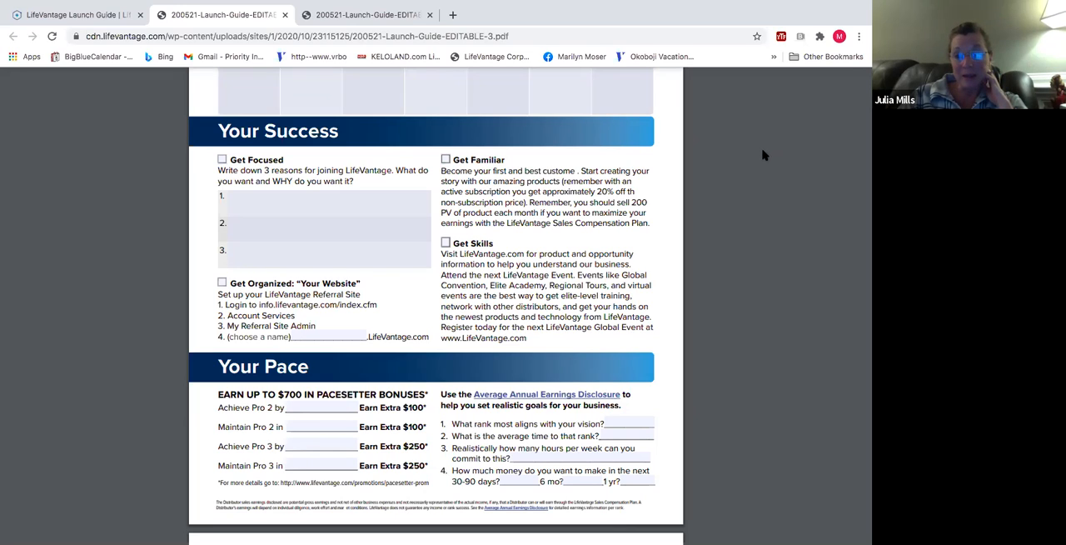
pyautogui.moveTo(760, 149)
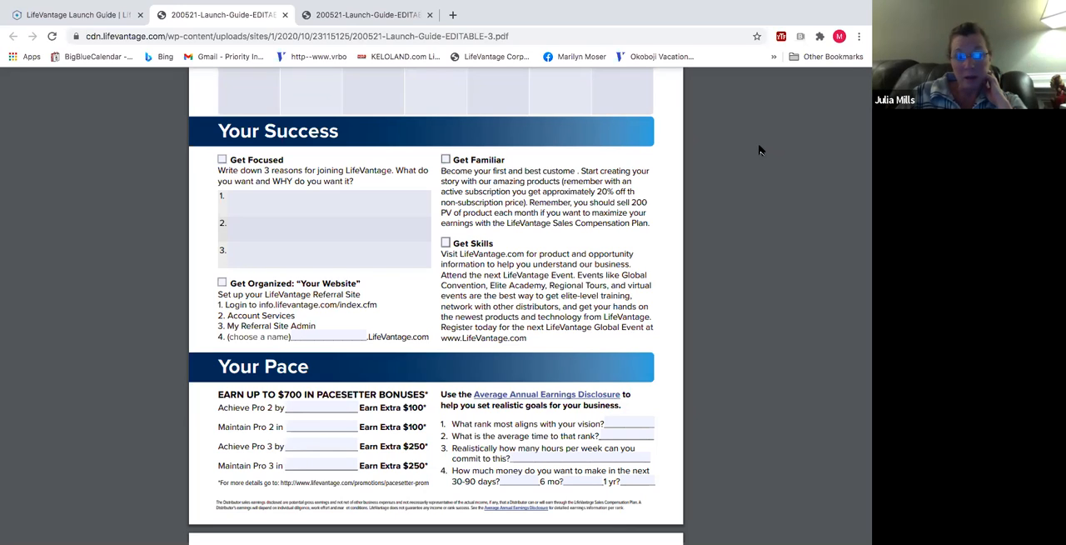
pyautogui.moveTo(746, 130)
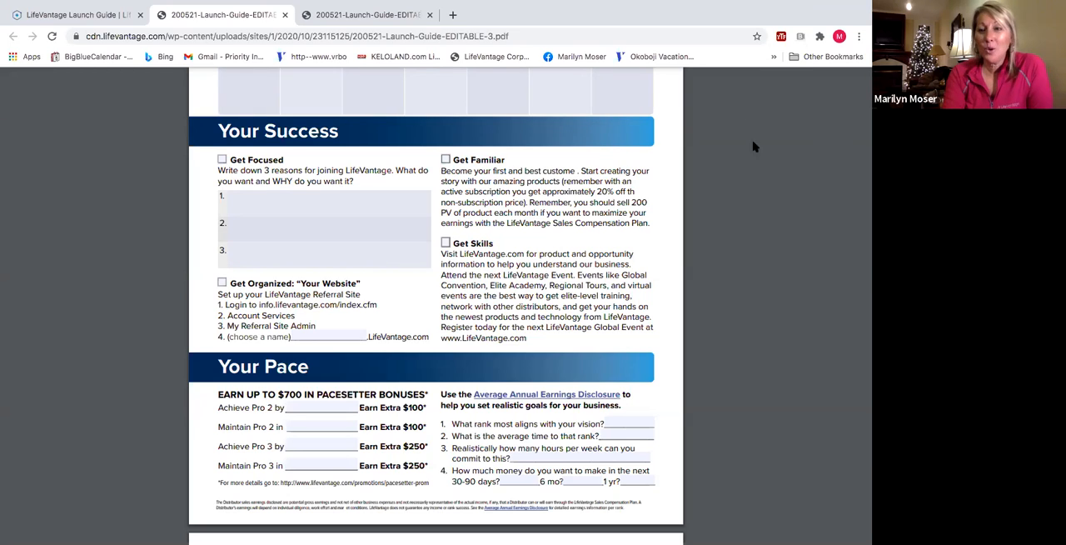
pyautogui.moveTo(796, 159)
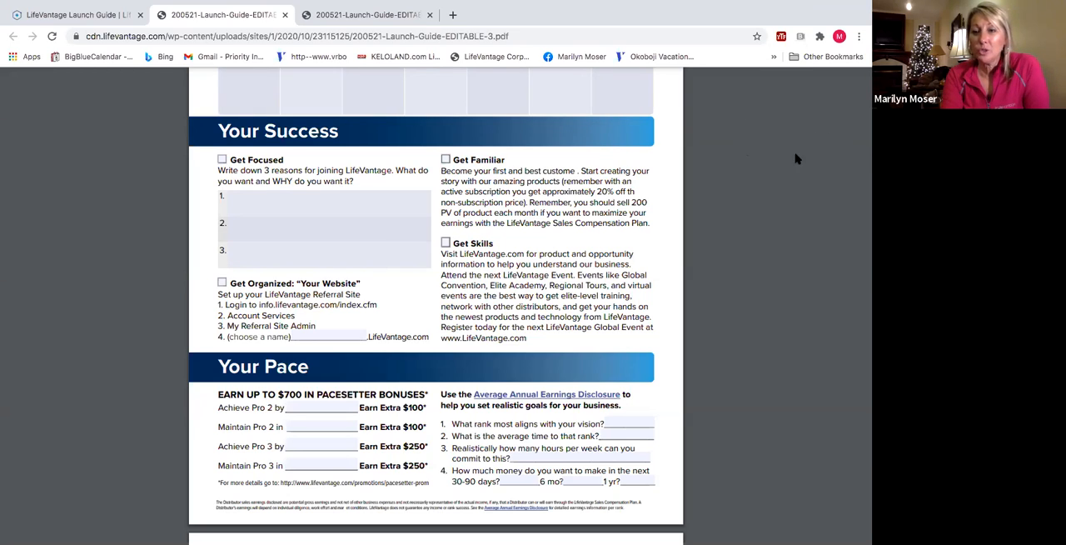
pyautogui.moveTo(829, 143)
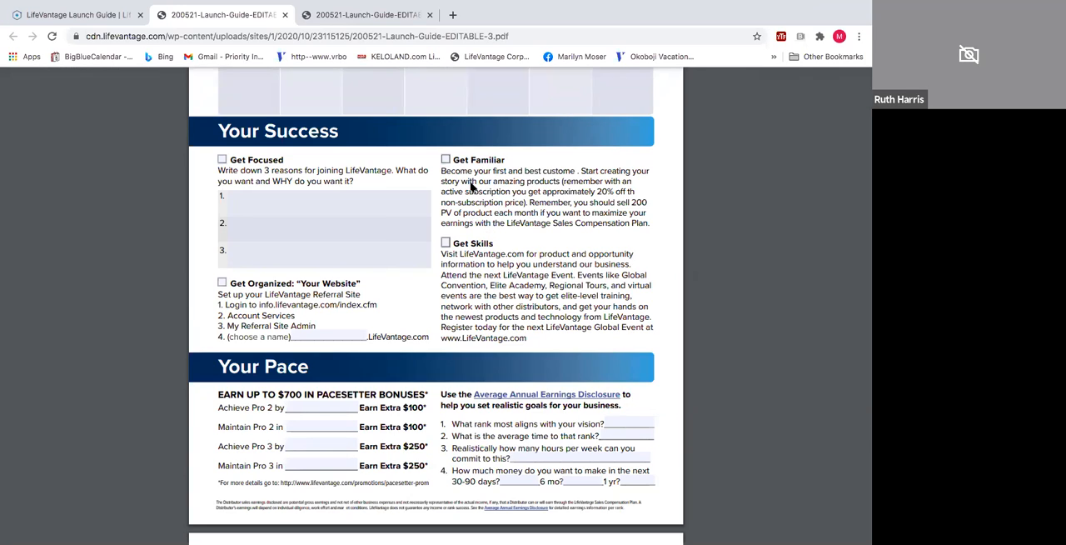
pyautogui.moveTo(465, 166)
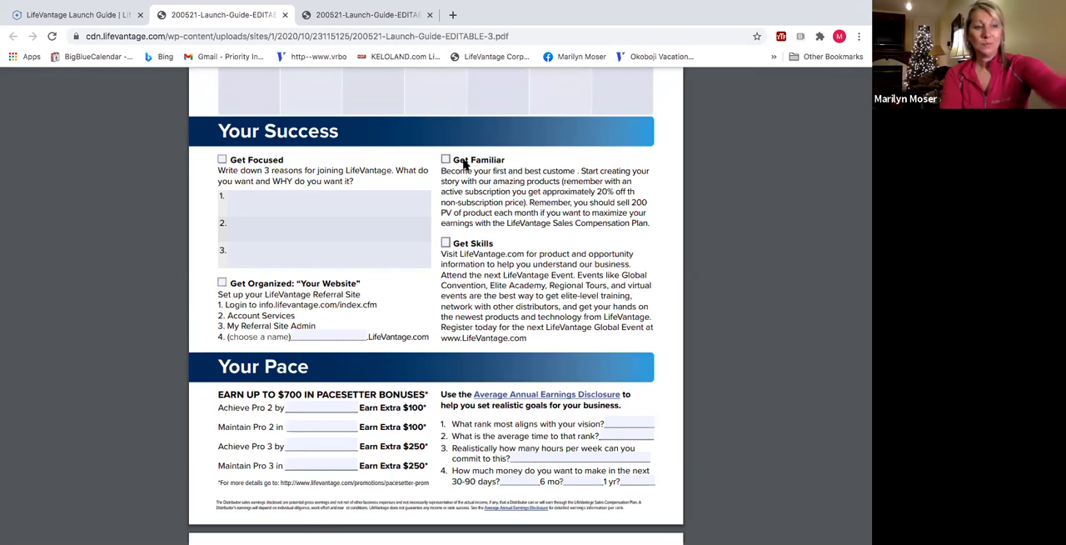
pyautogui.moveTo(373, 83)
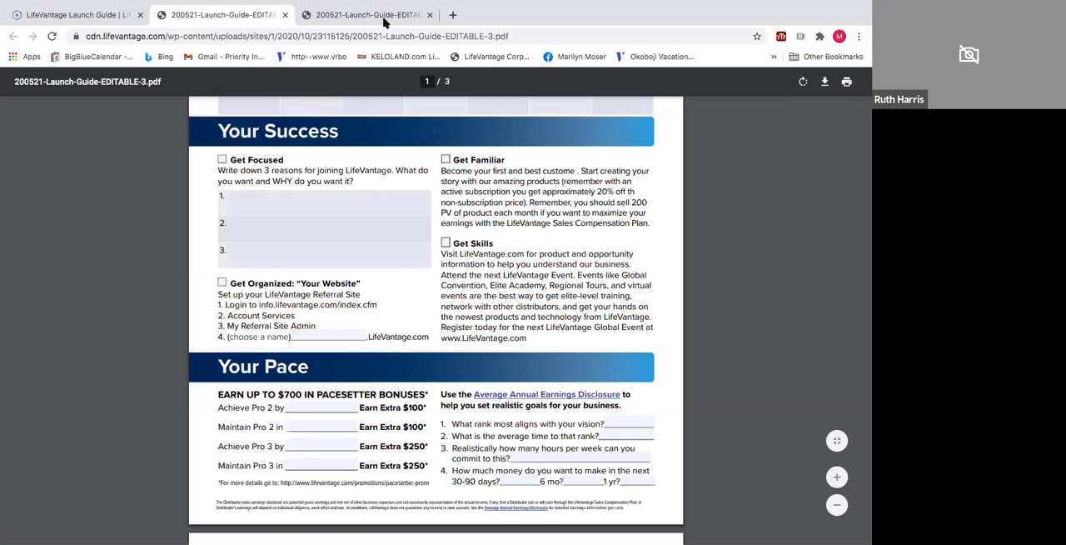
pyautogui.moveTo(376, 149)
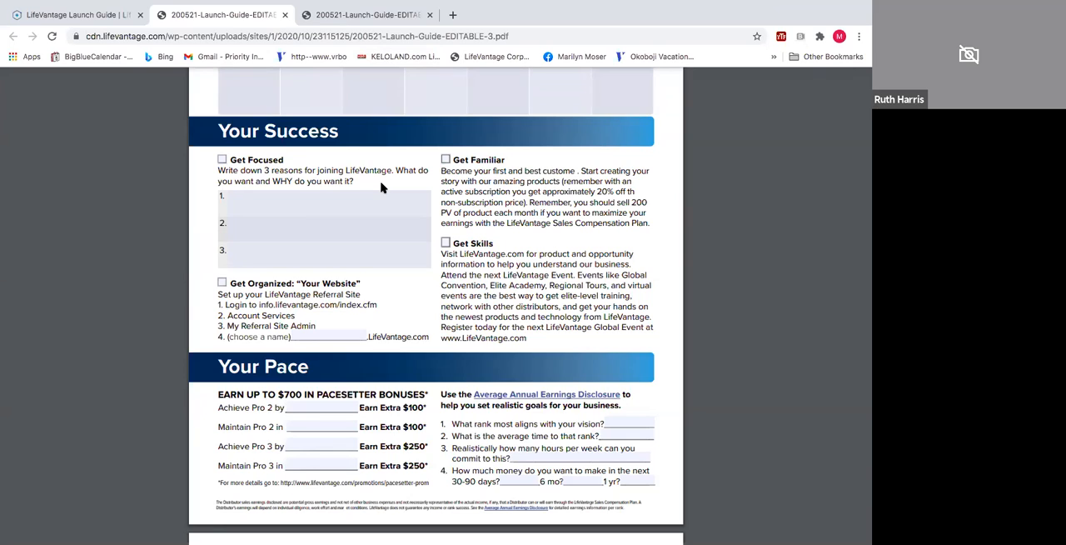
pyautogui.moveTo(407, 183)
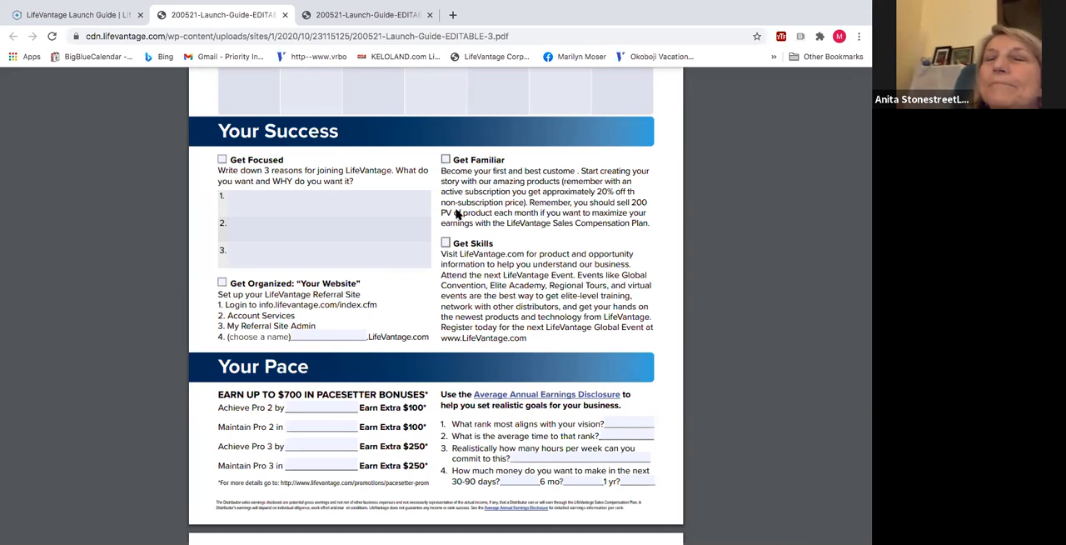
pyautogui.moveTo(427, 234)
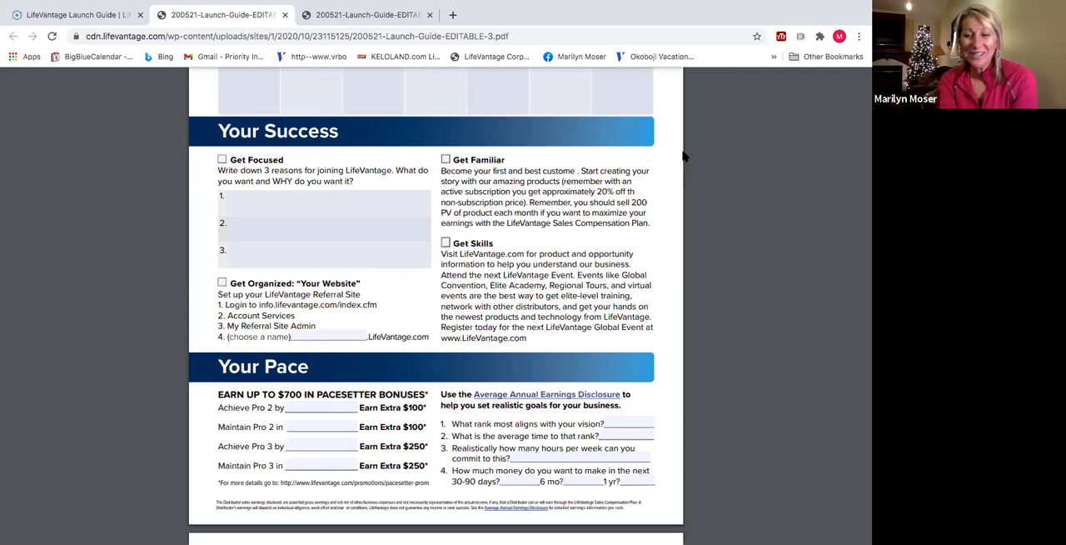
pyautogui.moveTo(770, 47)
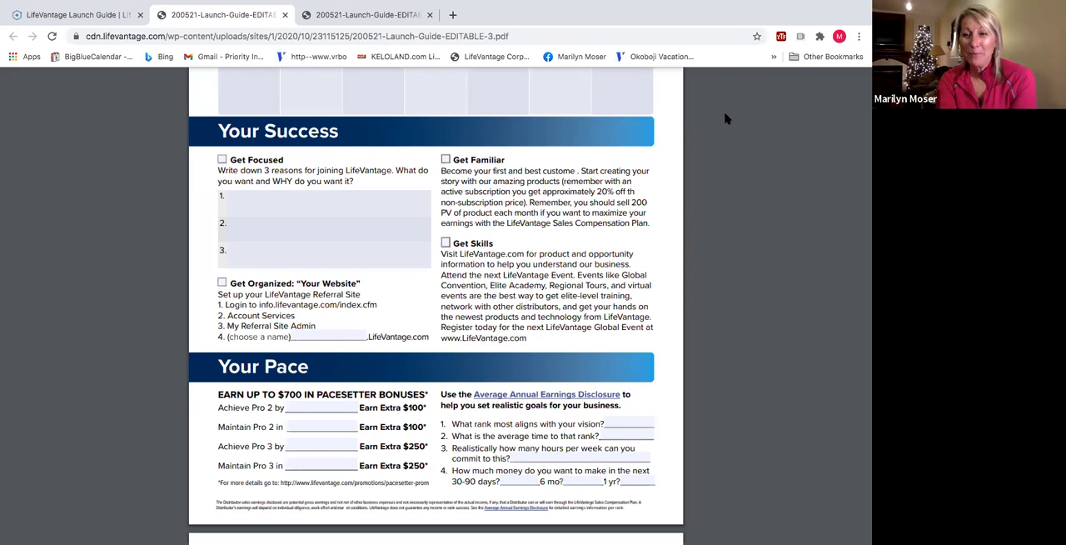
pyautogui.moveTo(729, 46)
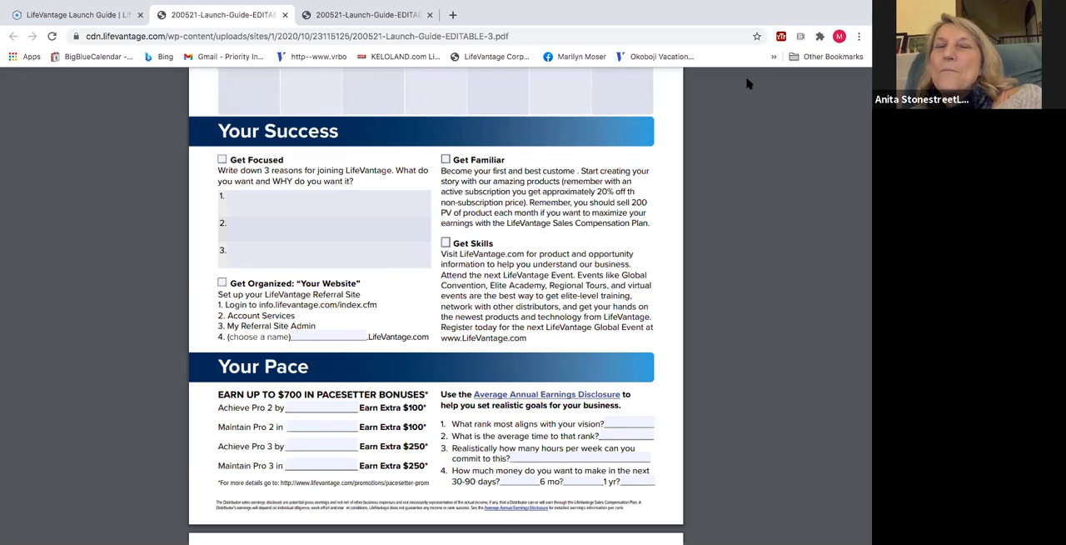
pyautogui.moveTo(696, 111)
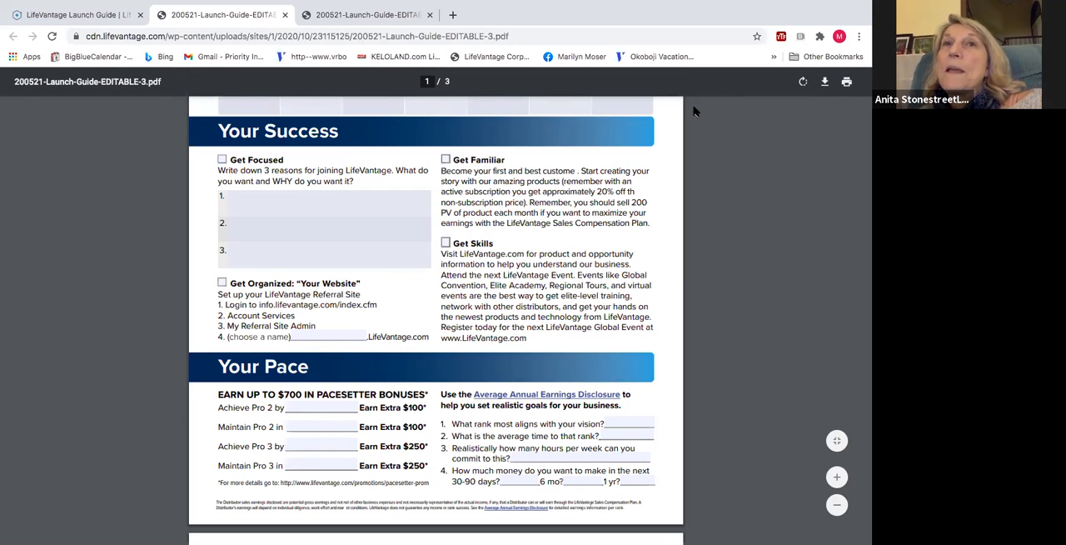
pyautogui.moveTo(436, 191)
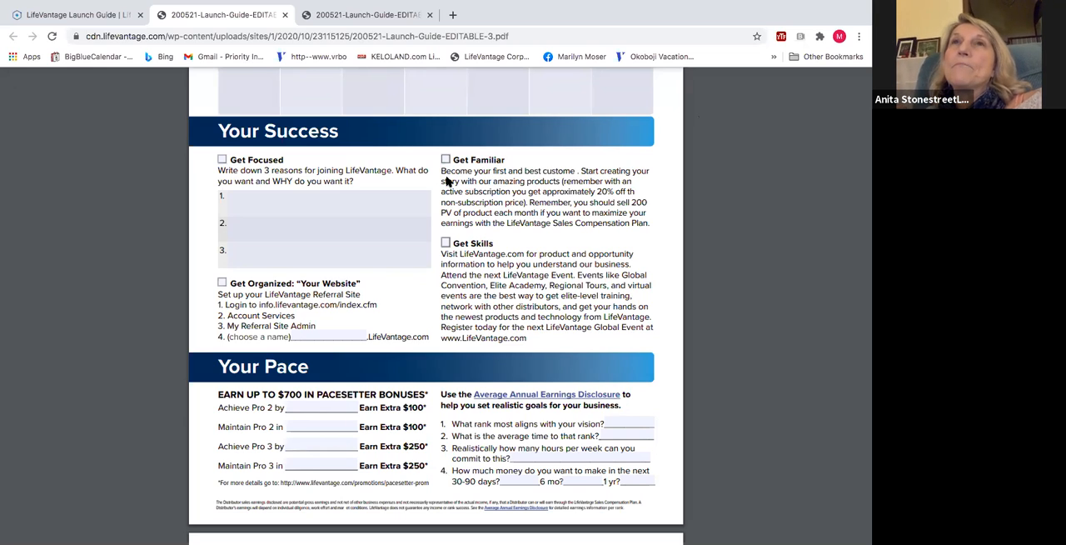
pyautogui.moveTo(442, 190)
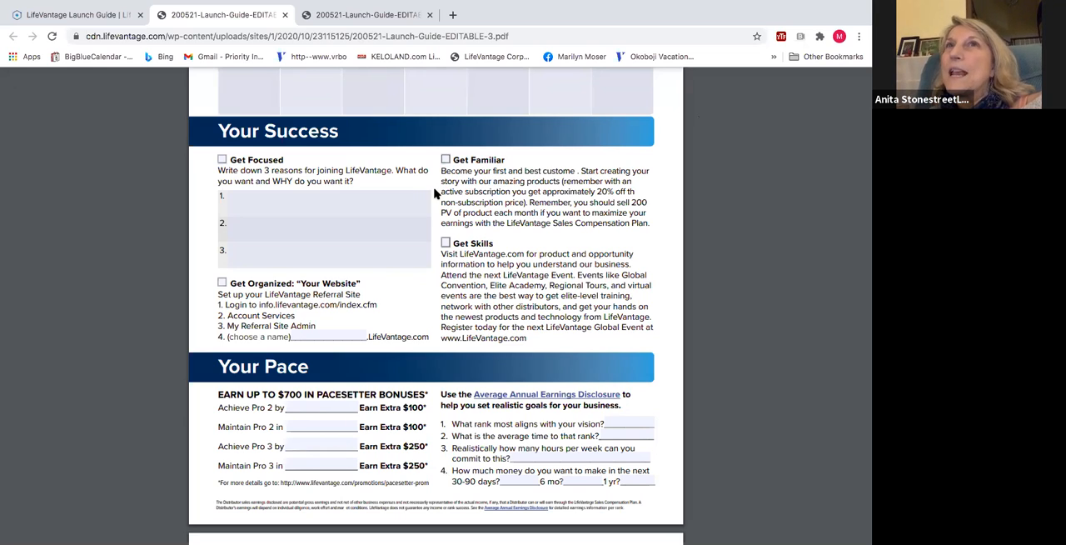
pyautogui.moveTo(467, 199)
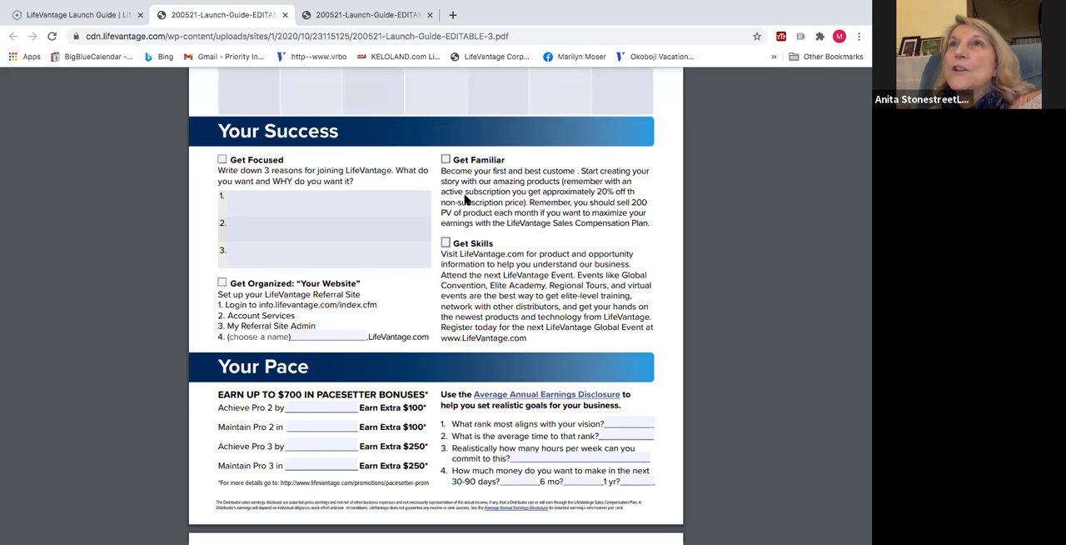
pyautogui.moveTo(475, 166)
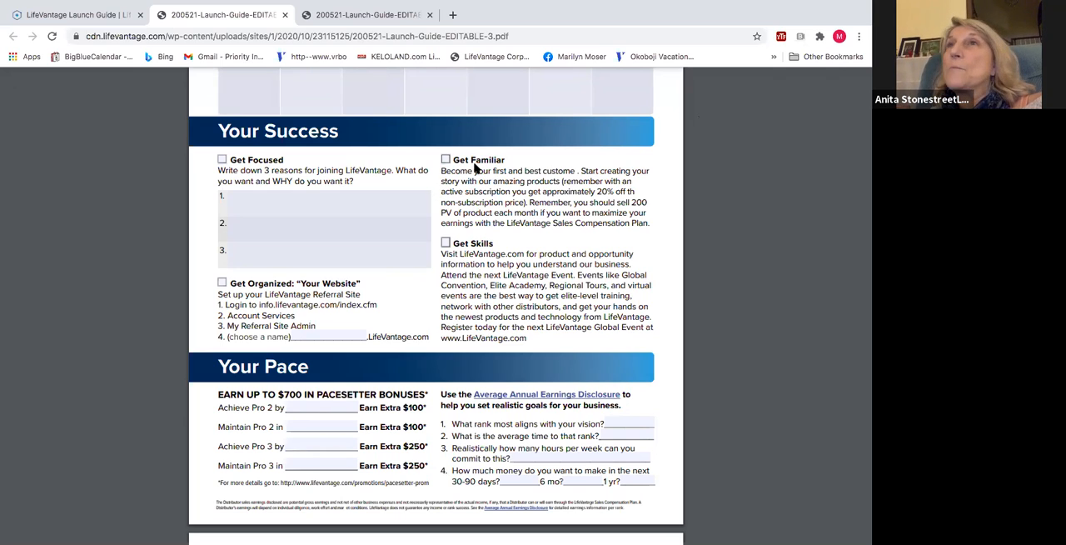
pyautogui.moveTo(483, 213)
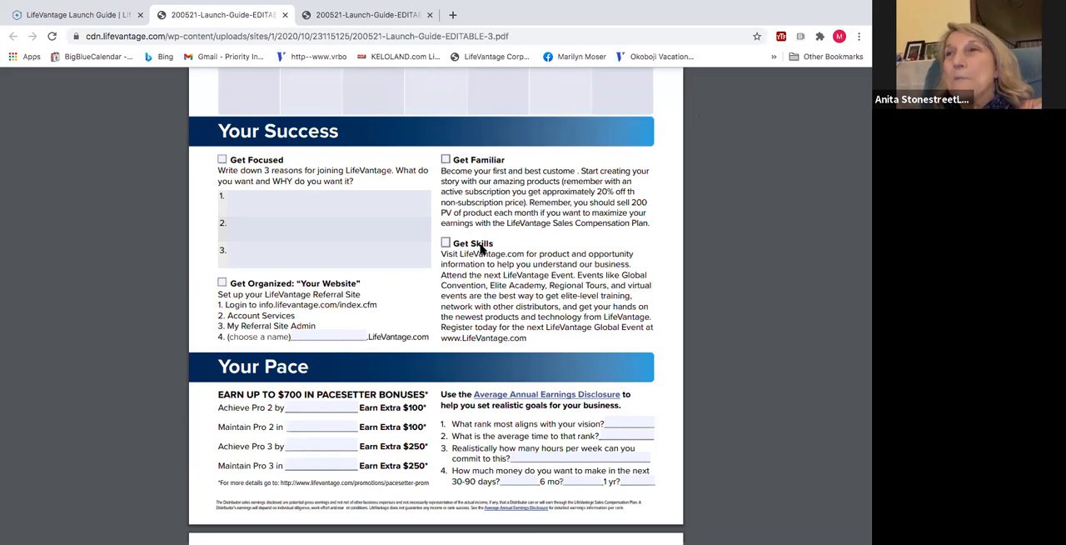
pyautogui.moveTo(481, 266)
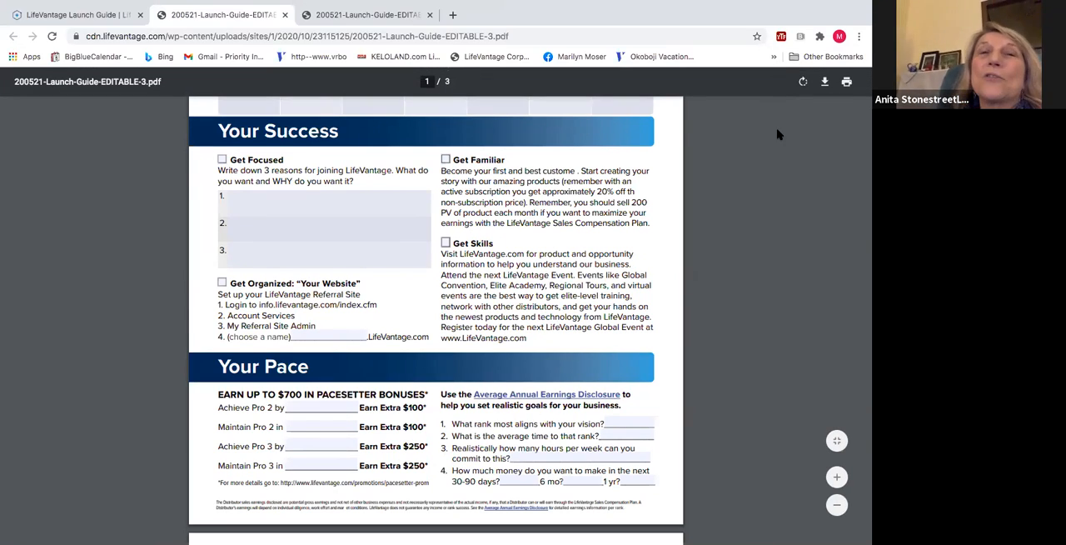
pyautogui.moveTo(756, 190)
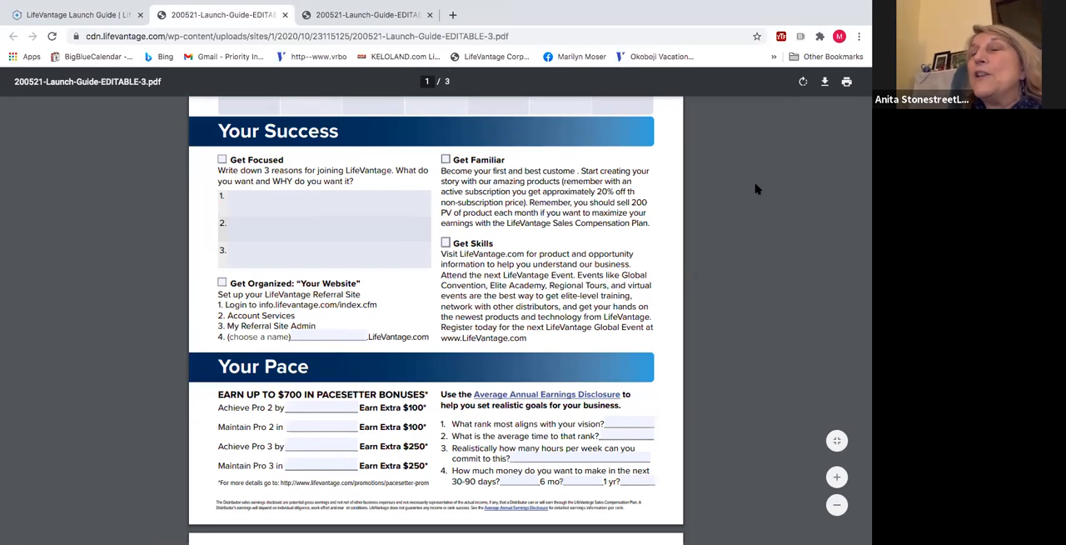
pyautogui.moveTo(479, 240)
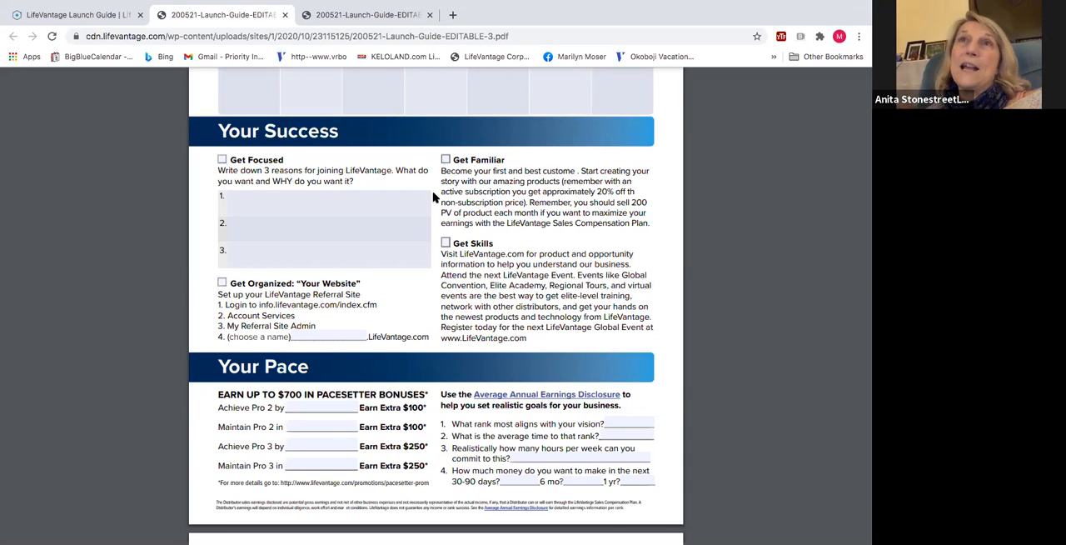
pyautogui.moveTo(443, 303)
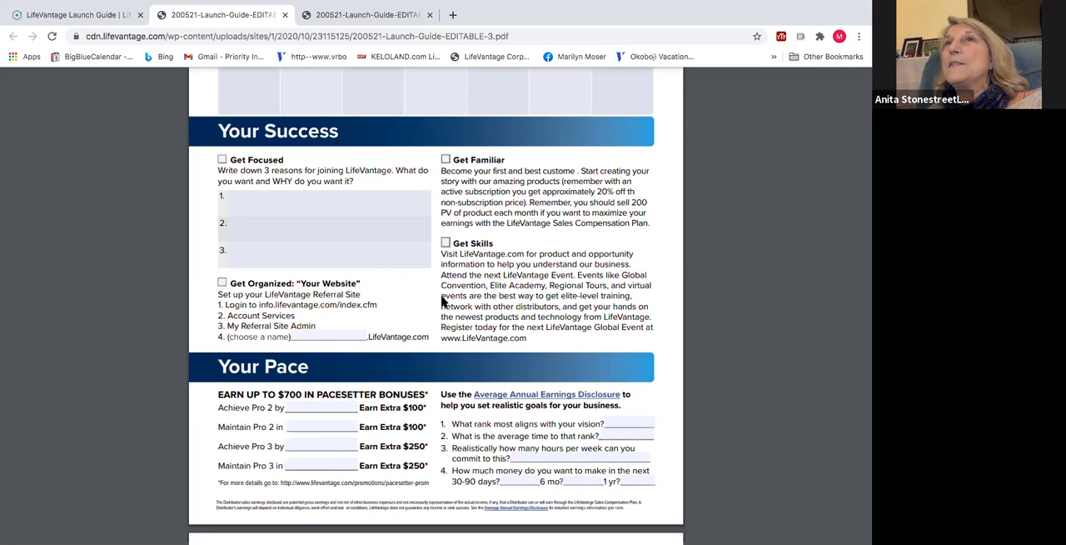
pyautogui.moveTo(516, 337)
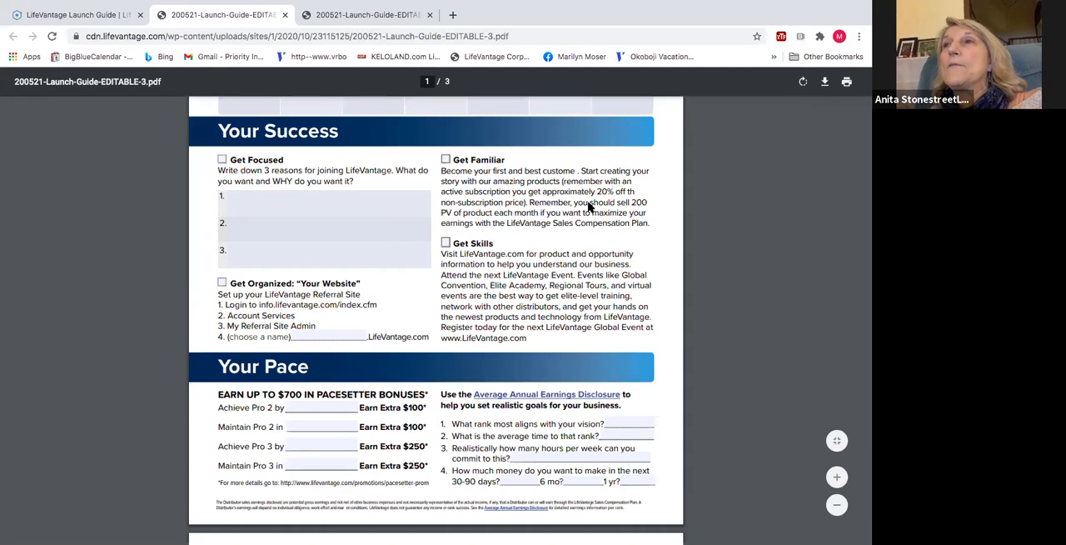
pyautogui.moveTo(523, 160)
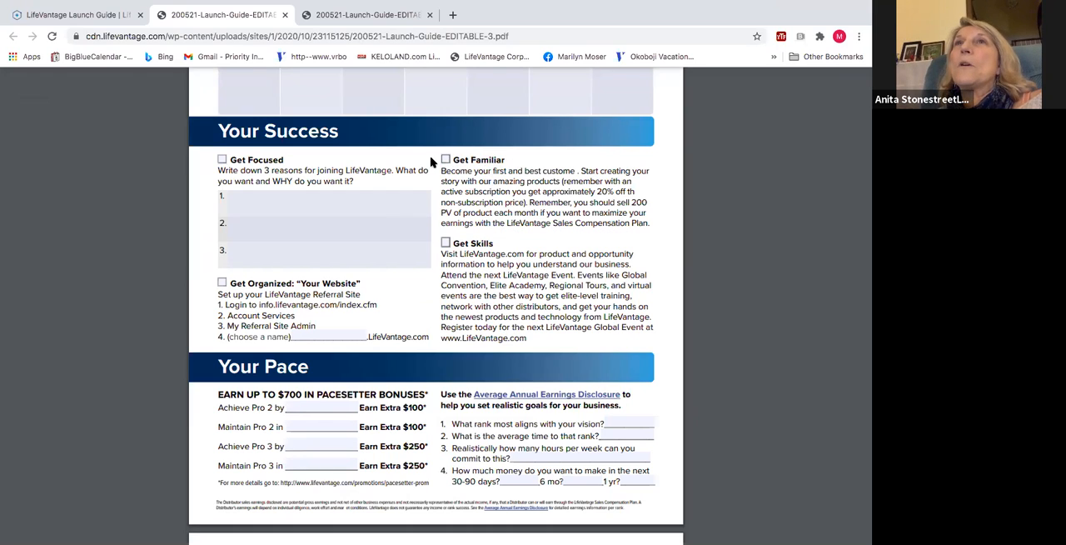
pyautogui.moveTo(473, 230)
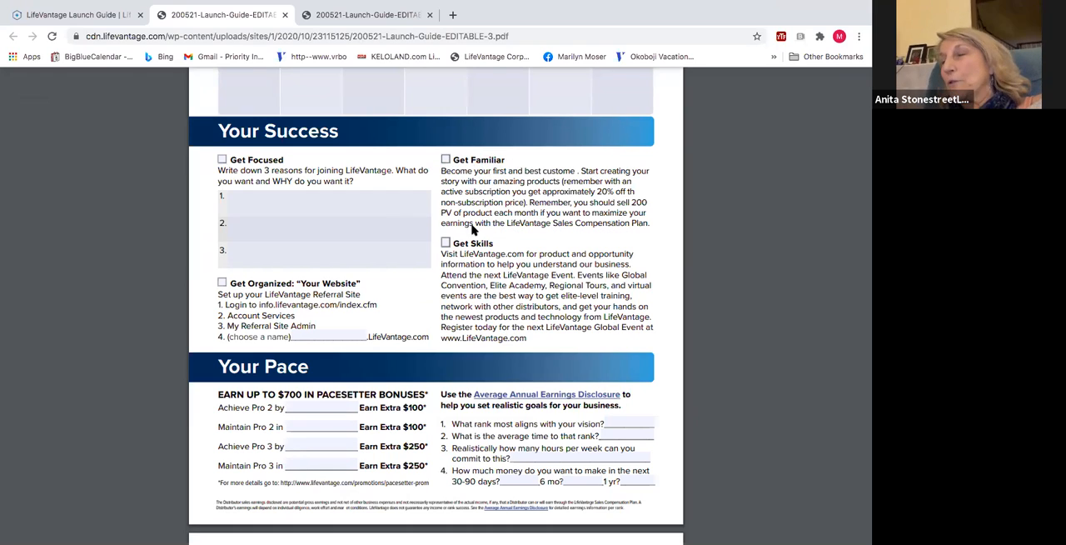
pyautogui.moveTo(459, 174)
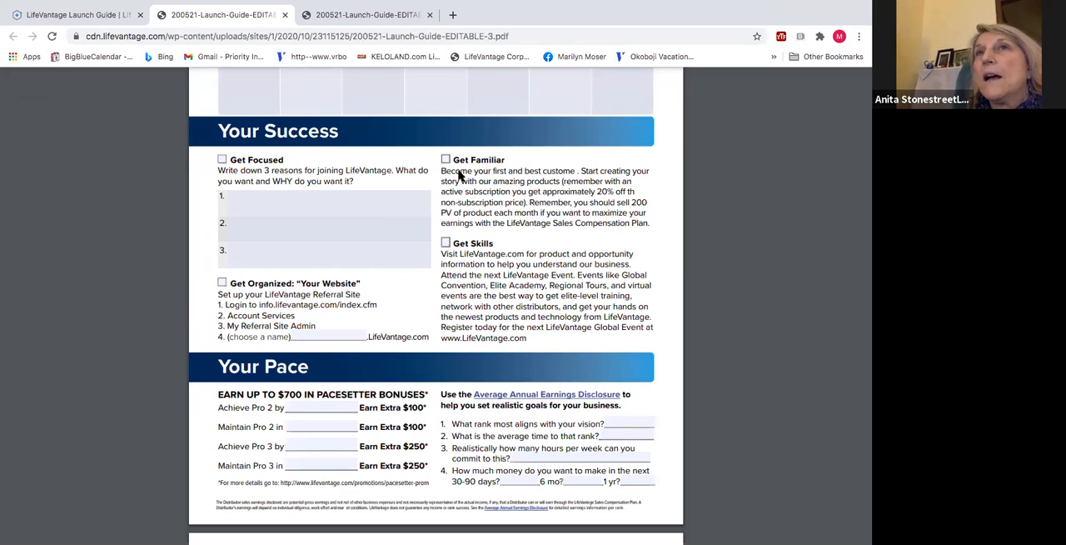
pyautogui.moveTo(447, 278)
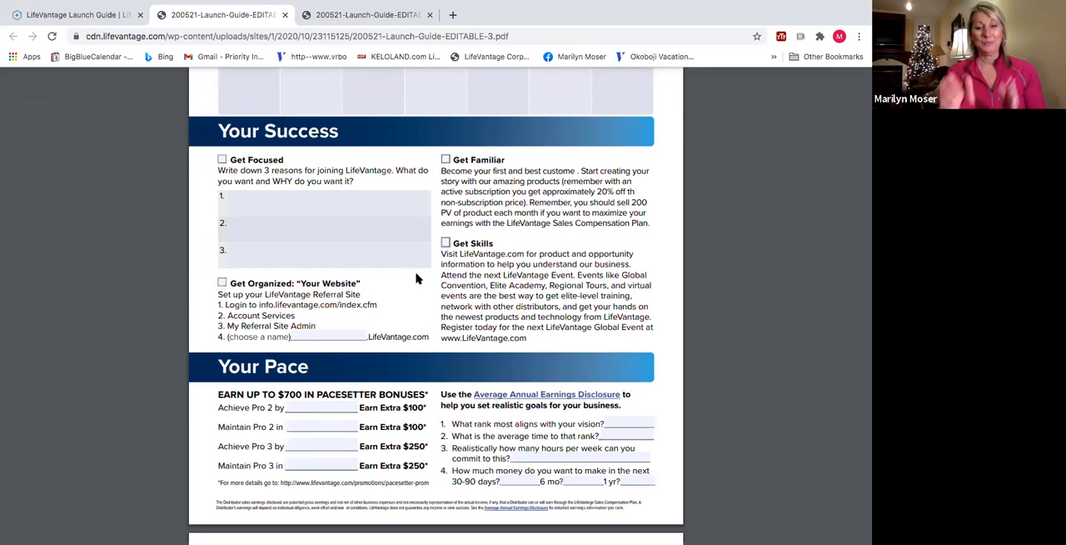
pyautogui.moveTo(423, 291)
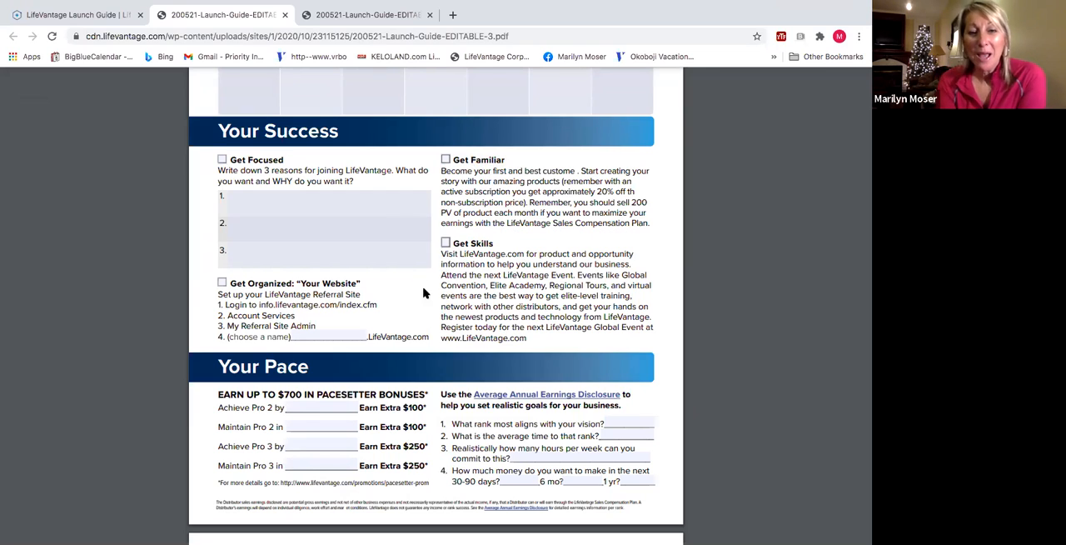
pyautogui.moveTo(476, 293)
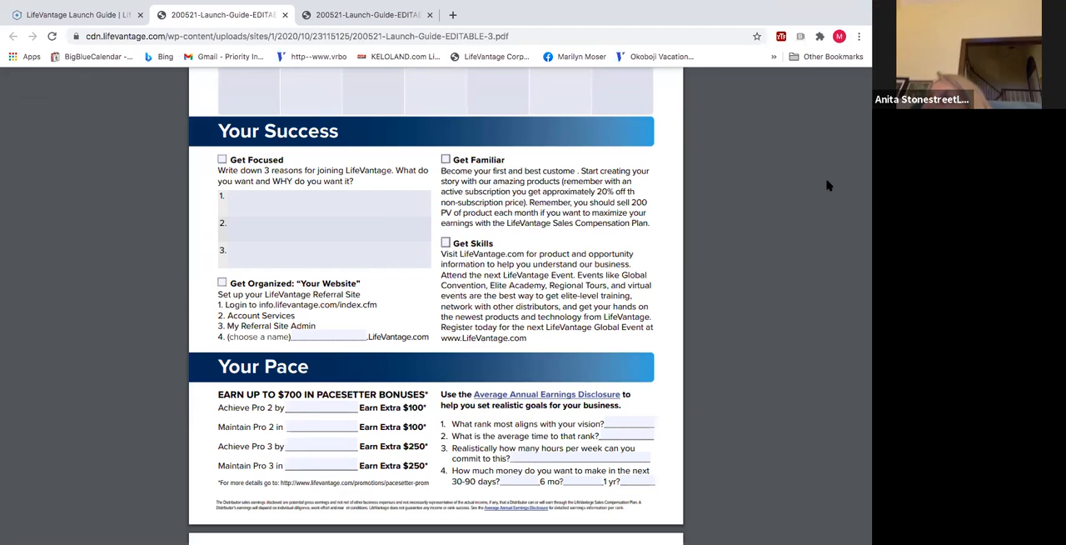
pyautogui.moveTo(458, 167)
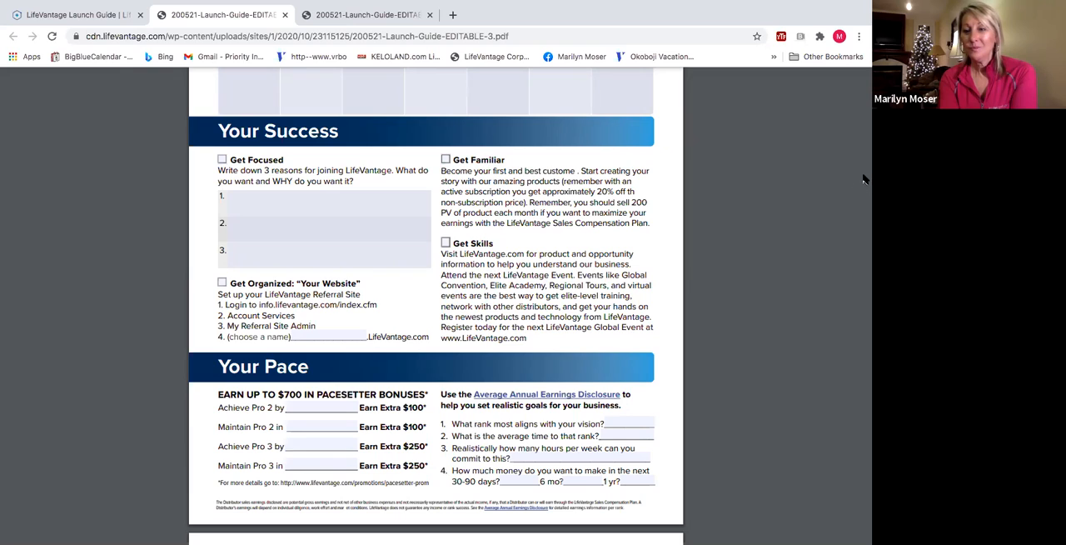
pyautogui.moveTo(490, 133)
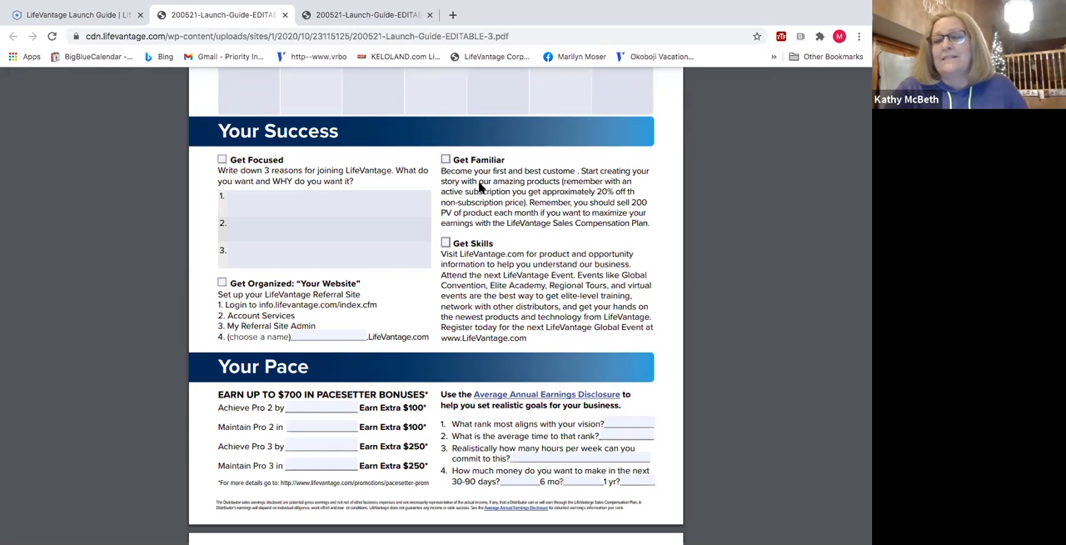
pyautogui.moveTo(474, 256)
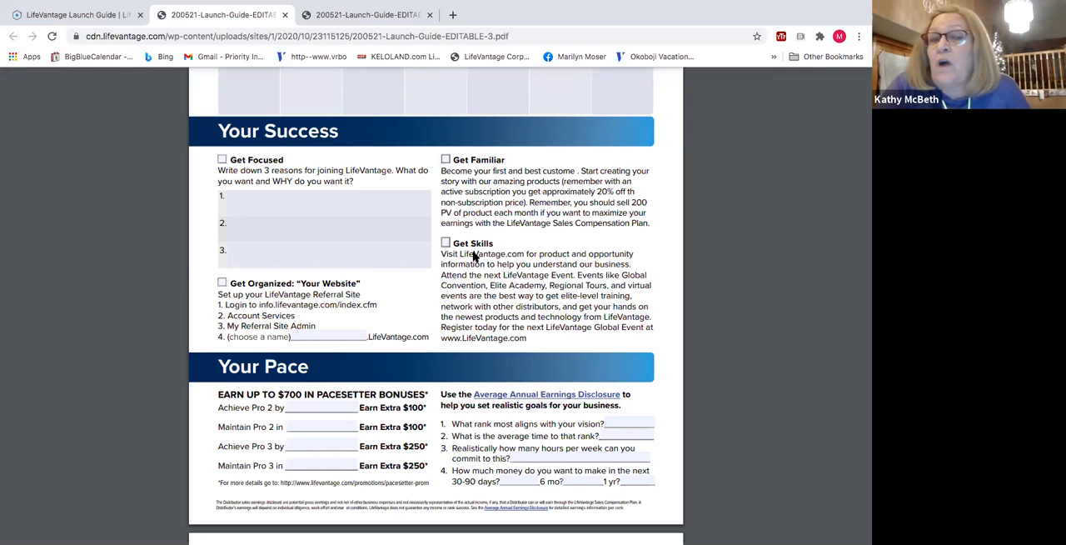
pyautogui.moveTo(475, 273)
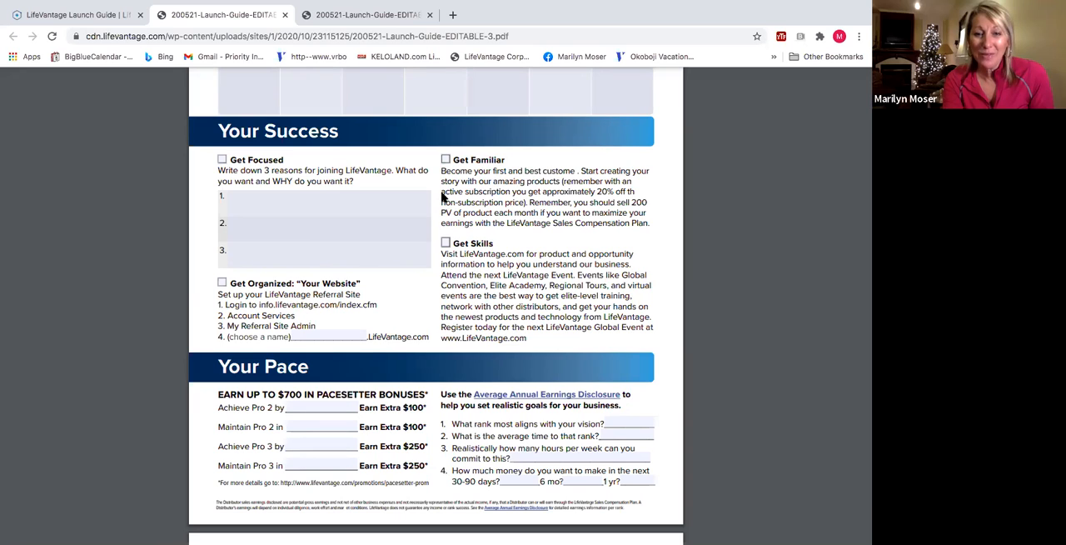
pyautogui.moveTo(481, 163)
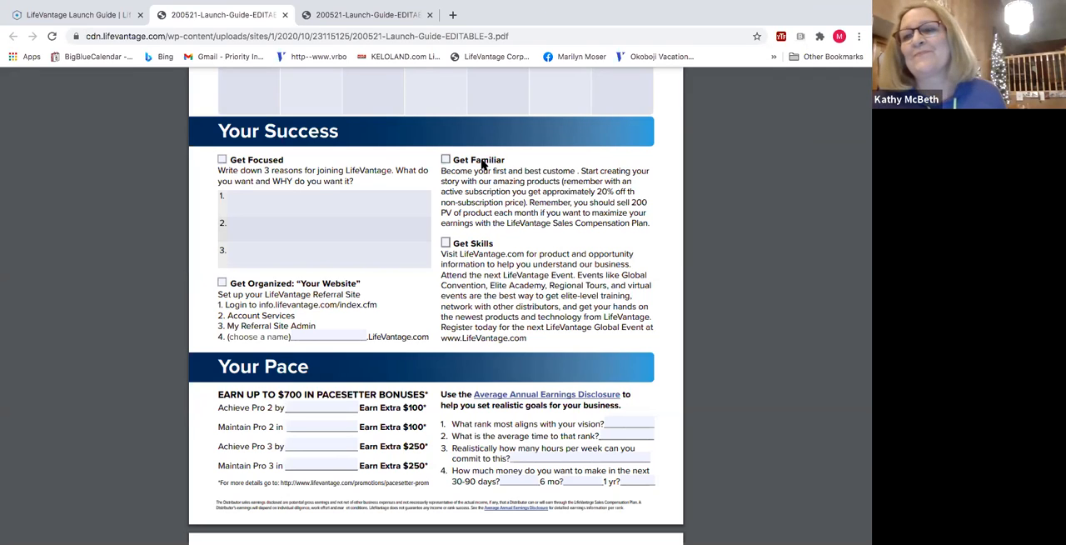
pyautogui.moveTo(529, 230)
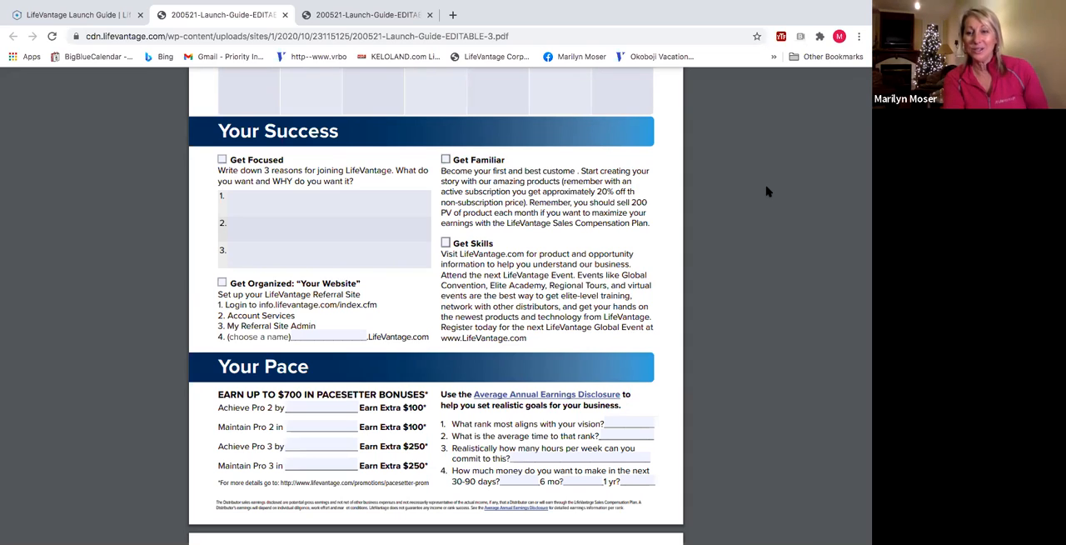
pyautogui.moveTo(766, 180)
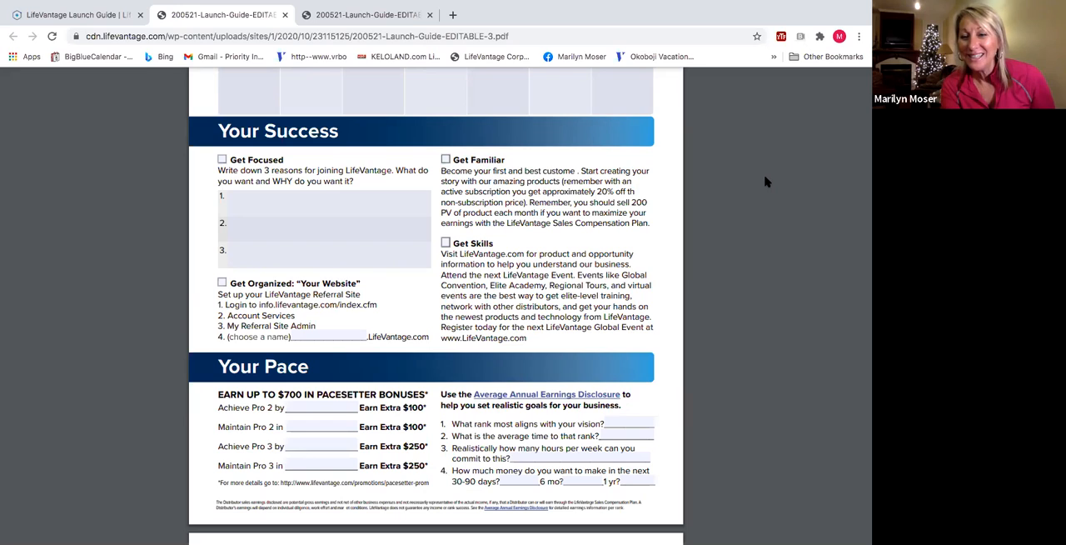
pyautogui.moveTo(757, 183)
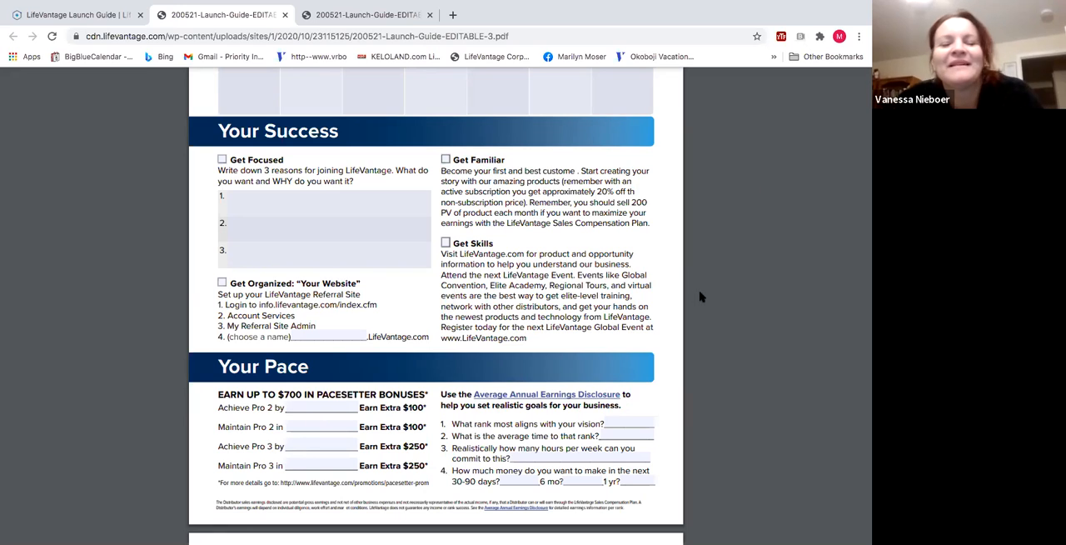
pyautogui.moveTo(736, 260)
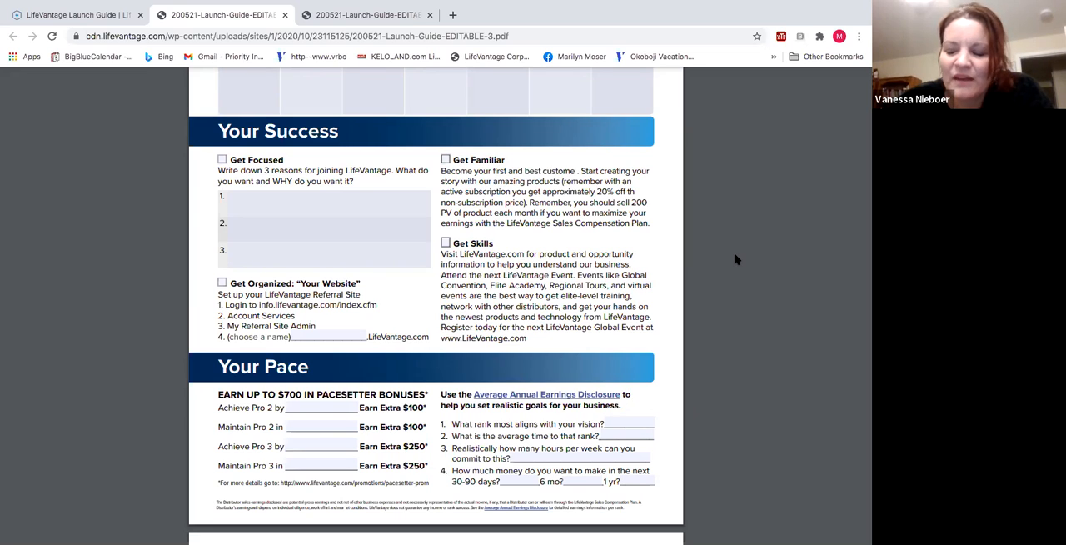
pyautogui.moveTo(468, 287)
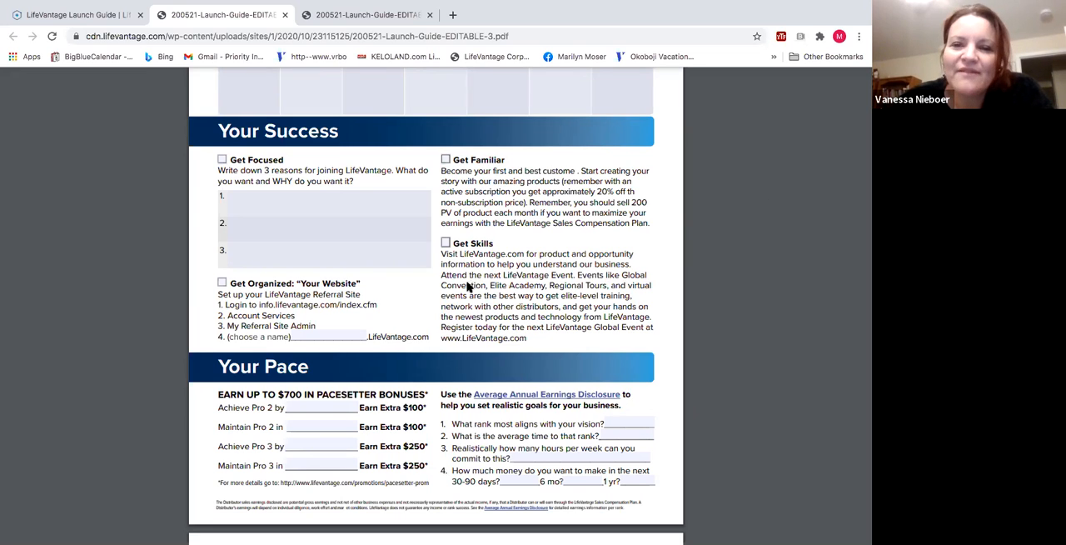
pyautogui.moveTo(435, 236)
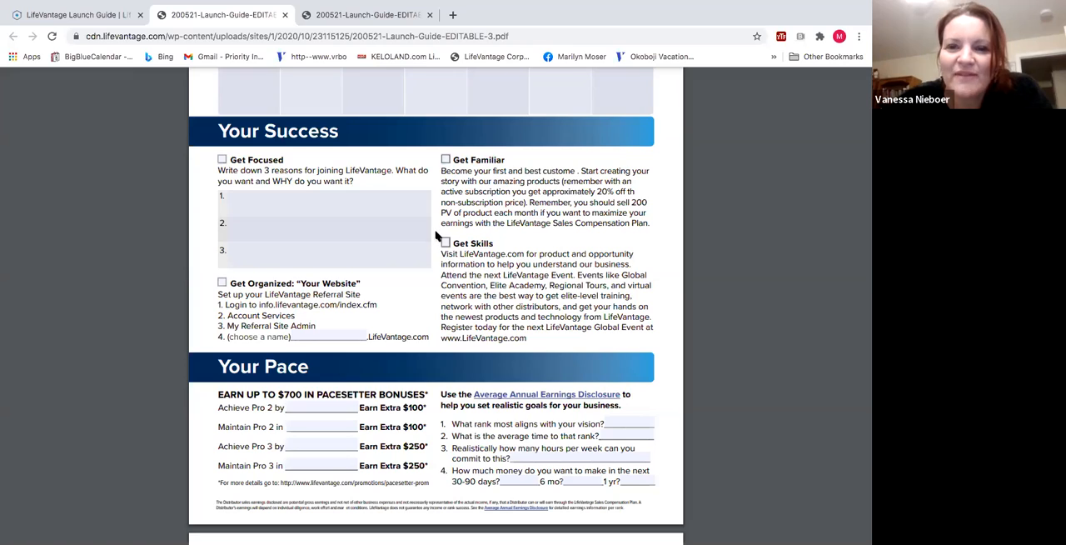
pyautogui.moveTo(442, 195)
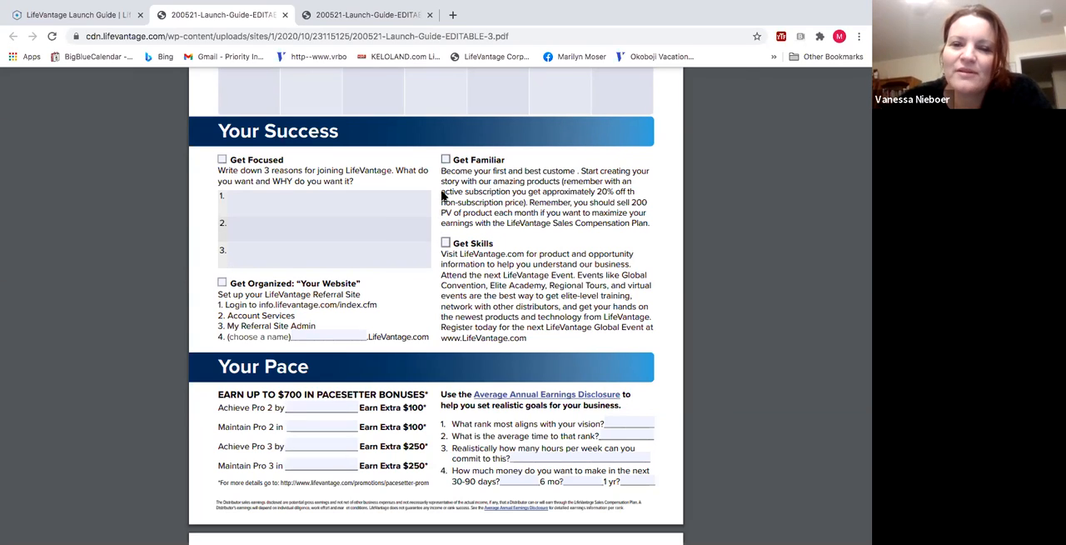
pyautogui.moveTo(456, 216)
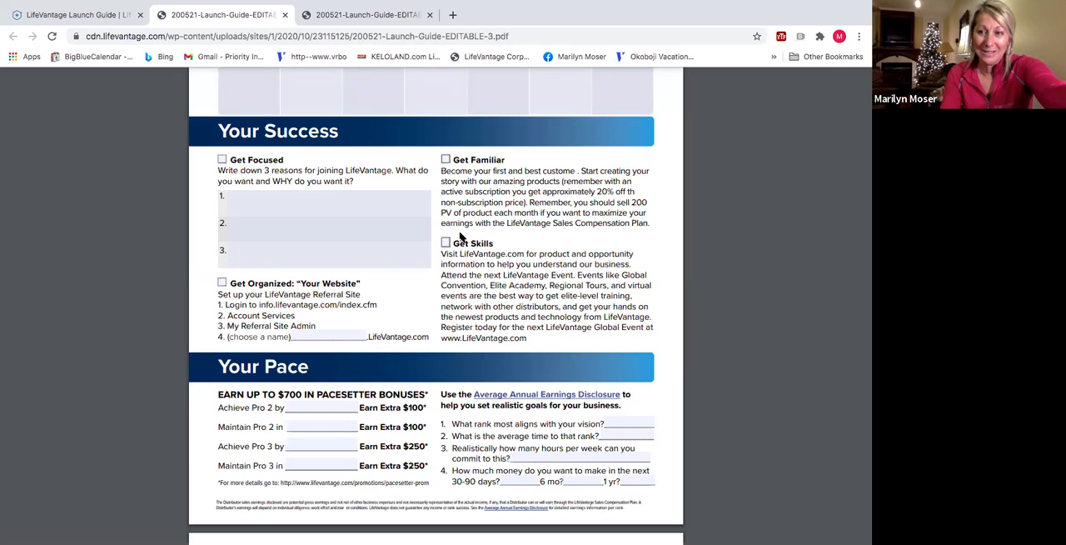
pyautogui.moveTo(417, 275)
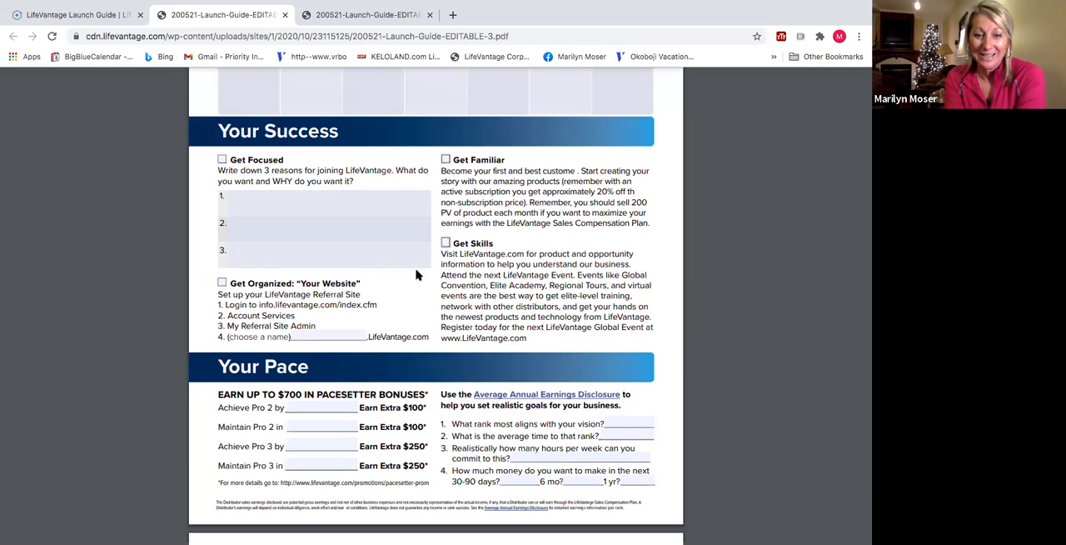
pyautogui.moveTo(447, 268)
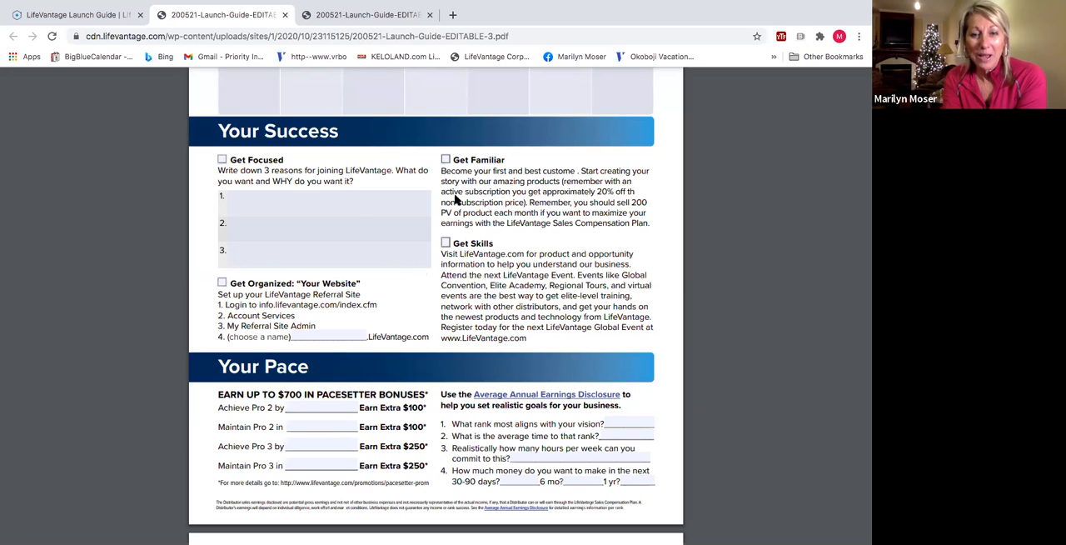
pyautogui.moveTo(446, 269)
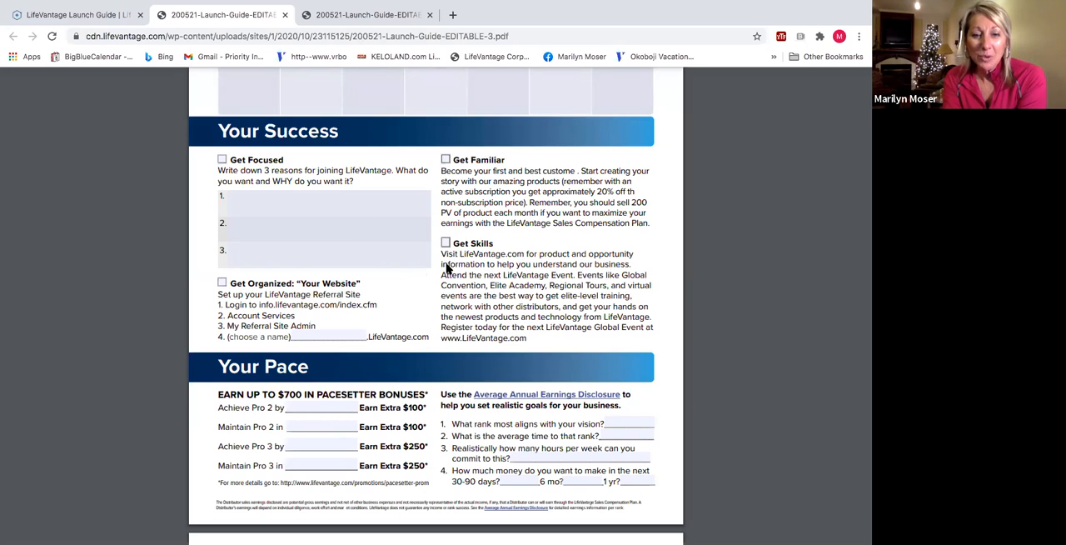
pyautogui.moveTo(463, 213)
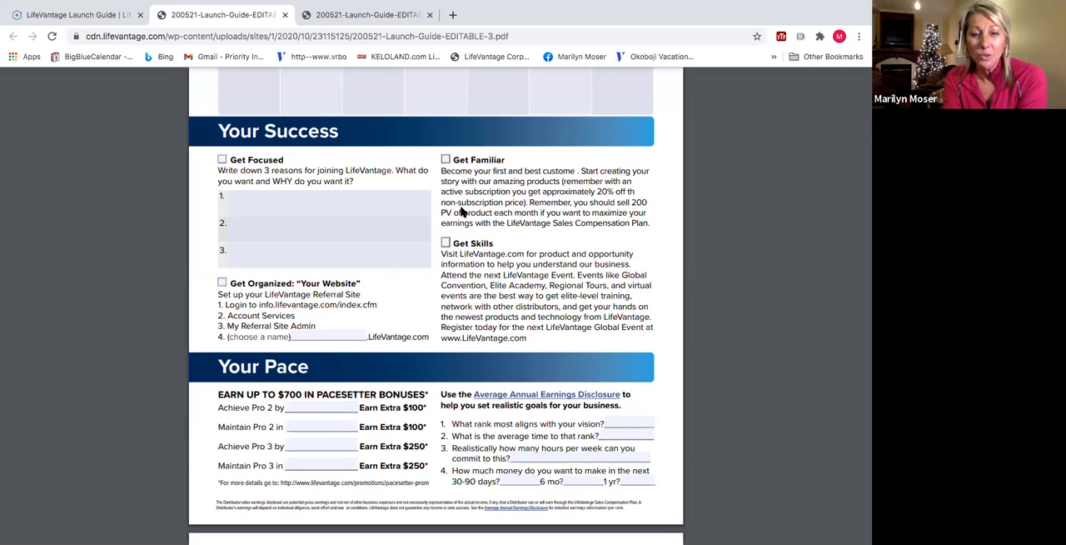
pyautogui.moveTo(480, 193)
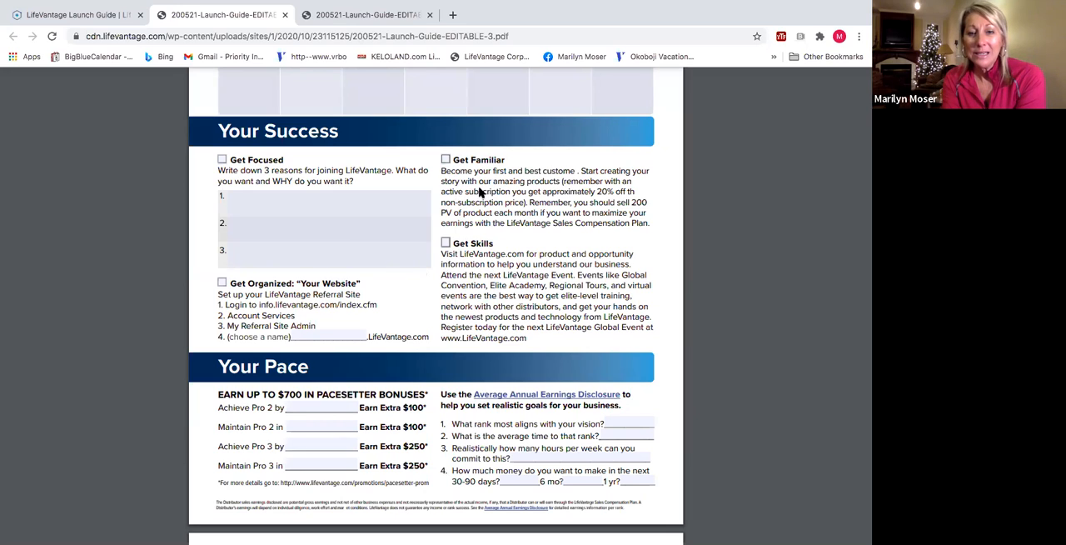
pyautogui.moveTo(480, 199)
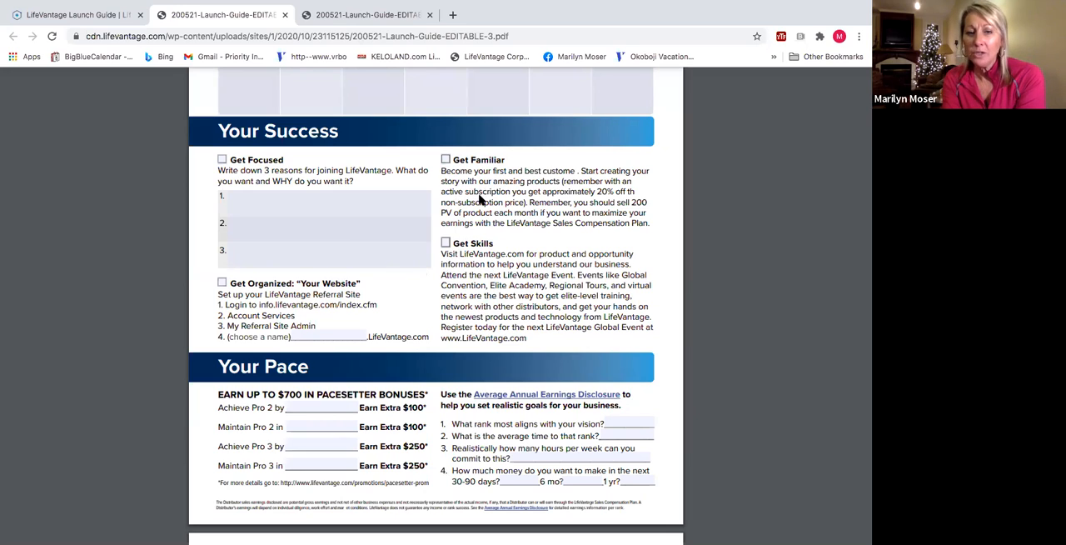
pyautogui.moveTo(465, 206)
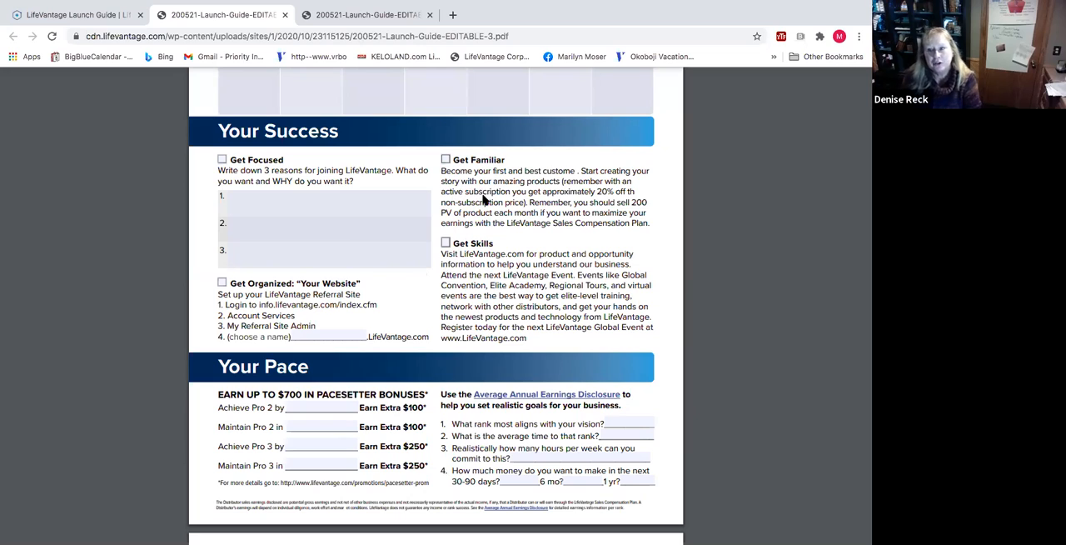
pyautogui.moveTo(476, 224)
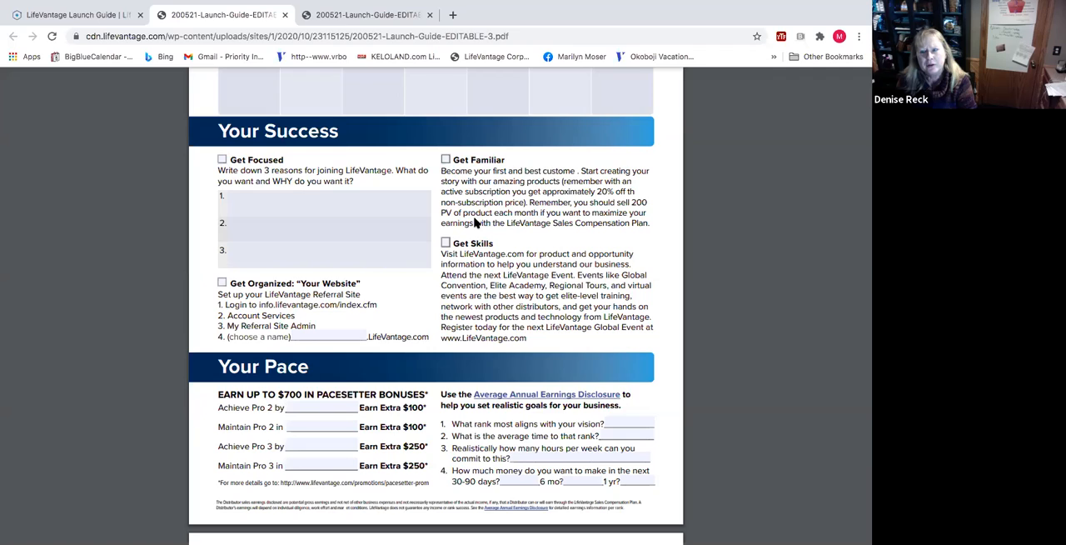
pyautogui.moveTo(487, 210)
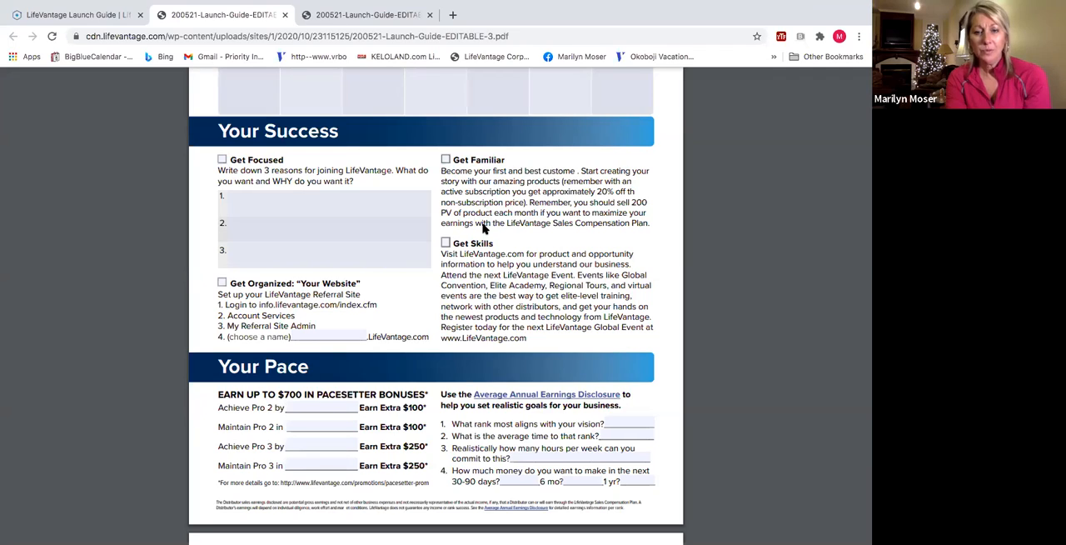
pyautogui.moveTo(487, 209)
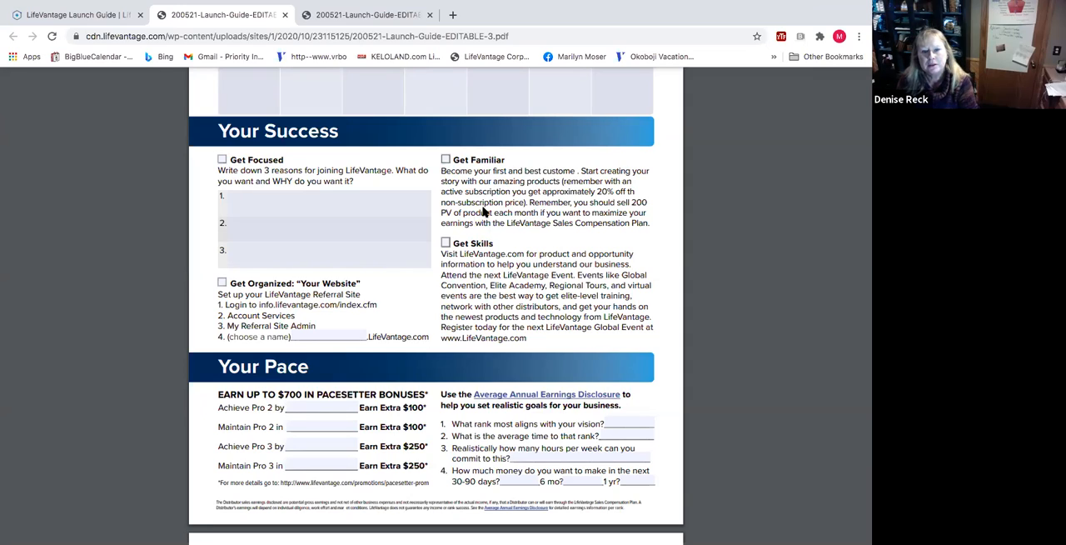
pyautogui.moveTo(456, 166)
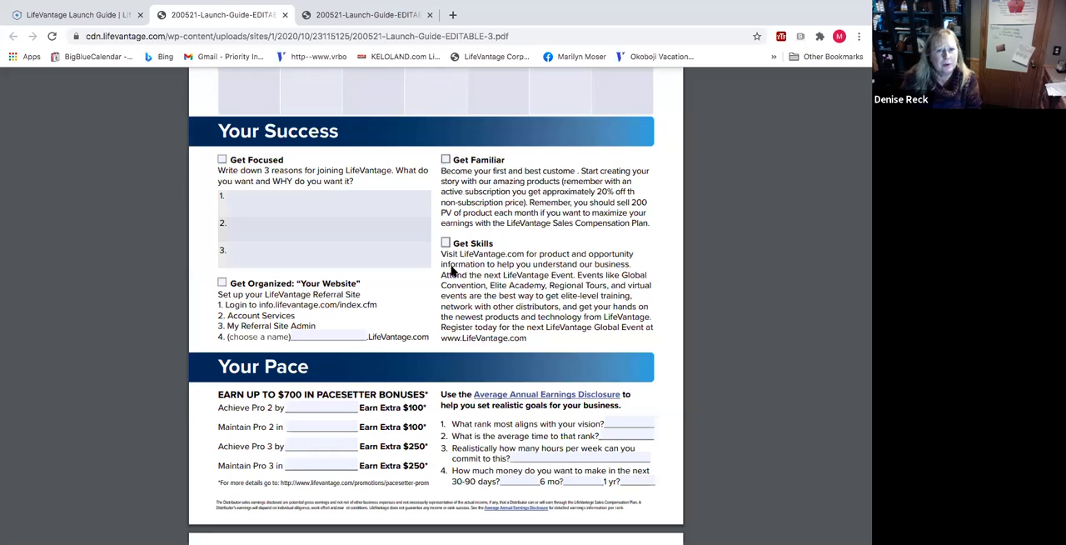
pyautogui.moveTo(463, 293)
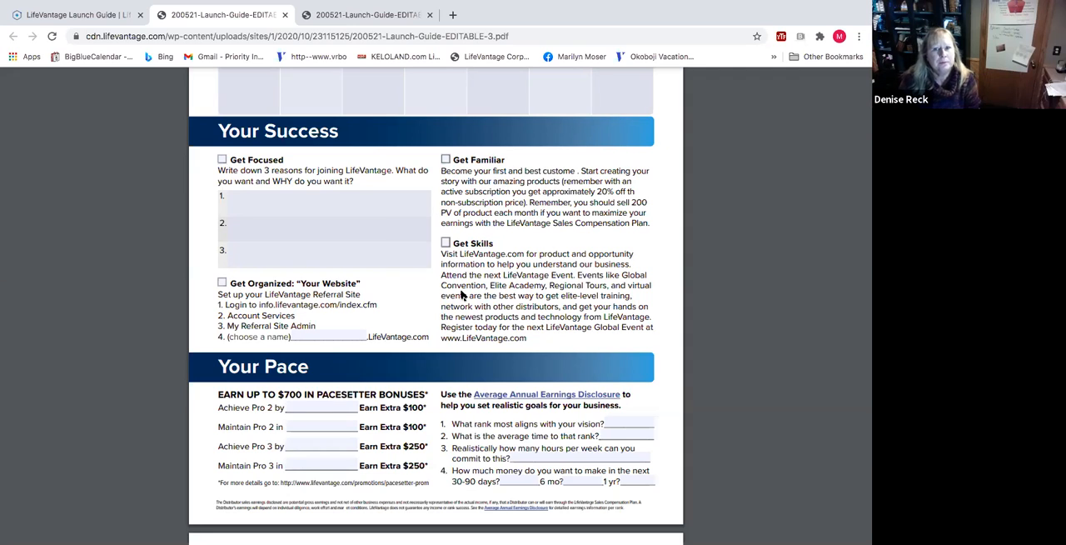
pyautogui.moveTo(560, 250)
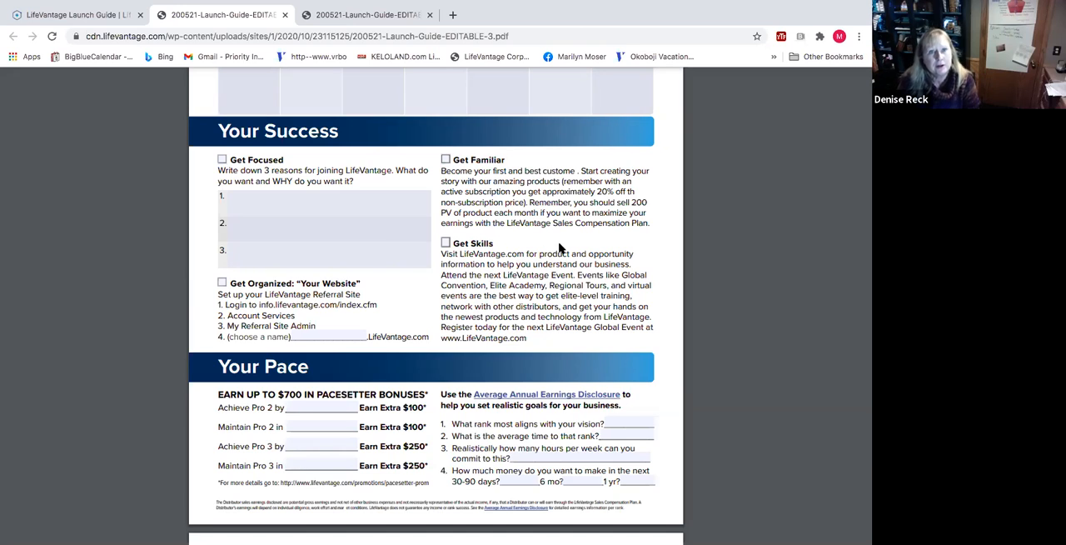
pyautogui.moveTo(492, 202)
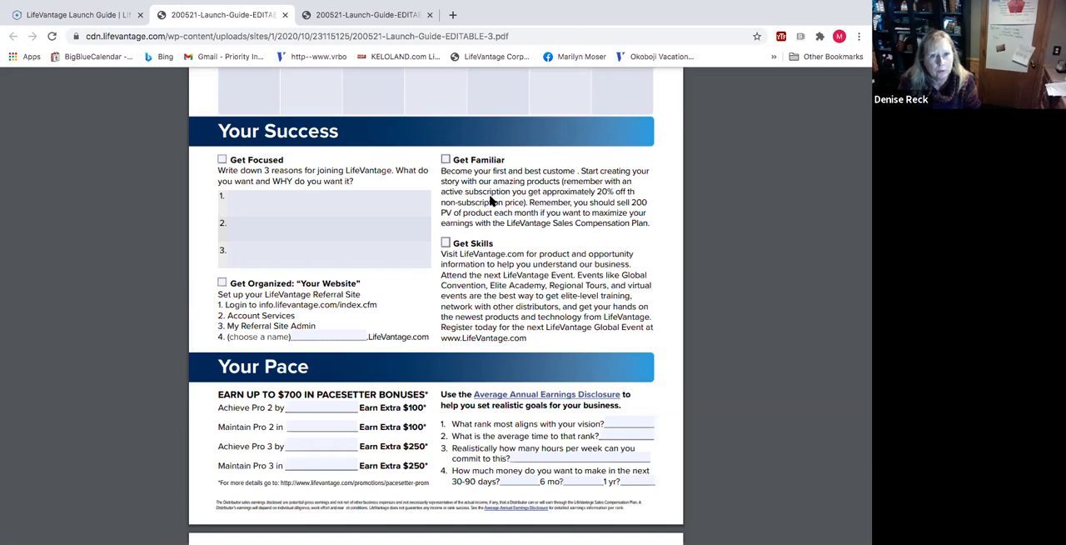
pyautogui.moveTo(491, 320)
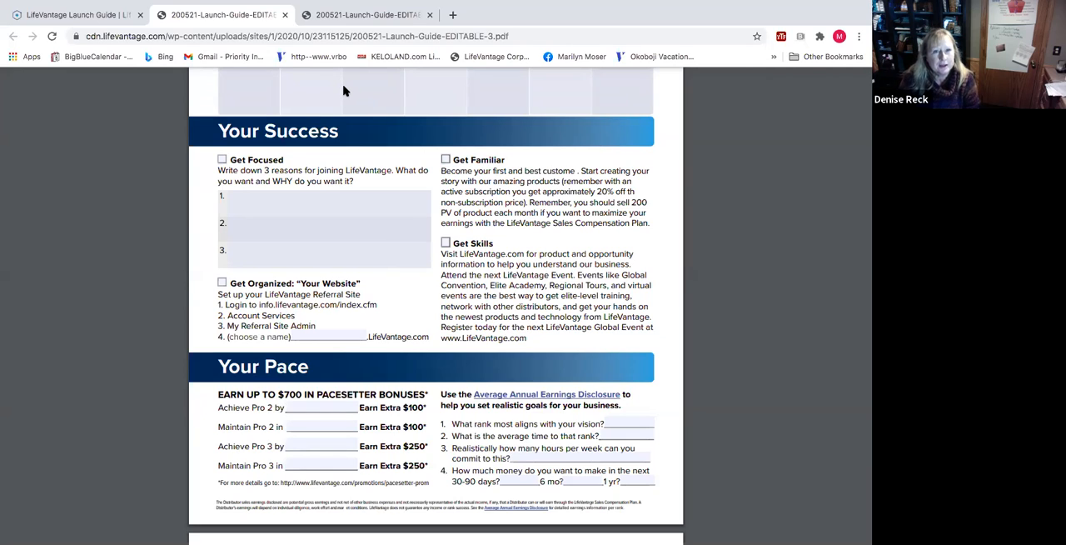
pyautogui.moveTo(406, 190)
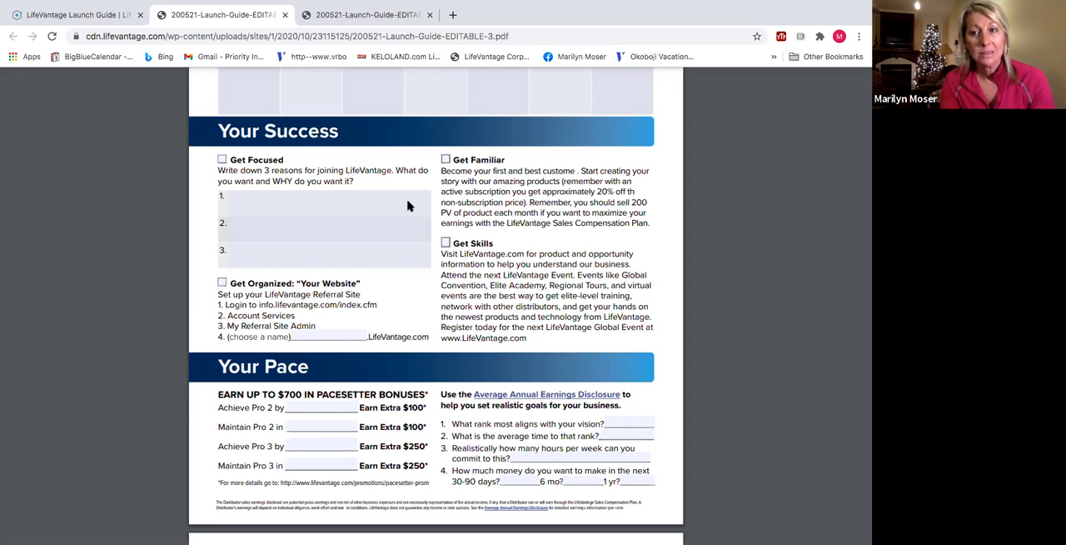
pyautogui.moveTo(733, 97)
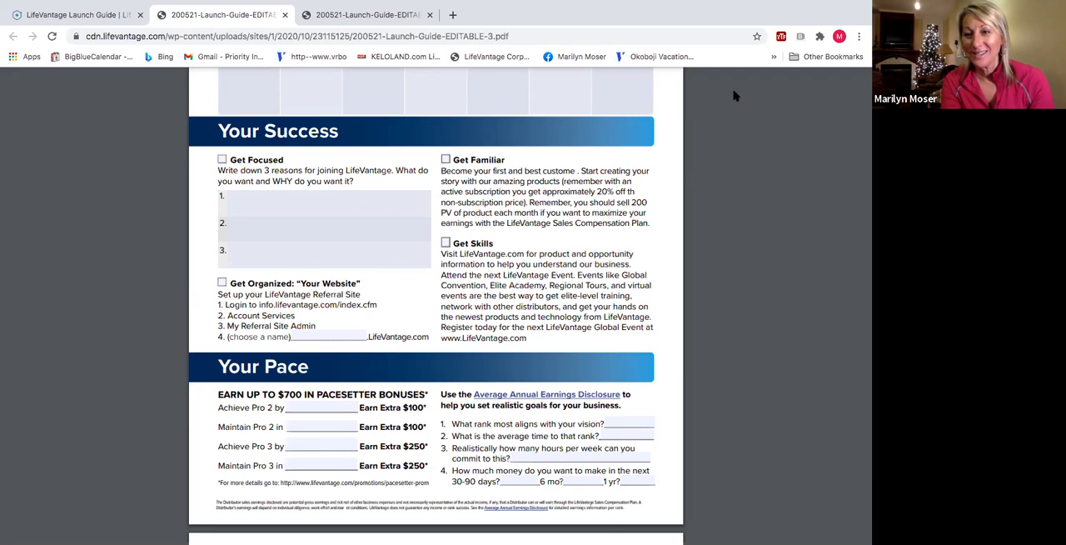
pyautogui.moveTo(433, 205)
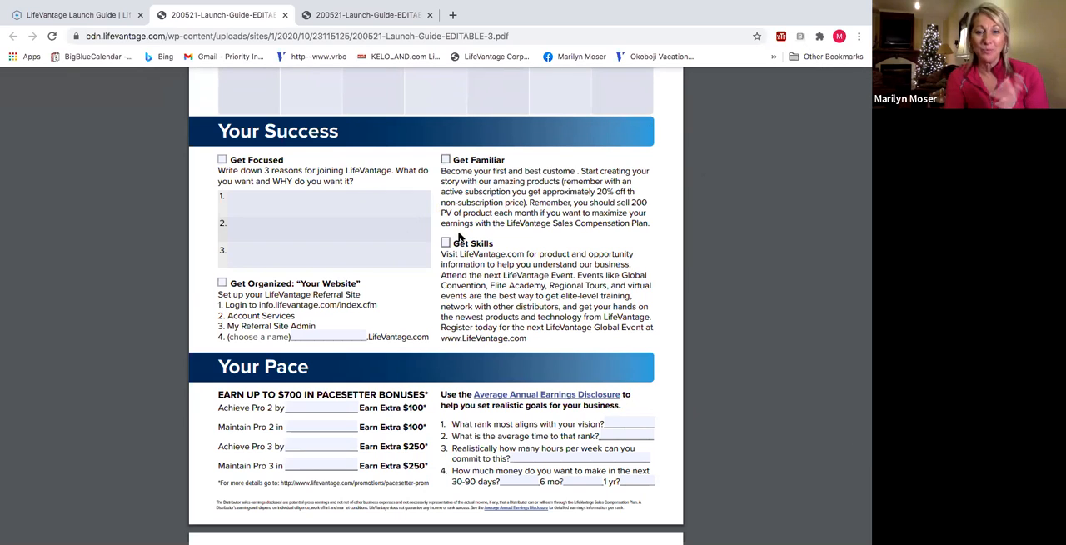
pyautogui.moveTo(436, 183)
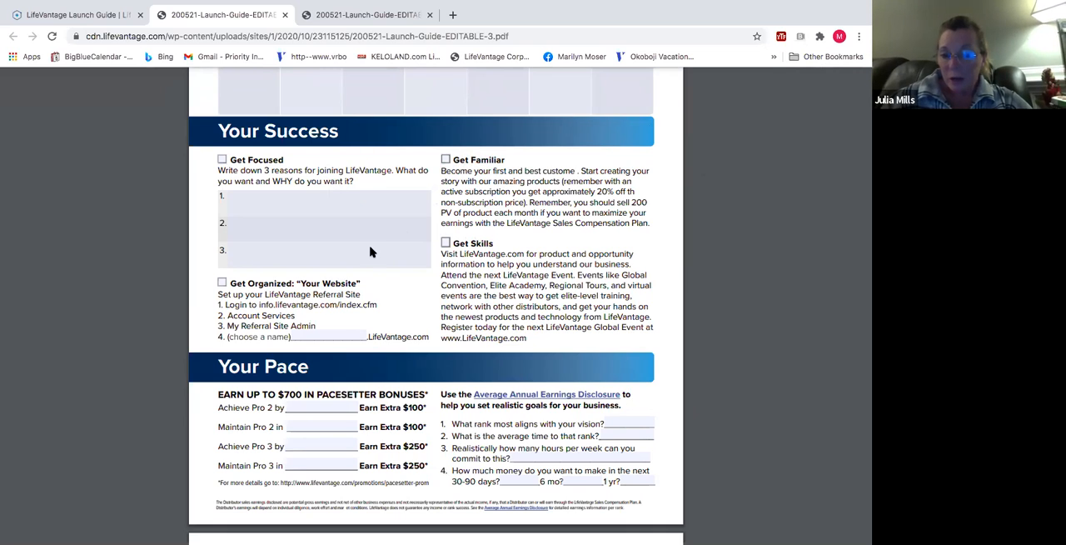
pyautogui.moveTo(469, 210)
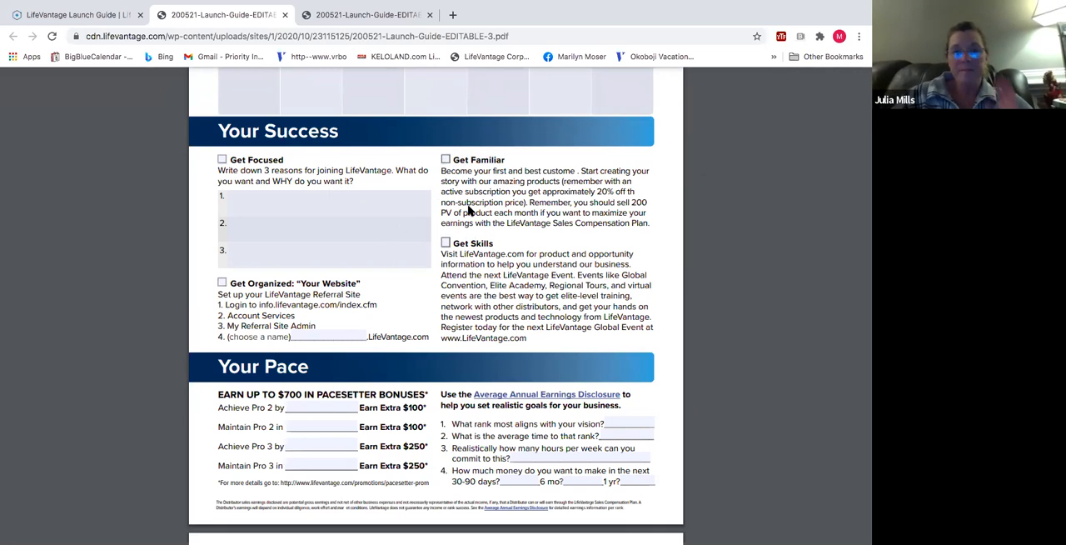
pyautogui.moveTo(385, 243)
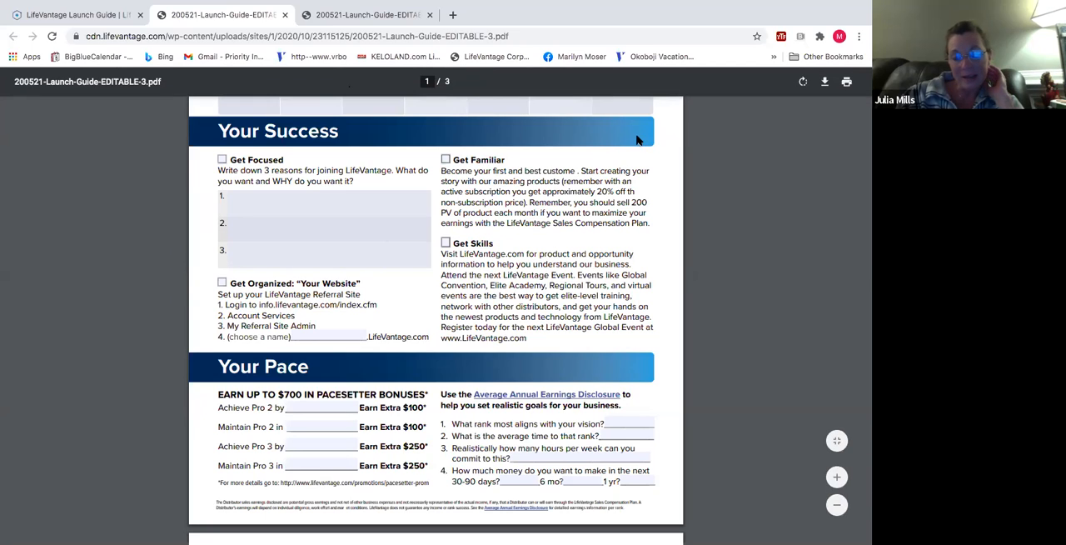
pyautogui.moveTo(753, 236)
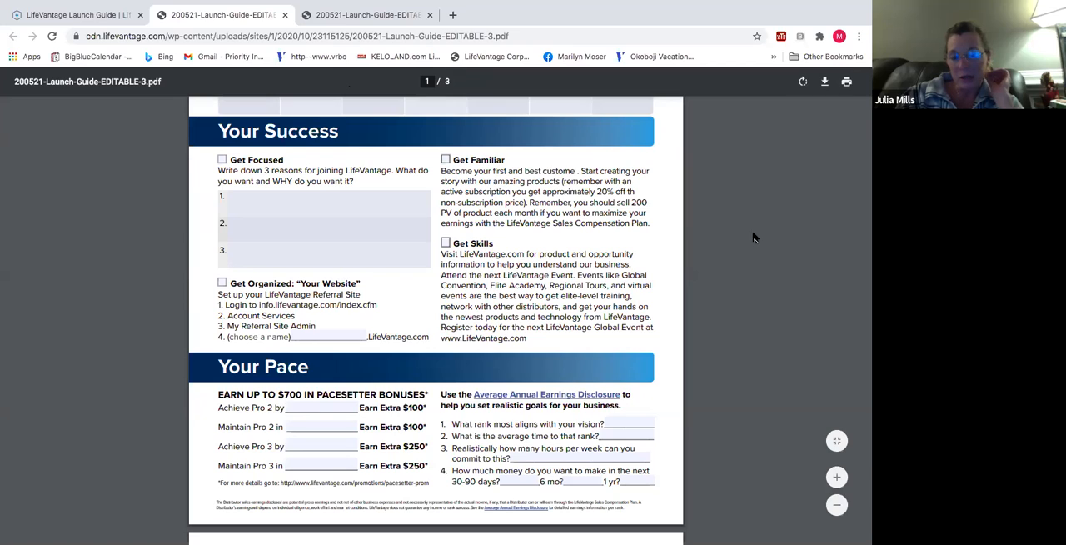
pyautogui.moveTo(759, 43)
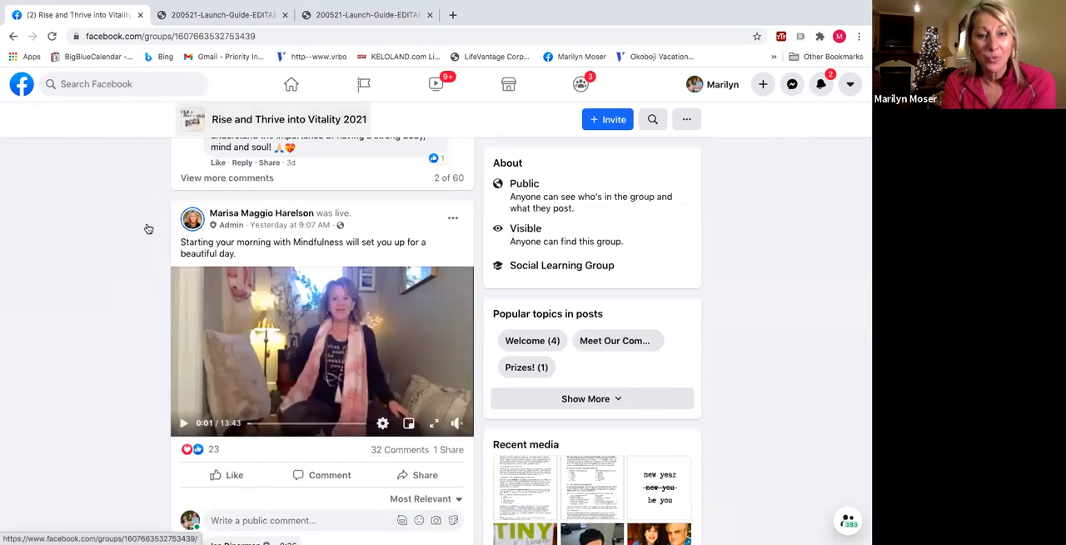
pyautogui.scroll(3)
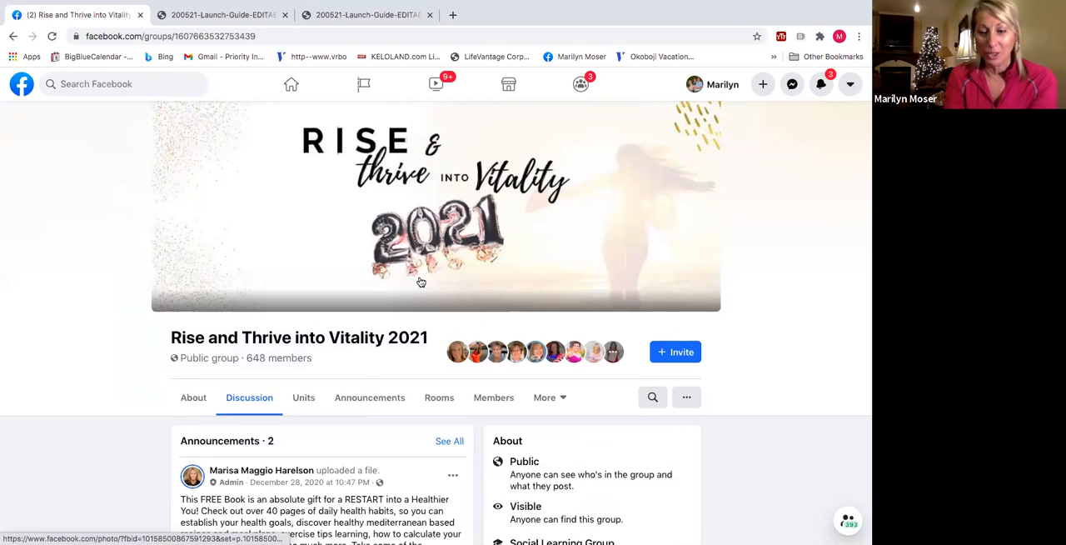
pyautogui.scroll(-3)
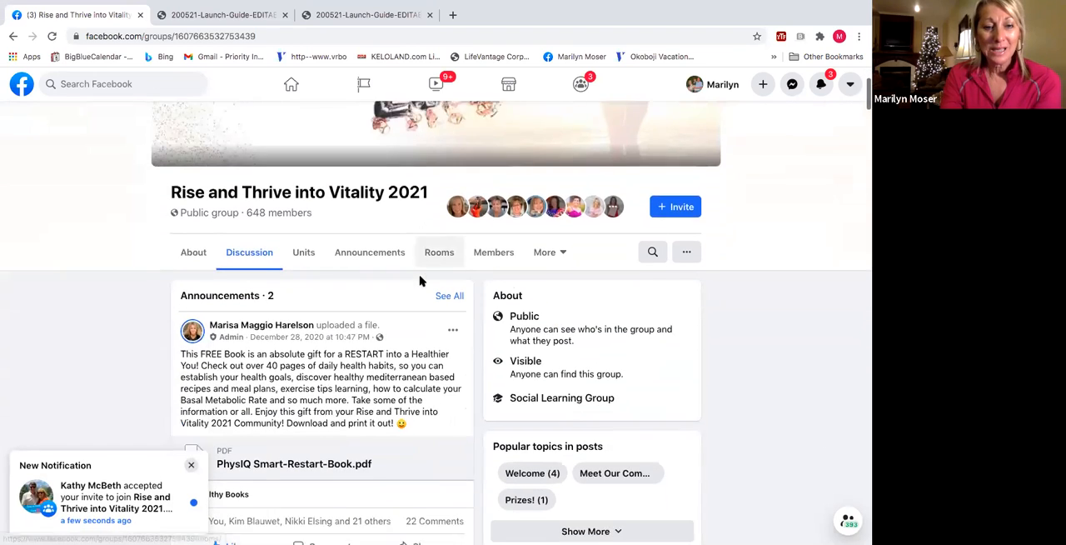
pyautogui.scroll(-3)
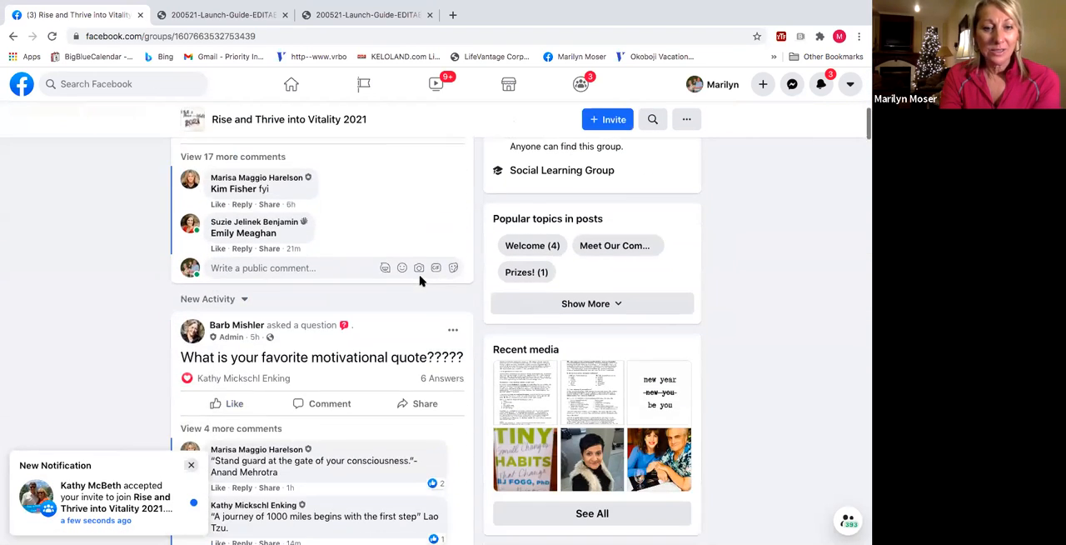
pyautogui.scroll(-3)
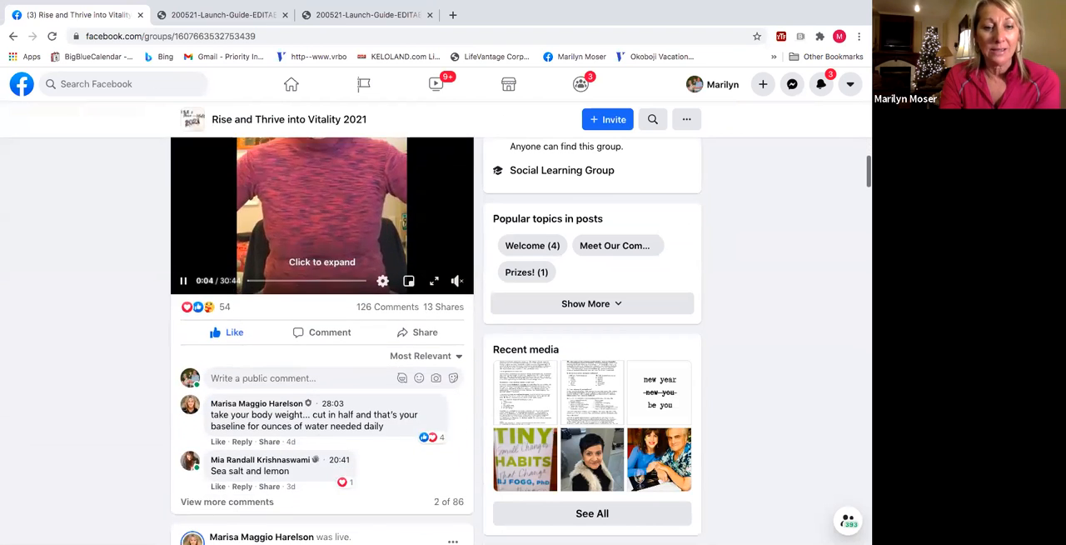
pyautogui.scroll(-3)
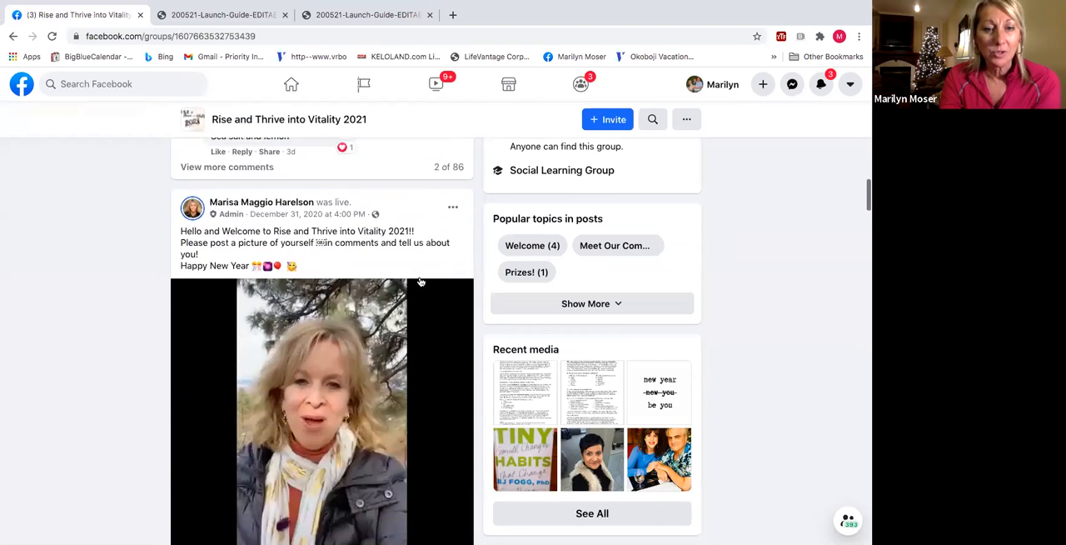
pyautogui.scroll(-3)
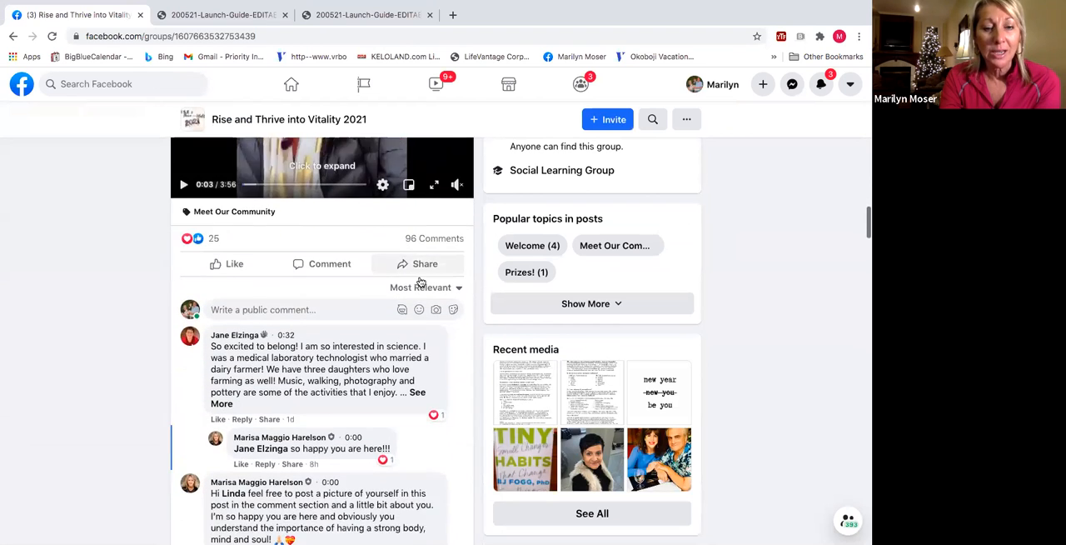
pyautogui.scroll(-3)
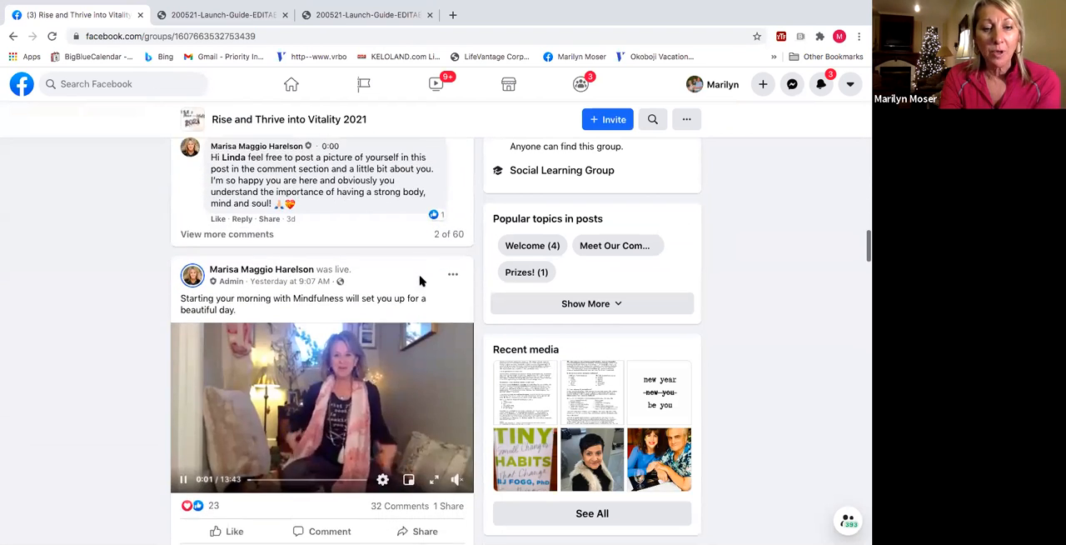
pyautogui.scroll(-3)
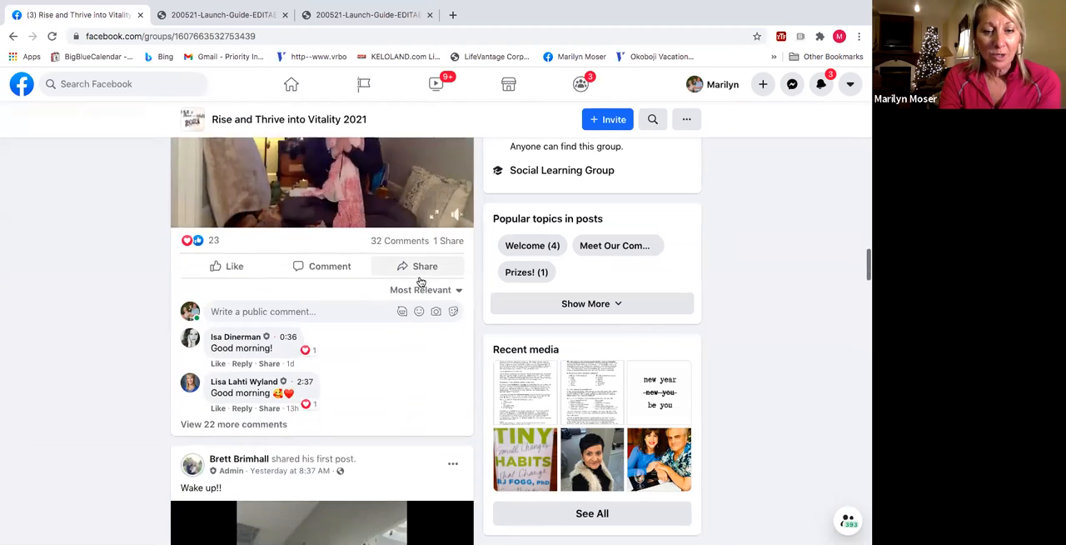
pyautogui.scroll(-3)
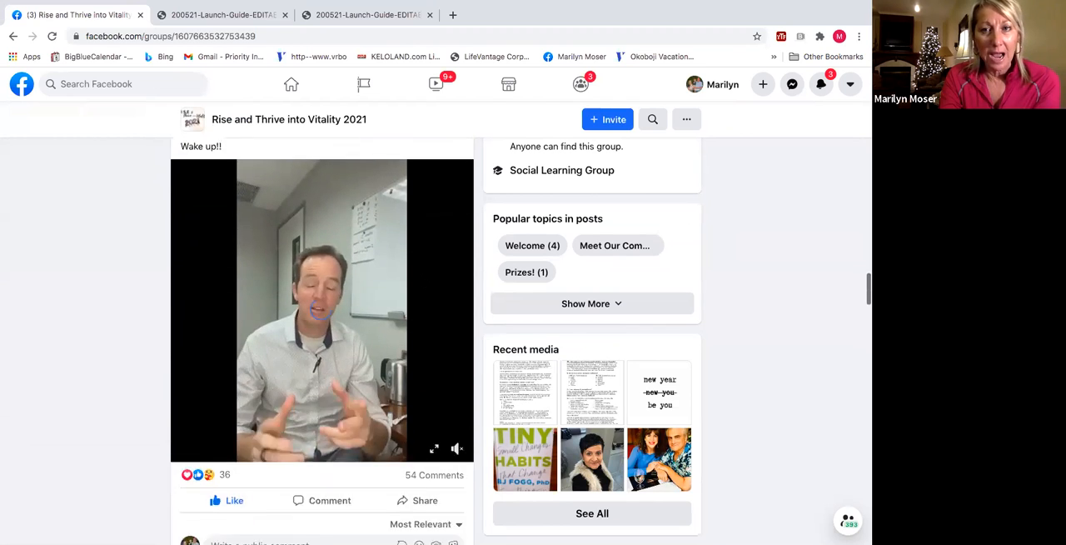
pyautogui.scroll(-3)
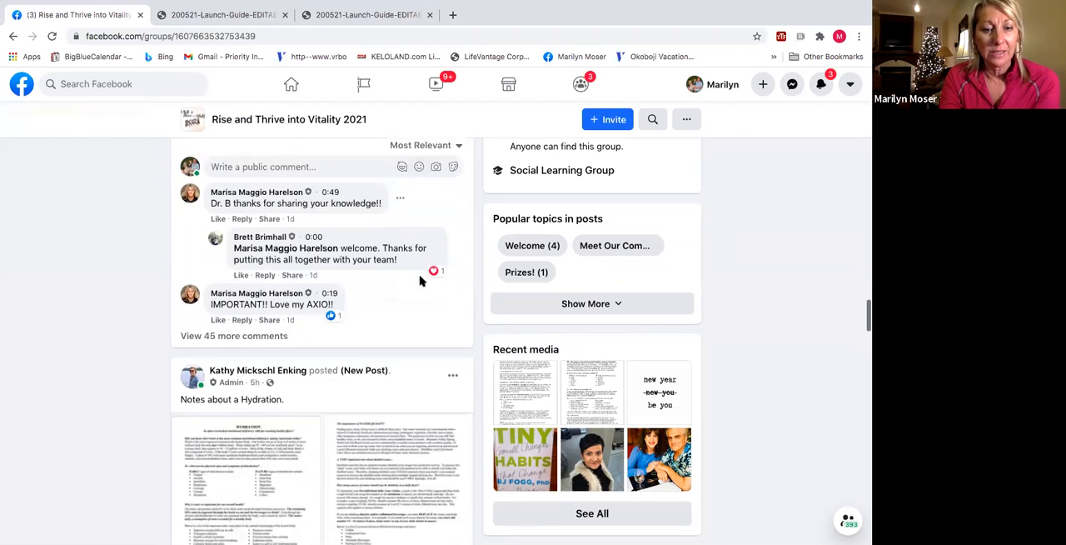
pyautogui.scroll(-3)
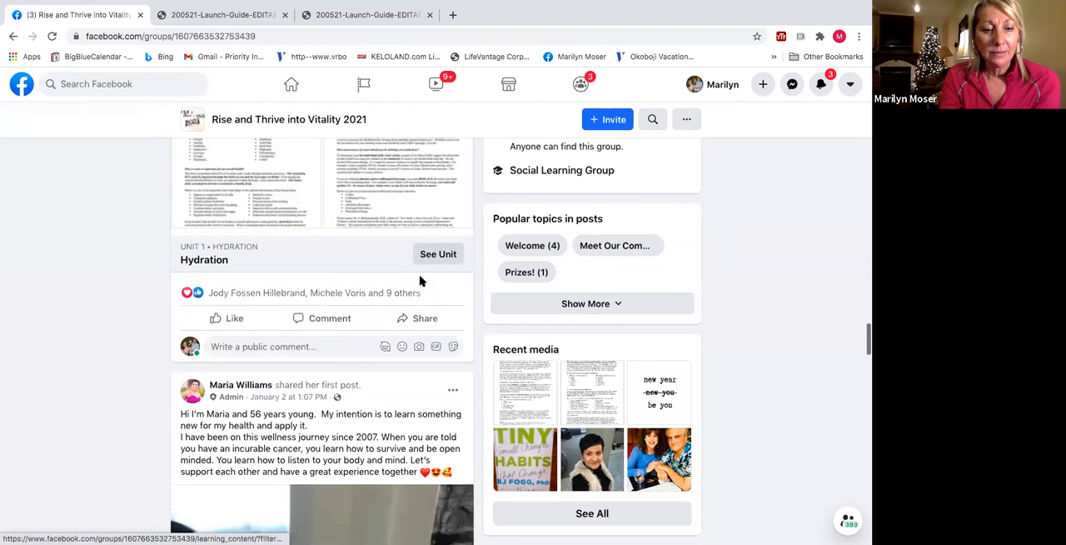
pyautogui.scroll(-3)
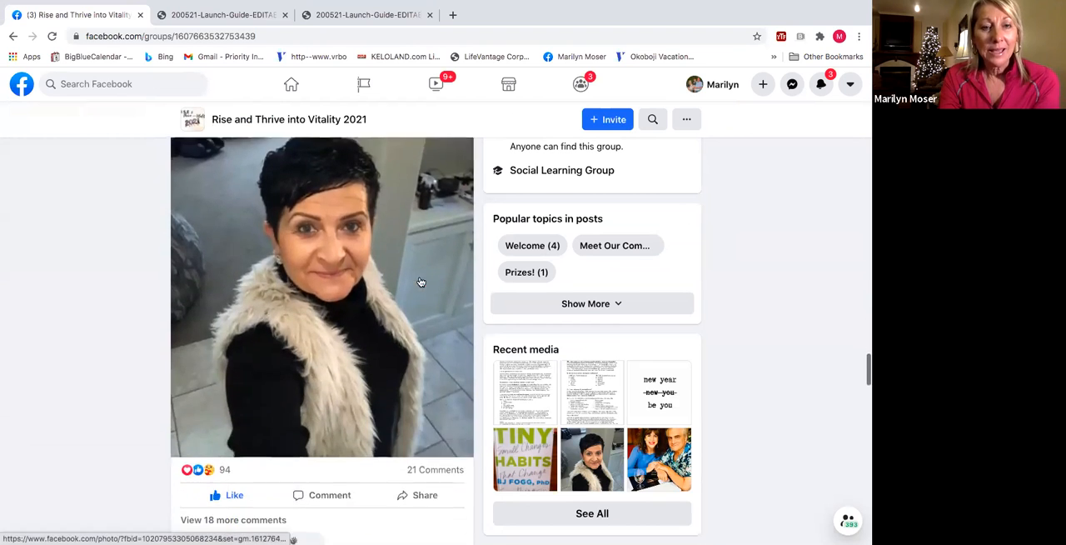
pyautogui.scroll(-3)
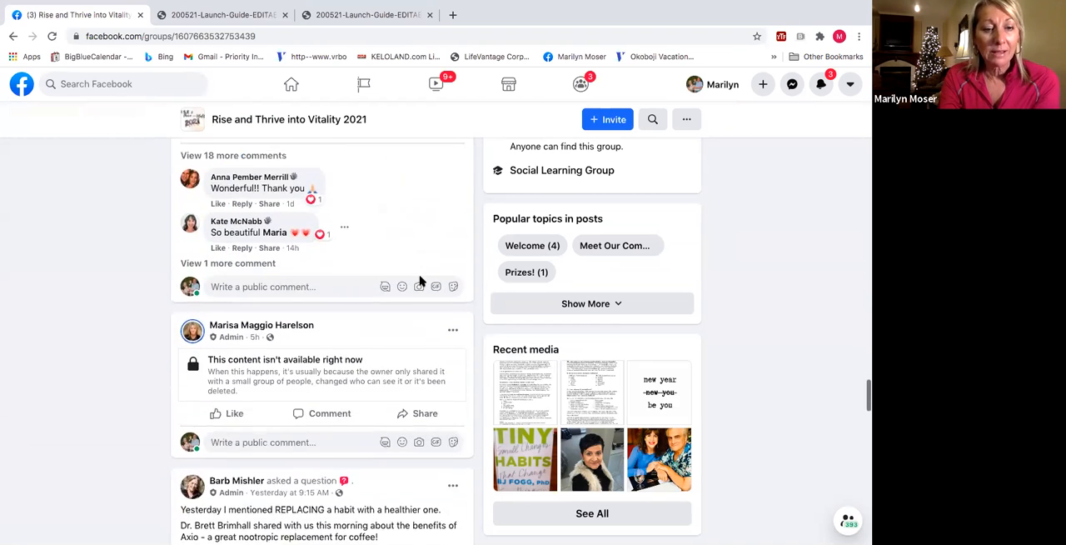
pyautogui.scroll(-3)
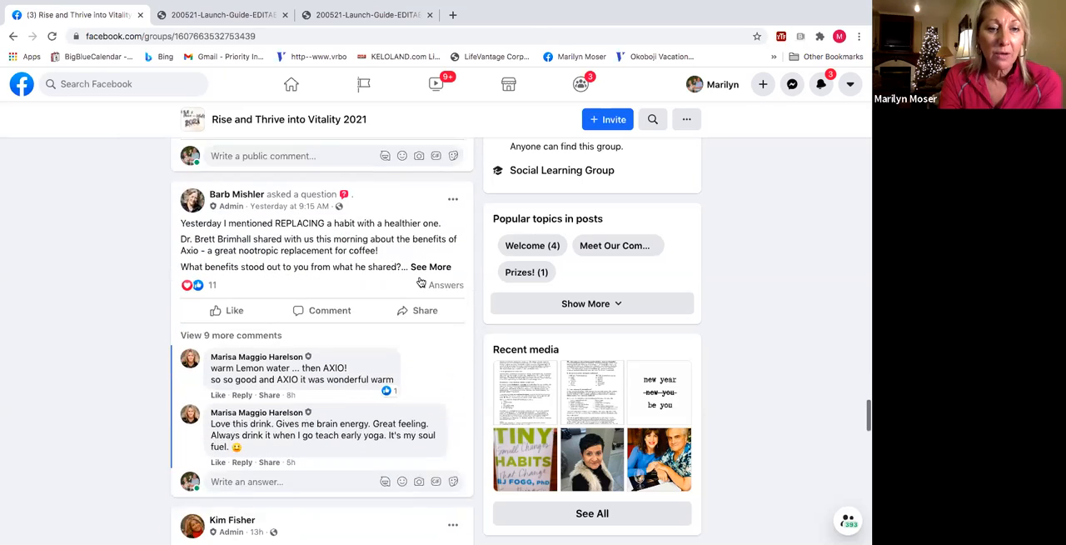
pyautogui.scroll(-3)
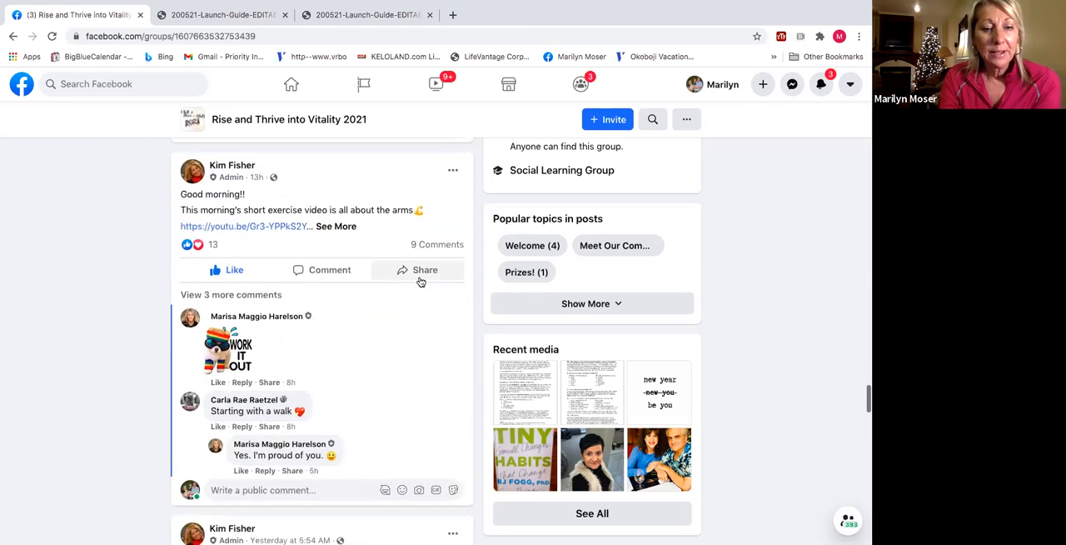
pyautogui.scroll(-3)
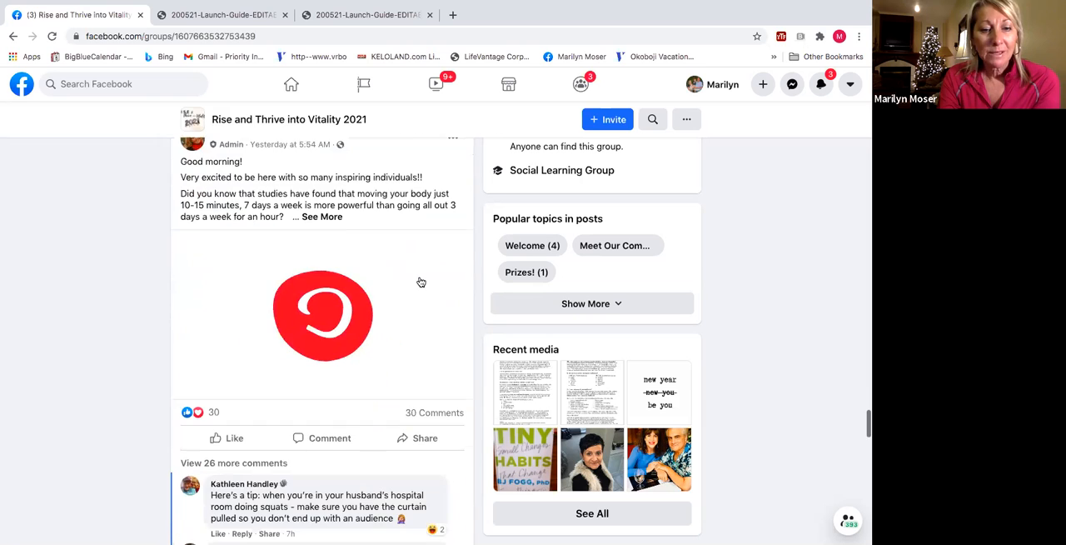
pyautogui.click(323, 315)
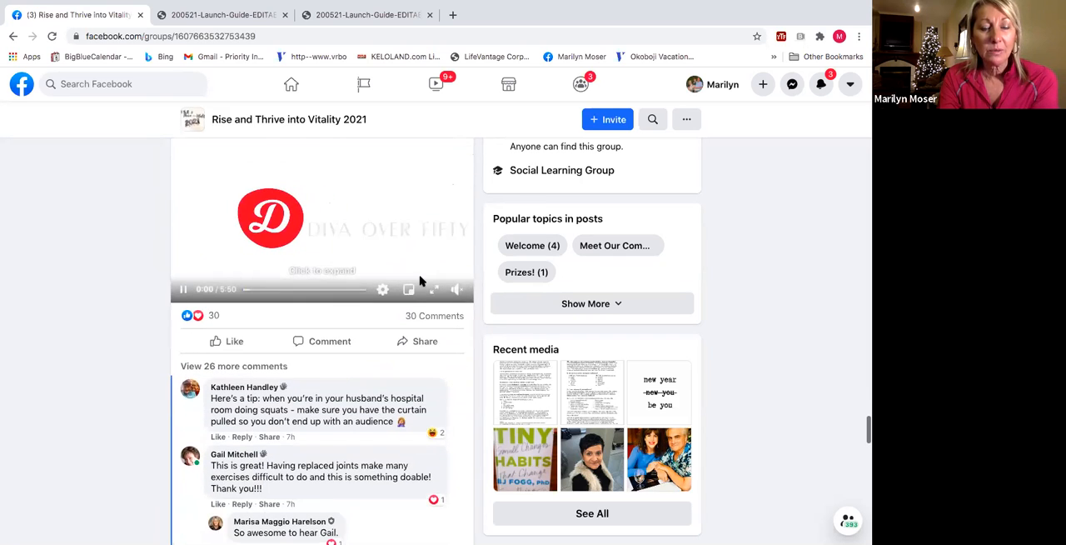
pyautogui.scroll(-3)
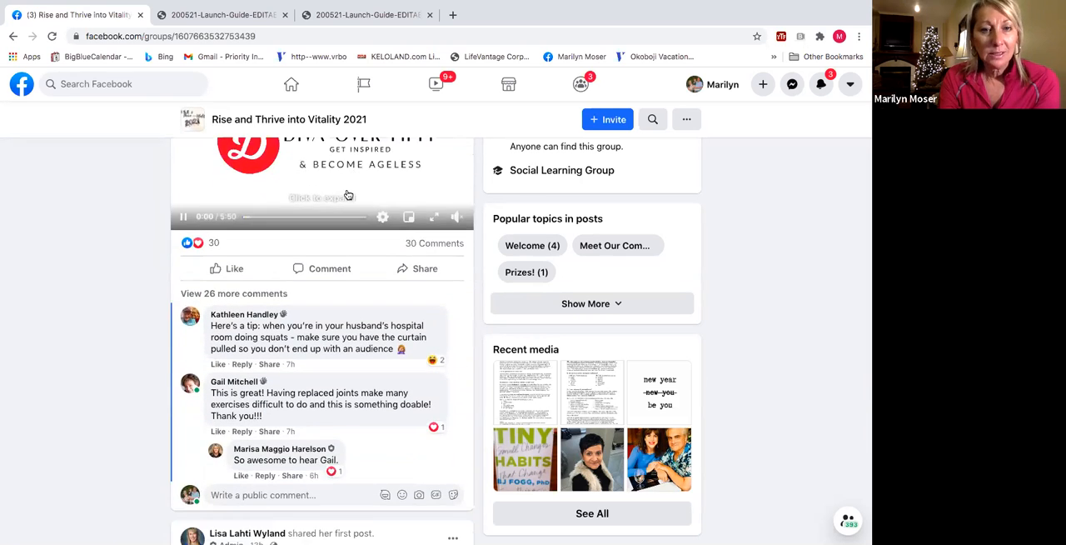
pyautogui.scroll(-3)
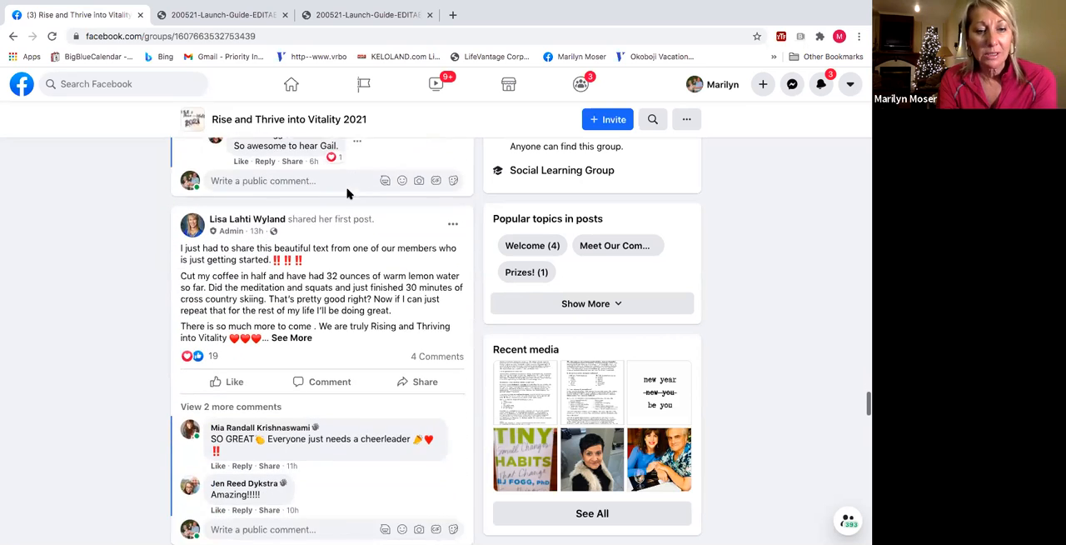
pyautogui.scroll(-3)
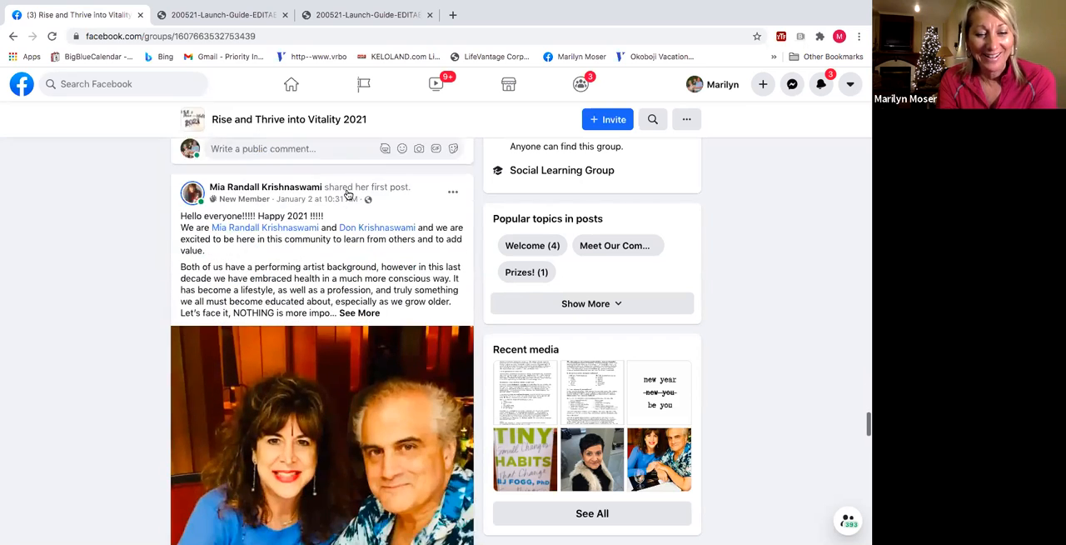
pyautogui.scroll(-3)
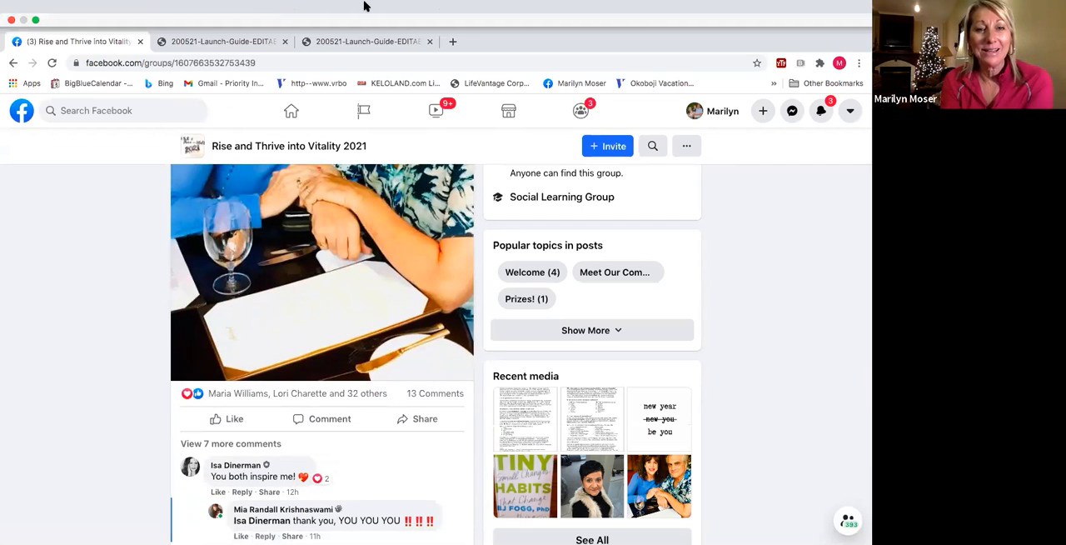
pyautogui.scroll(-3)
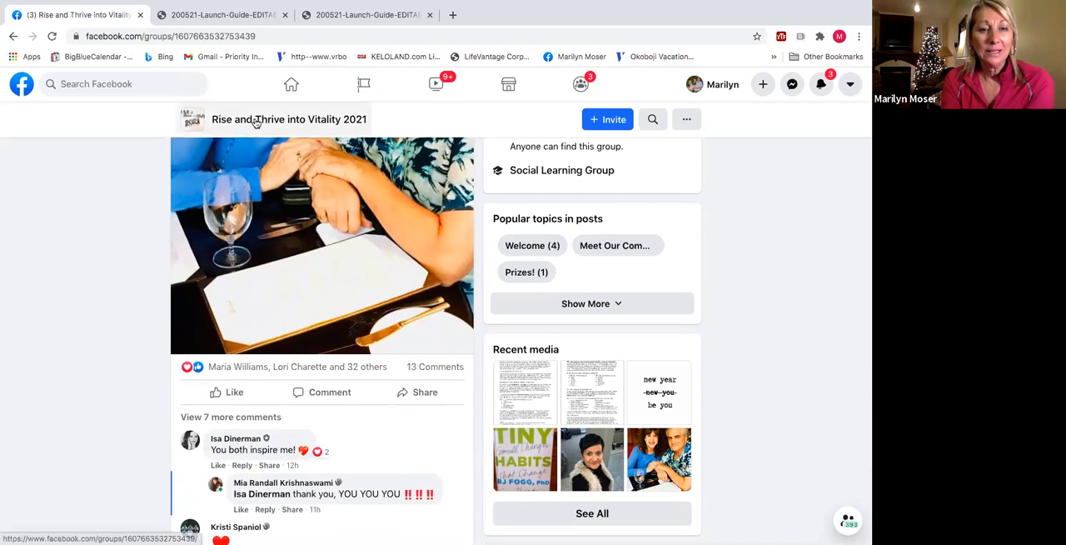
pyautogui.scroll(3)
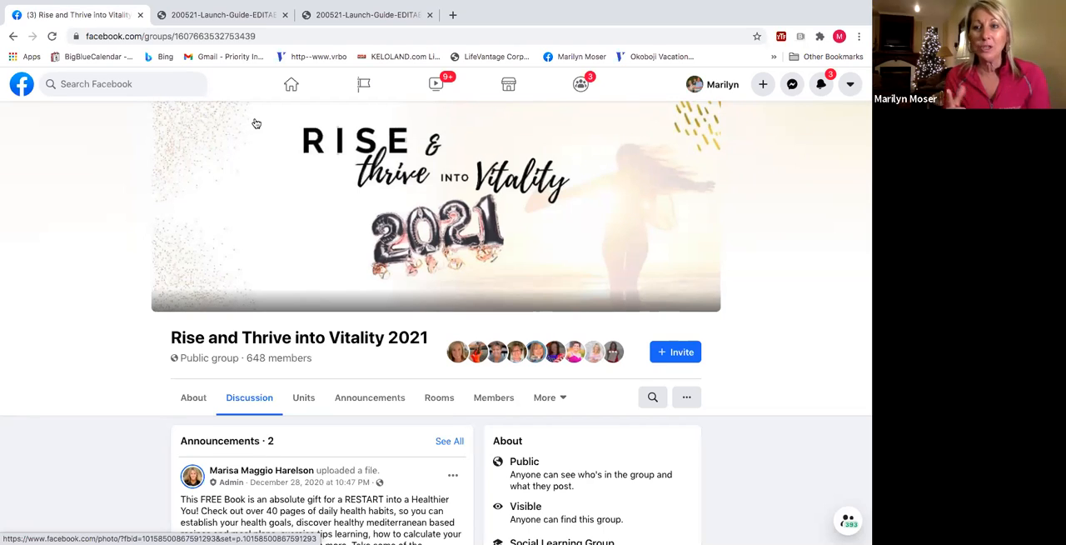
pyautogui.moveTo(606, 173)
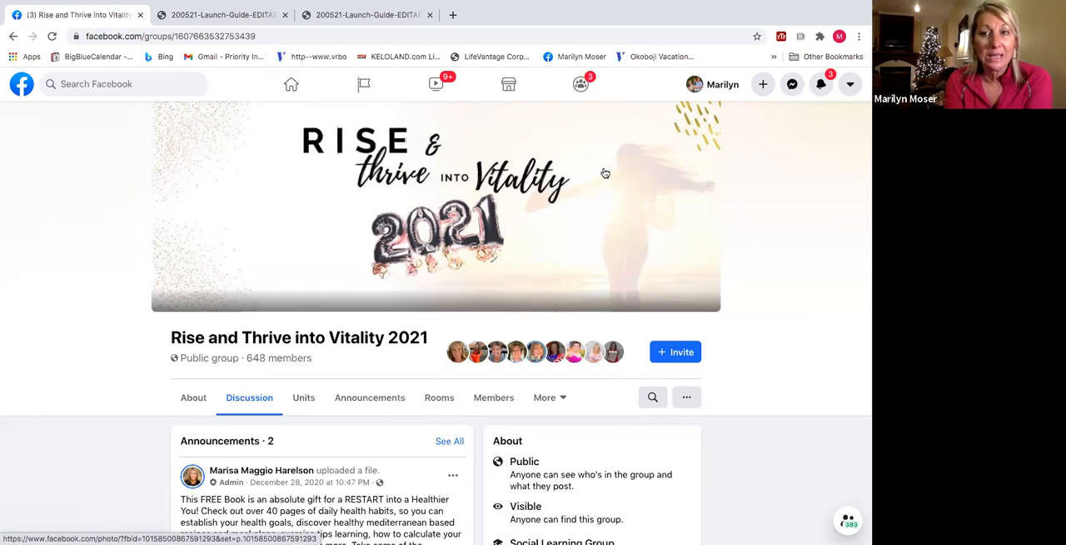
pyautogui.moveTo(486, 165)
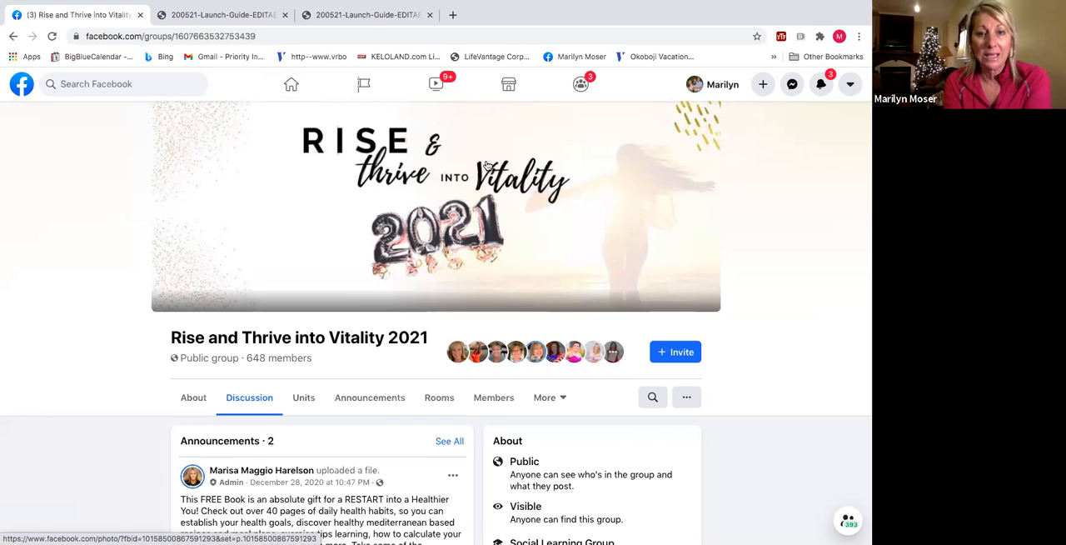
pyautogui.moveTo(586, 288)
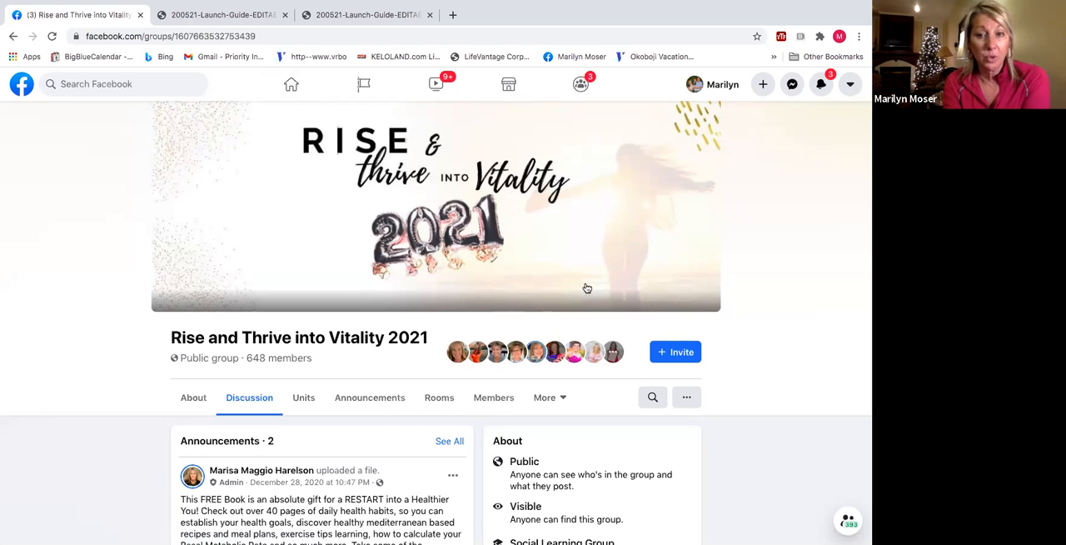
pyautogui.moveTo(573, 310)
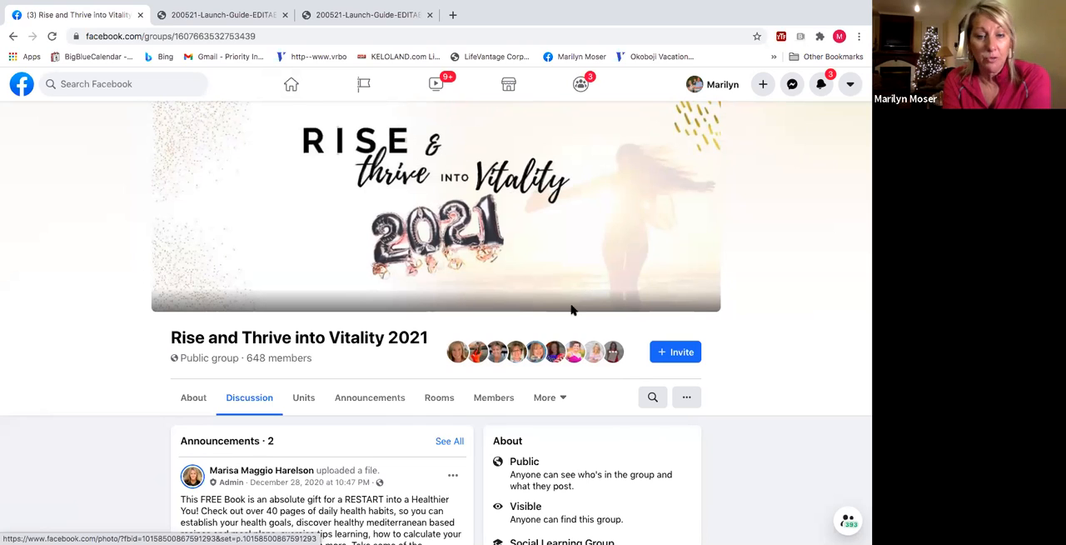
pyautogui.moveTo(376, 447)
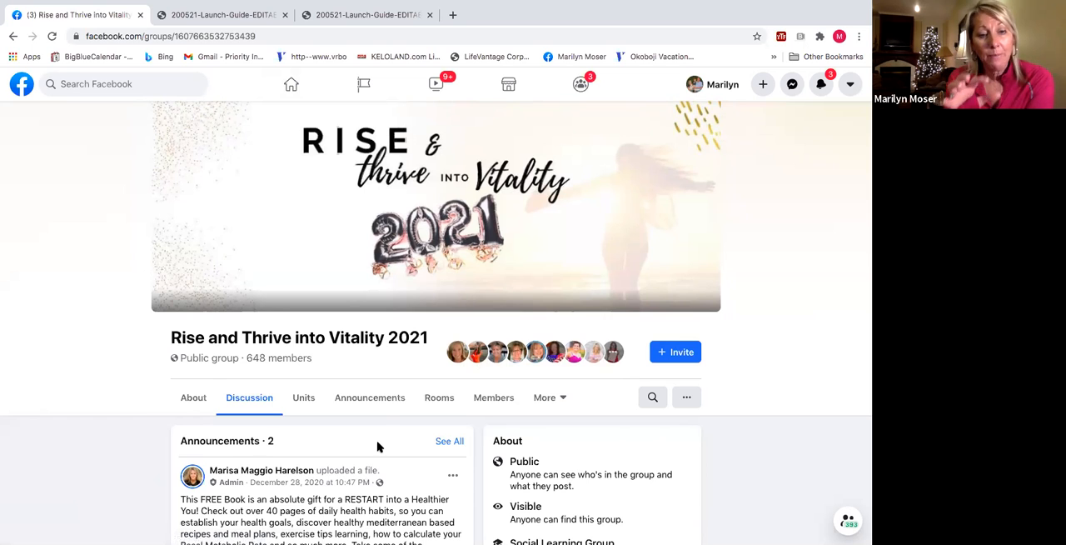
pyautogui.moveTo(219, 411)
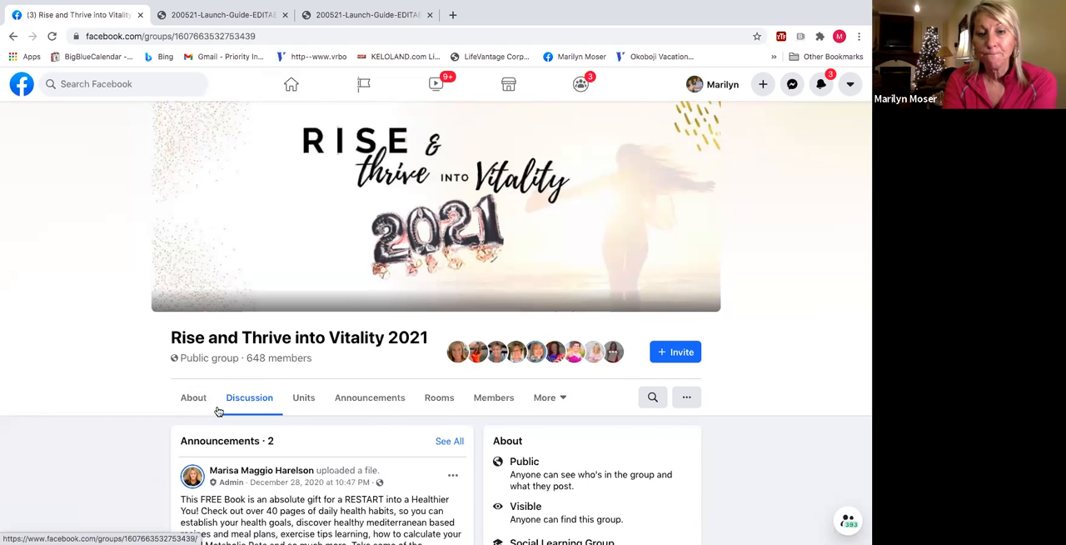
pyautogui.scroll(-3)
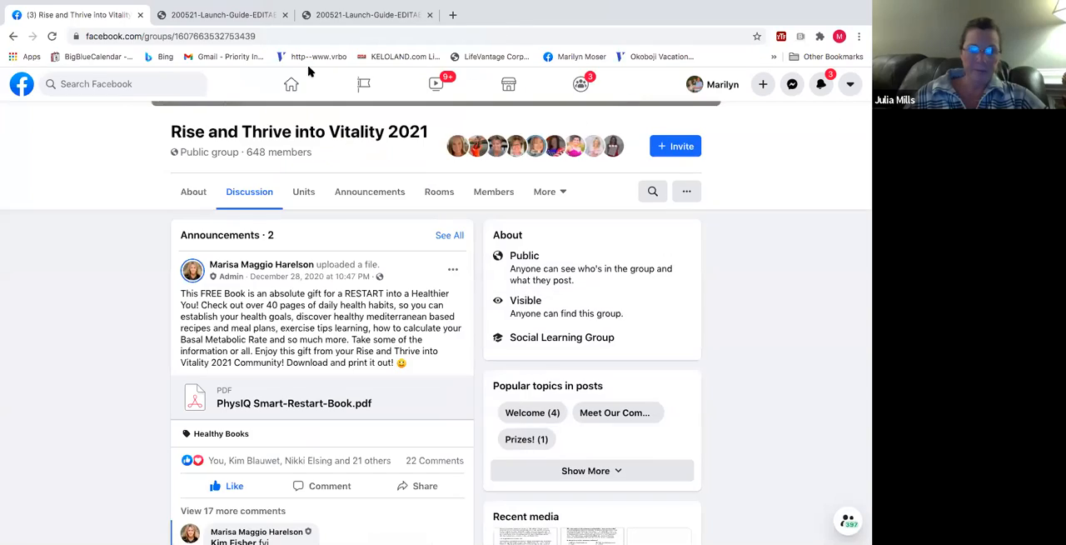
# - Search Facebook for "m&m lv team!" and pick the M&M LV Team! group result
pyautogui.write('M')
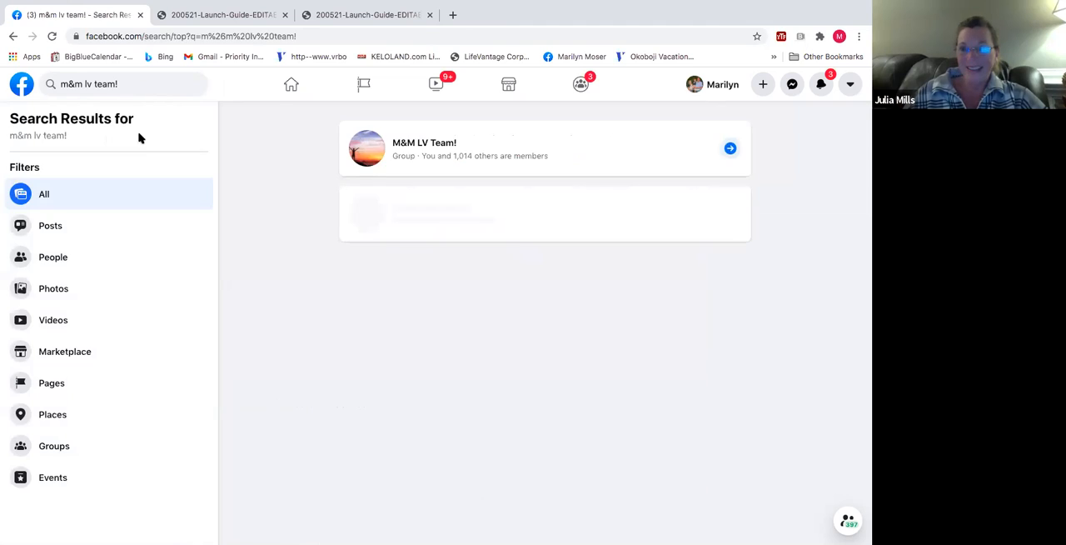
pyautogui.click(423, 143)
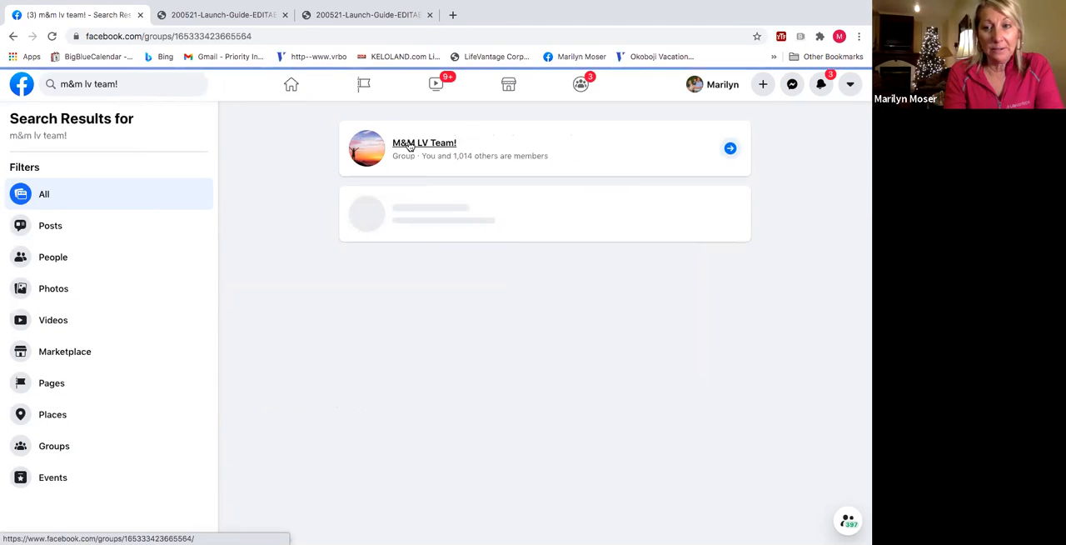
# - Enter the M&M LV Team! group and scroll its feed past team call and fitness bundle posts to Flip the Switch
pyautogui.click(423, 143)
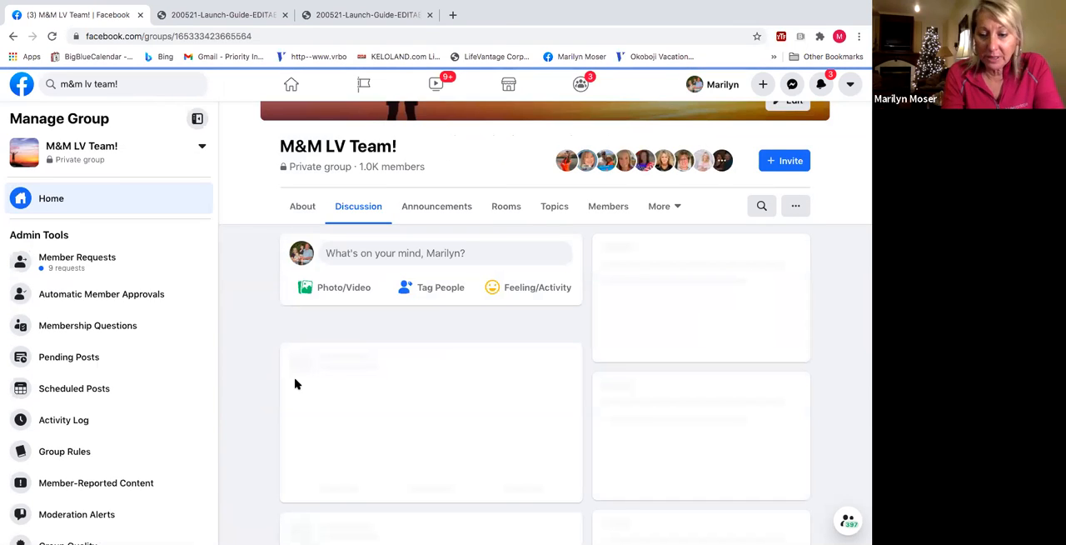
pyautogui.scroll(-3)
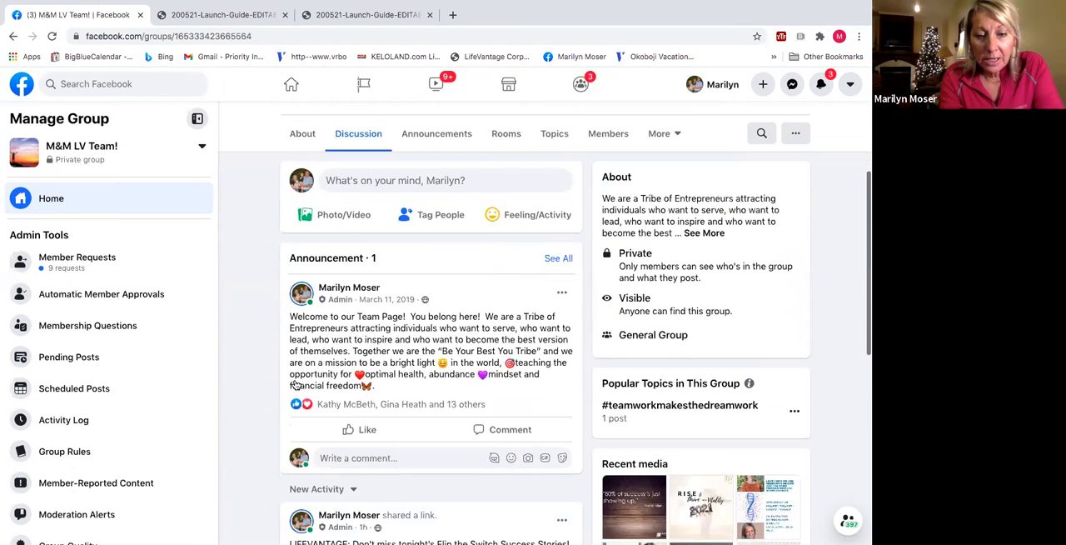
pyautogui.scroll(-3)
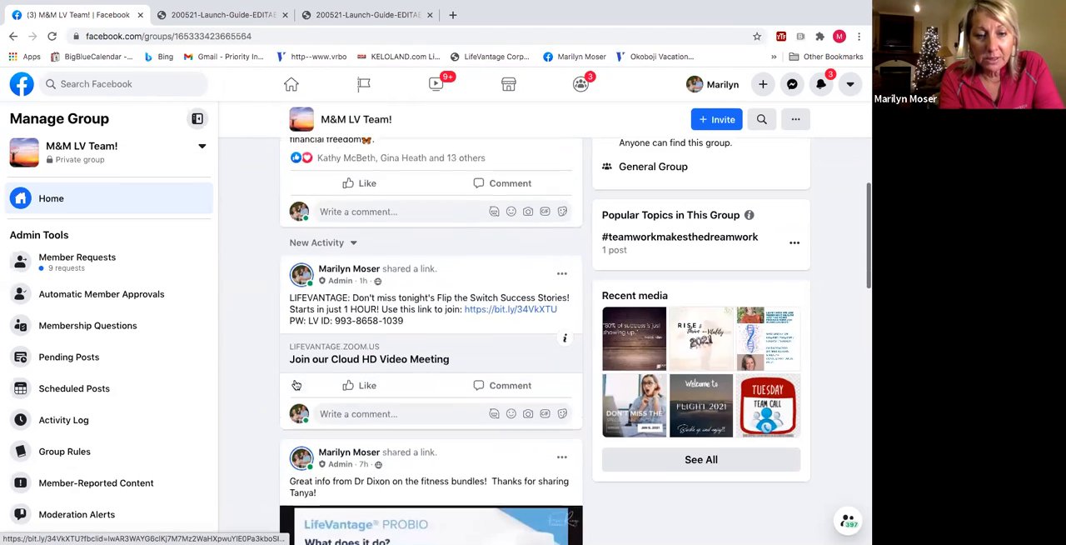
pyautogui.scroll(-3)
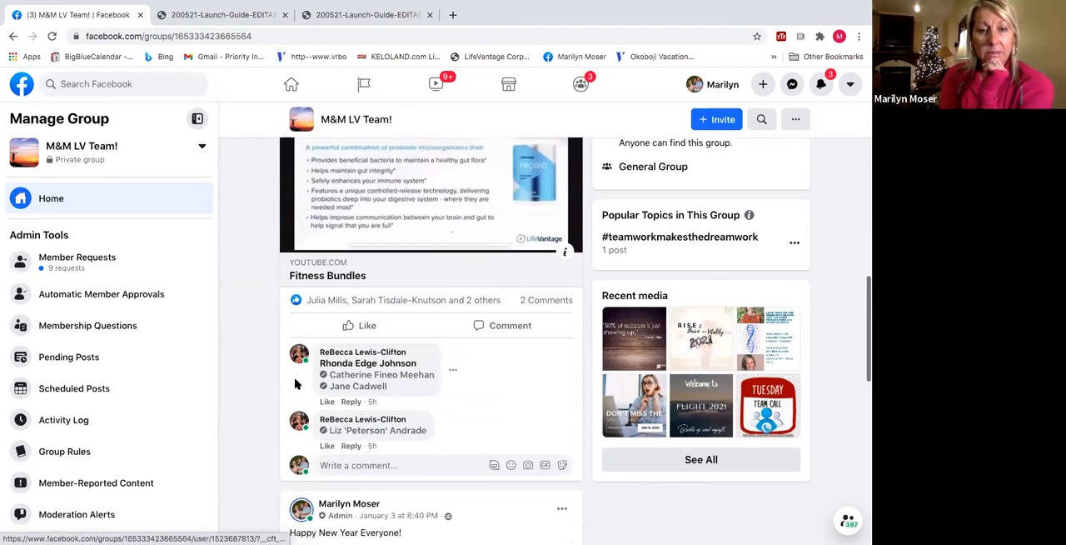
pyautogui.scroll(-3)
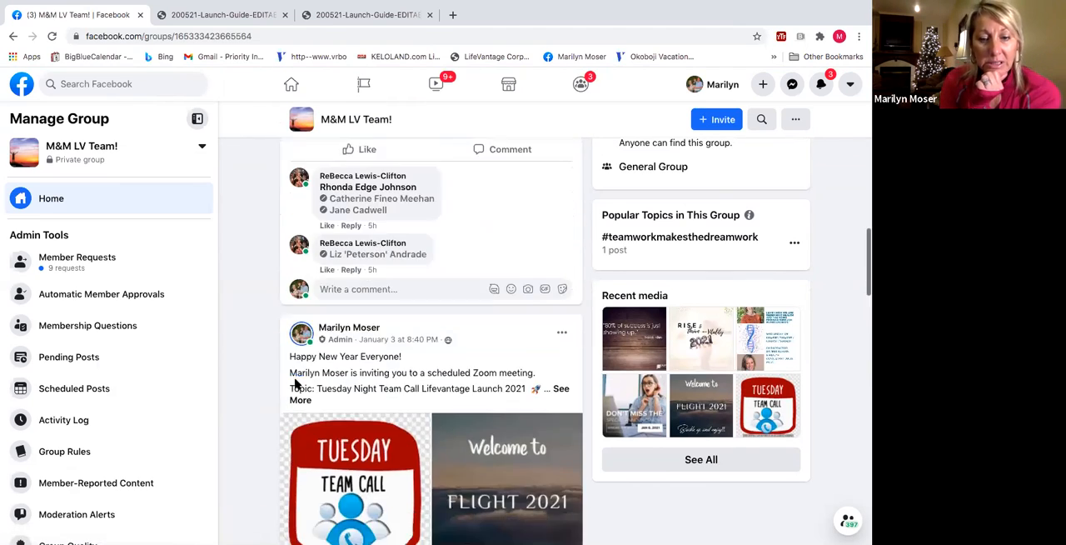
pyautogui.scroll(-3)
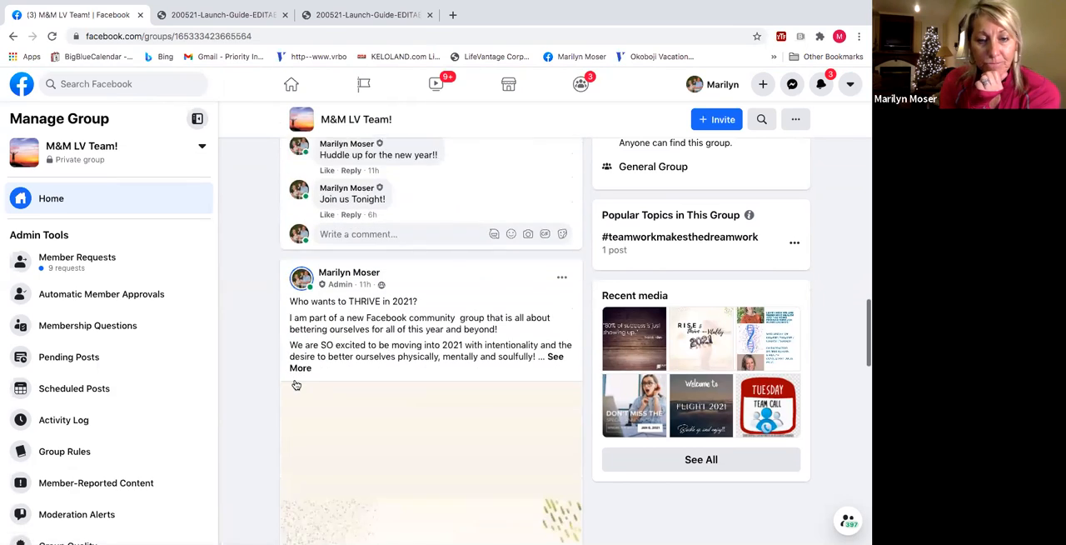
pyautogui.scroll(-3)
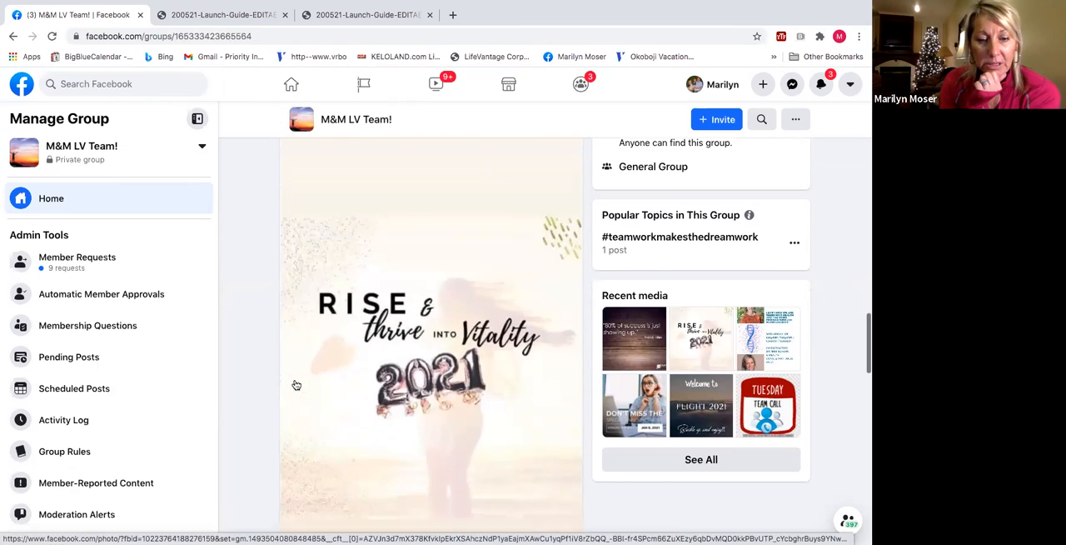
pyautogui.scroll(-3)
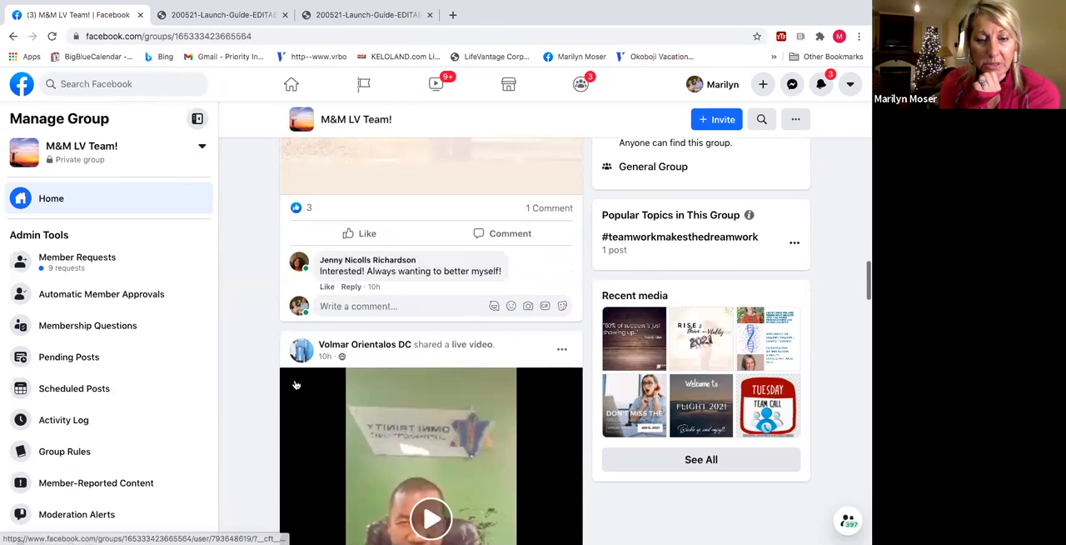
pyautogui.scroll(-3)
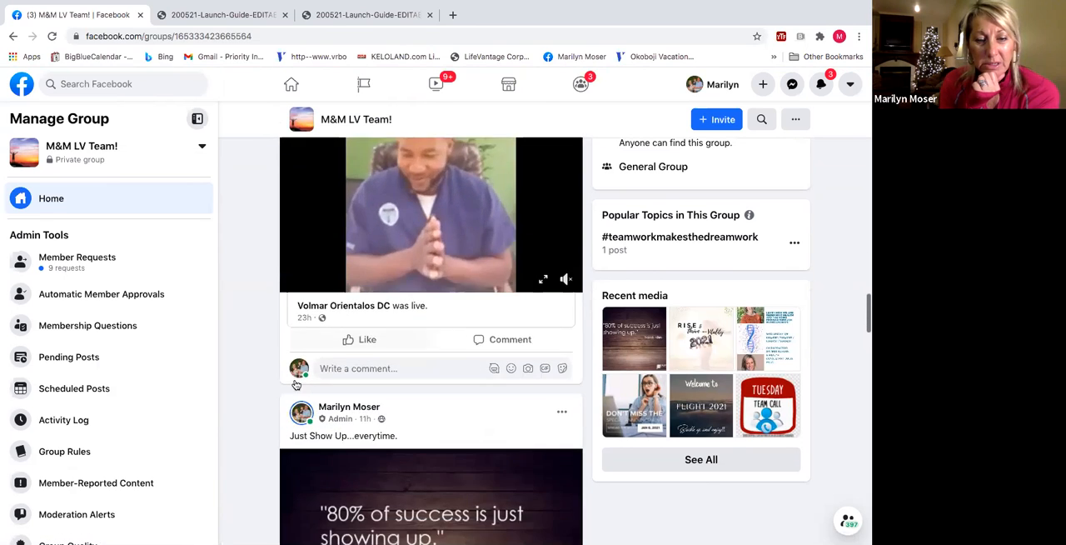
pyautogui.scroll(-3)
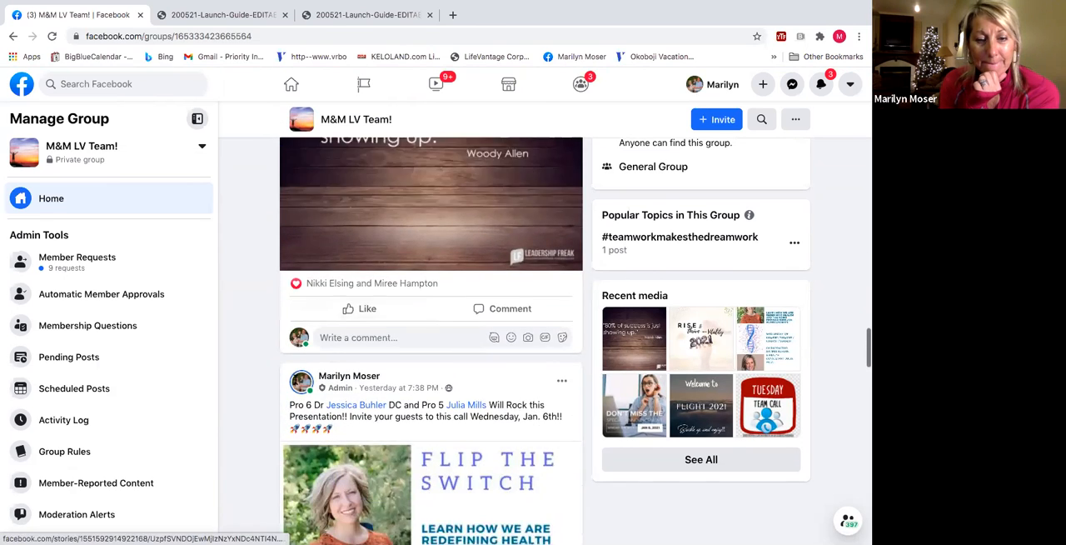
# - Scroll through the Flip the Switch flyer to its Zoom-access line and reactions, then back to its top
pyautogui.scroll(-3)
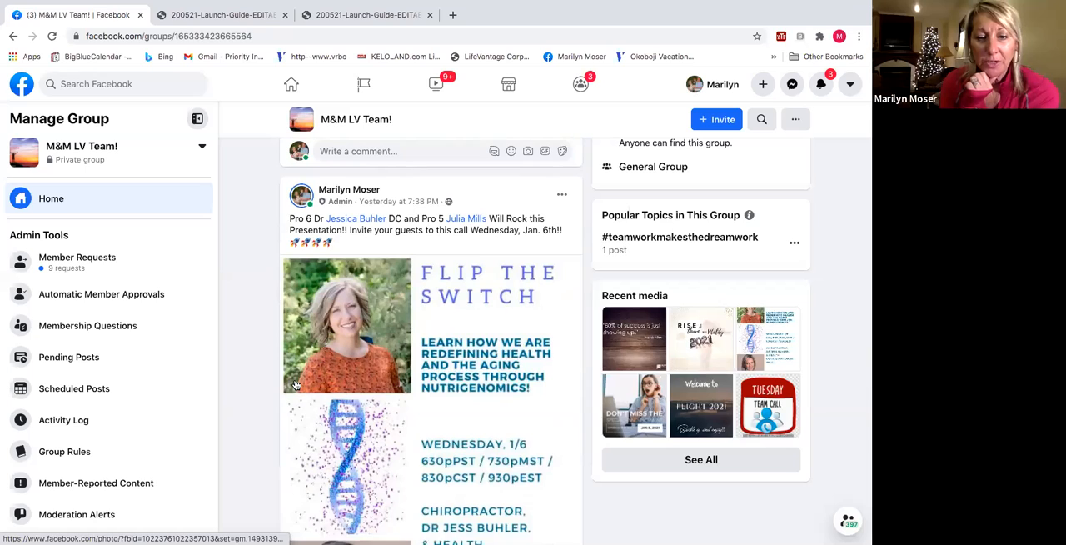
pyautogui.scroll(-3)
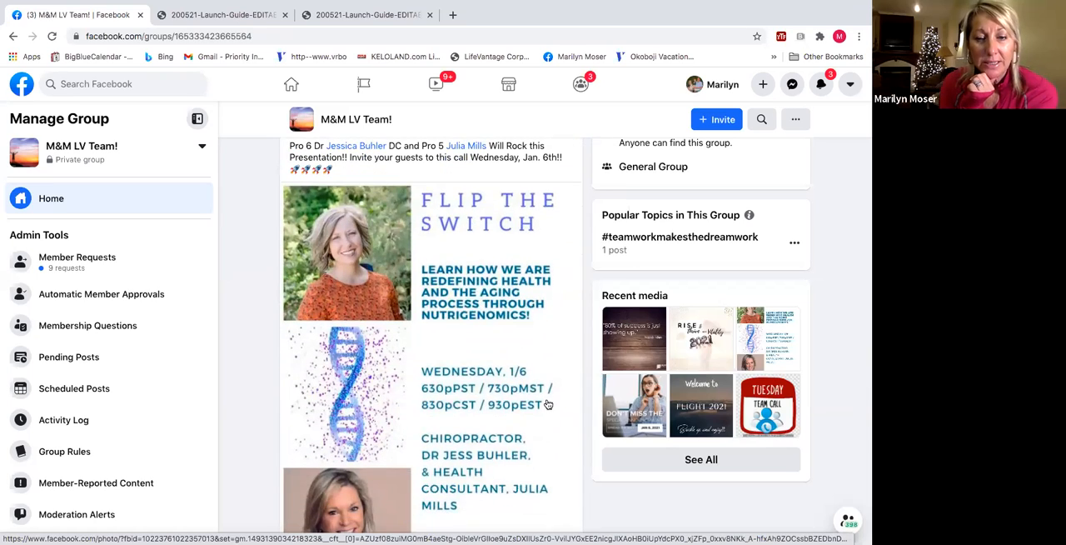
pyautogui.moveTo(463, 413)
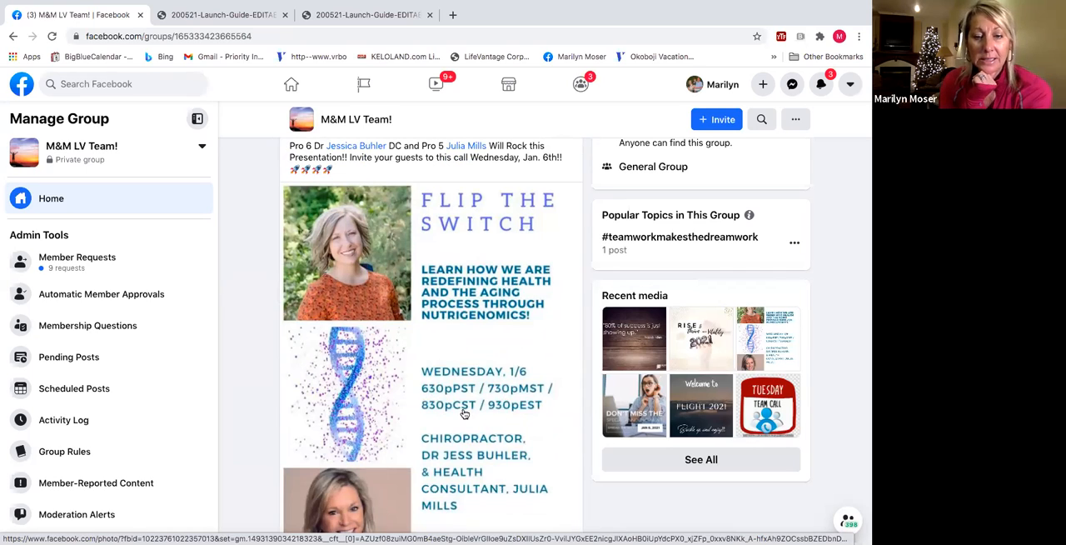
pyautogui.moveTo(520, 415)
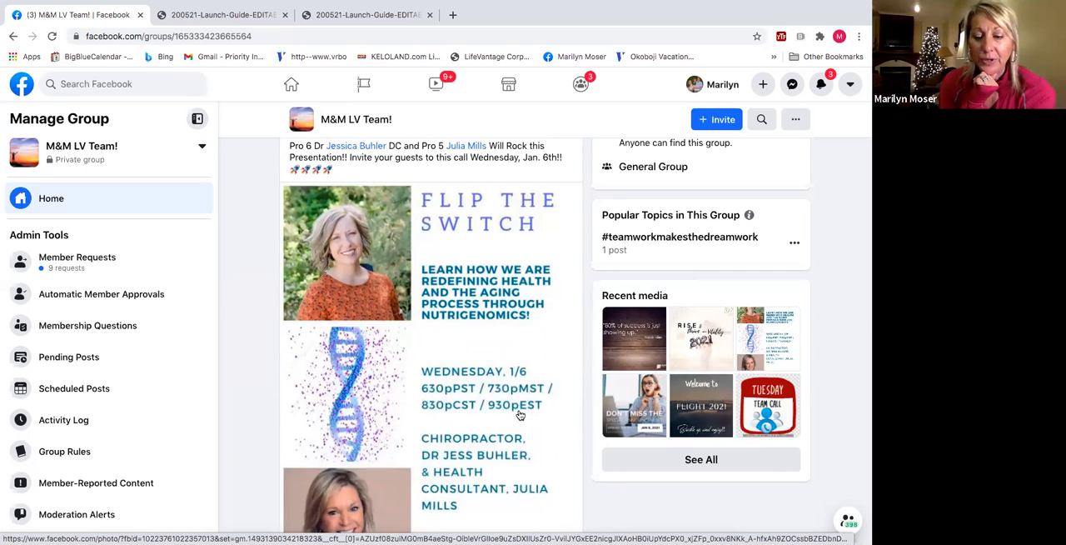
pyautogui.scroll(-3)
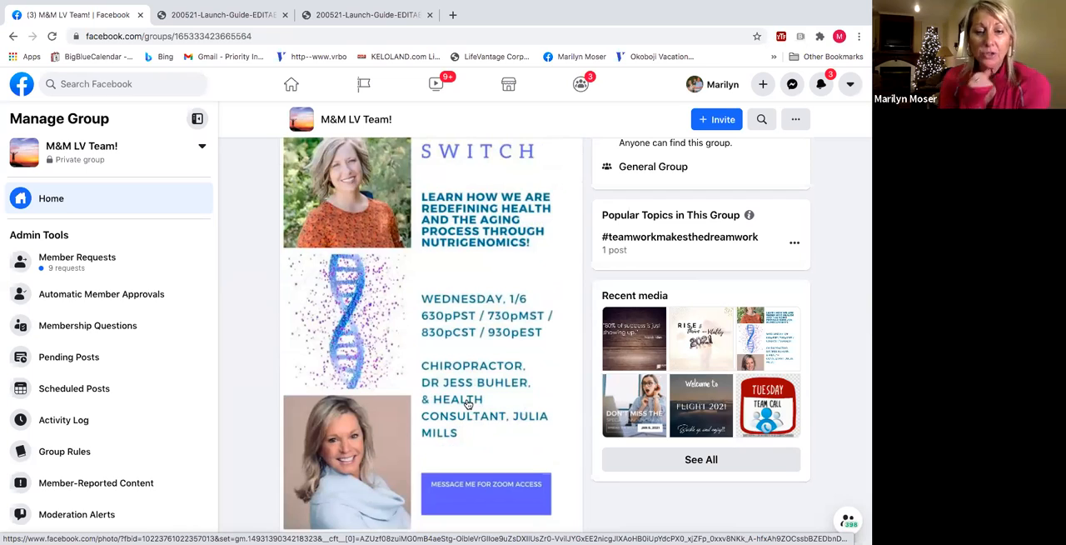
pyautogui.moveTo(463, 457)
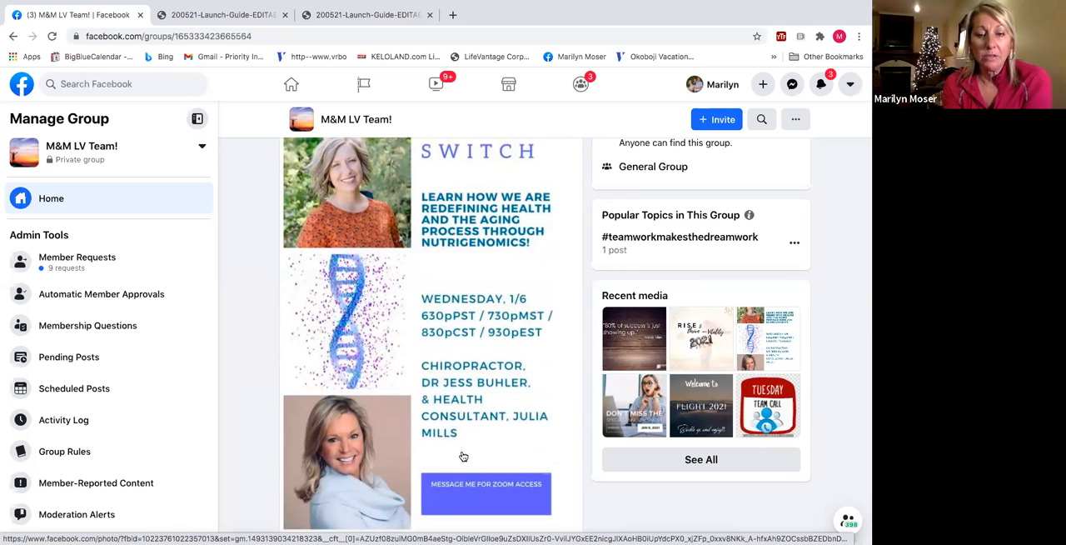
pyautogui.scroll(-3)
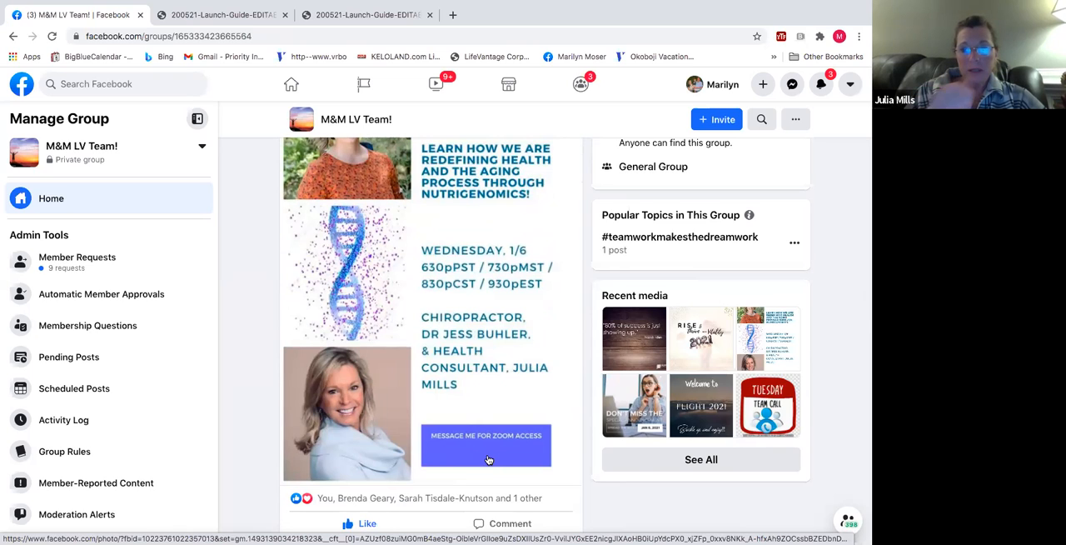
pyautogui.scroll(3)
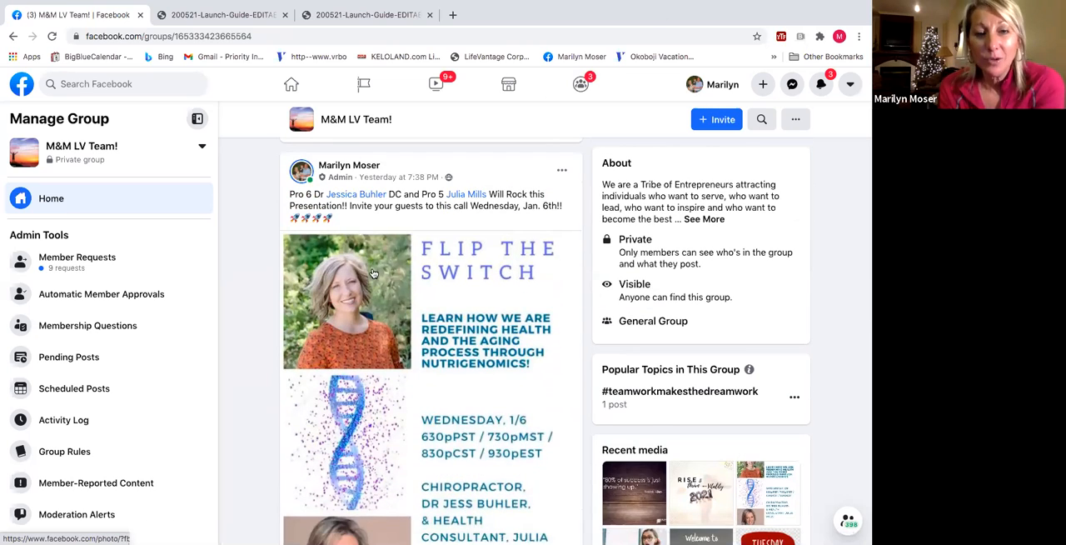
pyautogui.moveTo(366, 220)
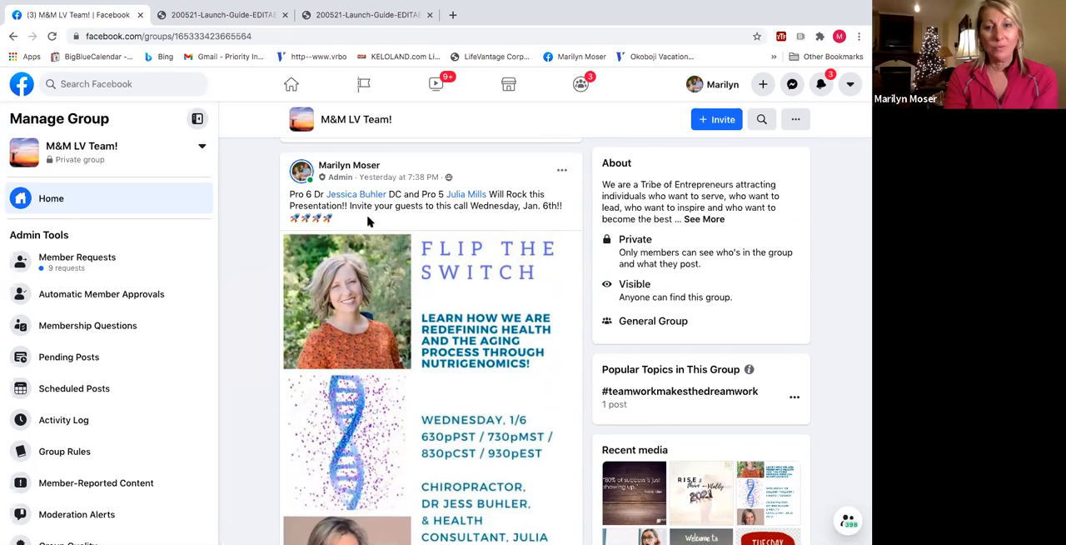
# - Scroll the feed down to the Live Dash for Cash Drawing post beneath the enrollments post
pyautogui.scroll(-3)
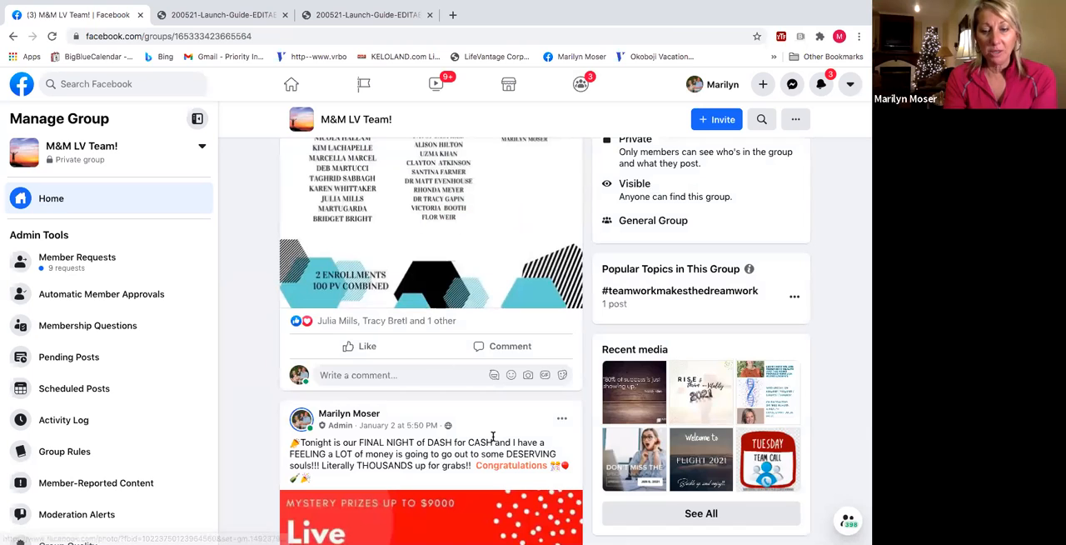
pyautogui.scroll(-3)
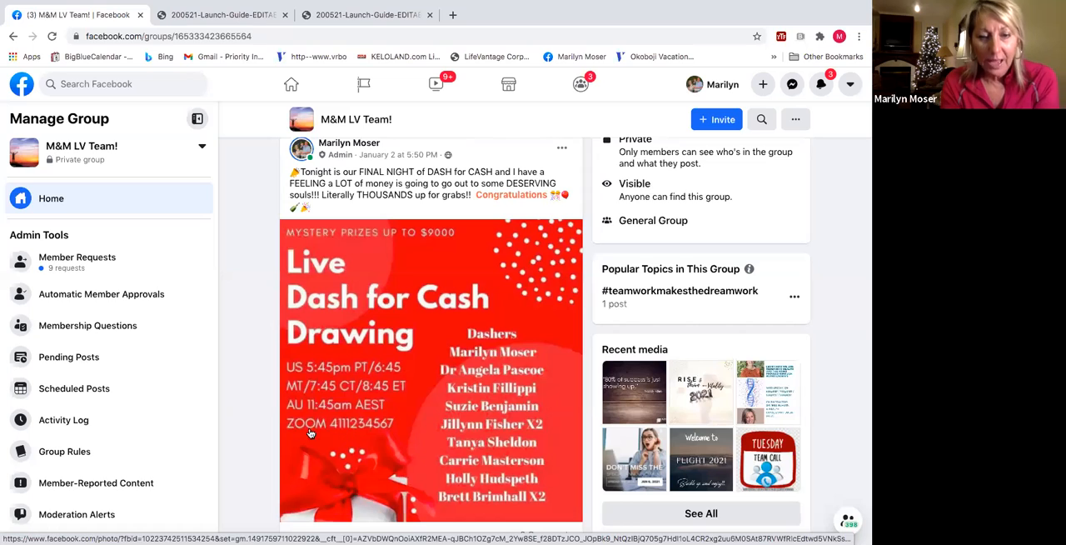
pyautogui.moveTo(363, 427)
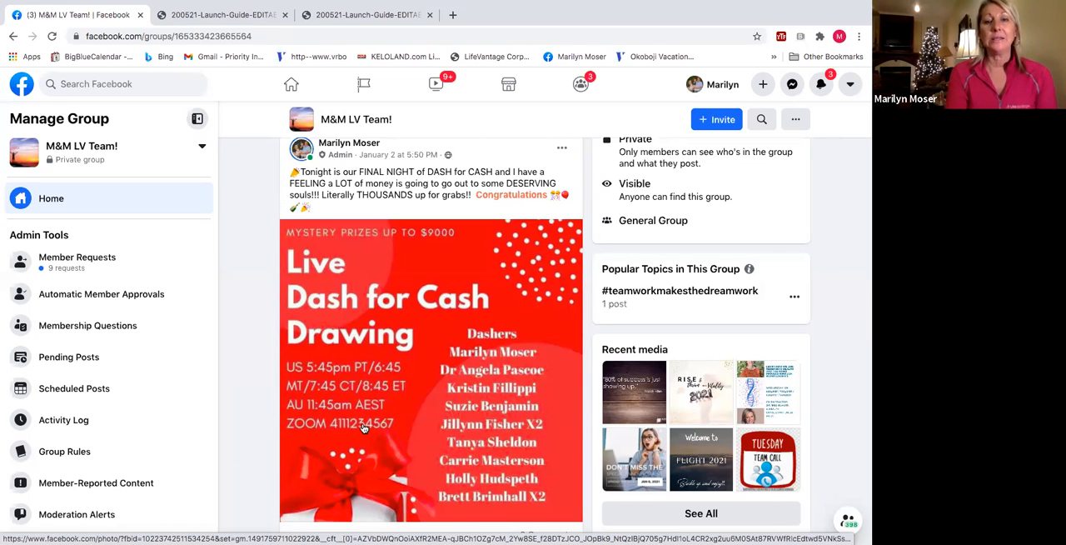